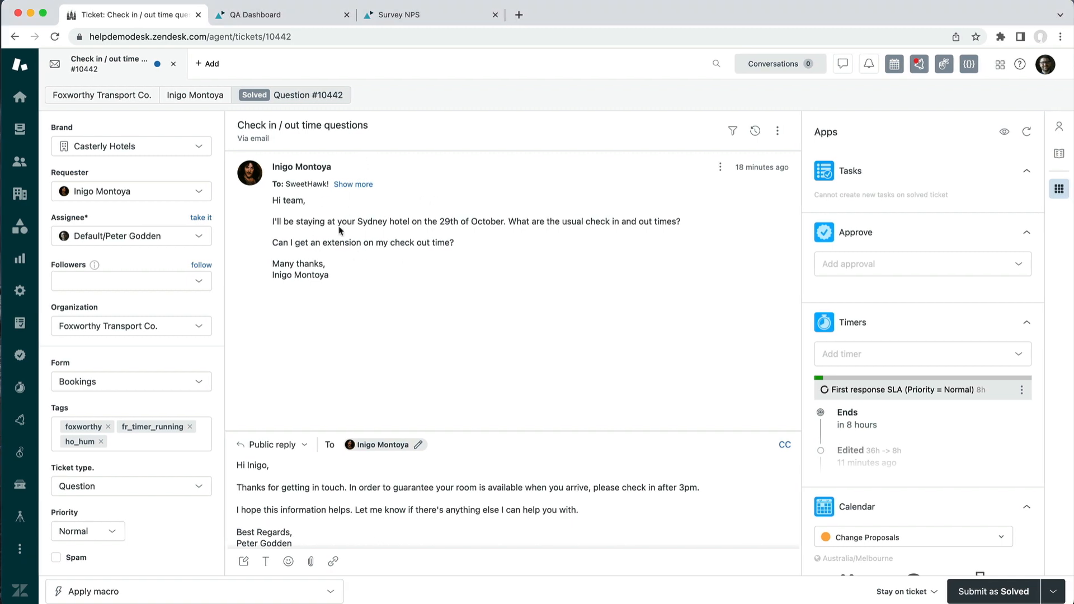
mouse_move(298, 243)
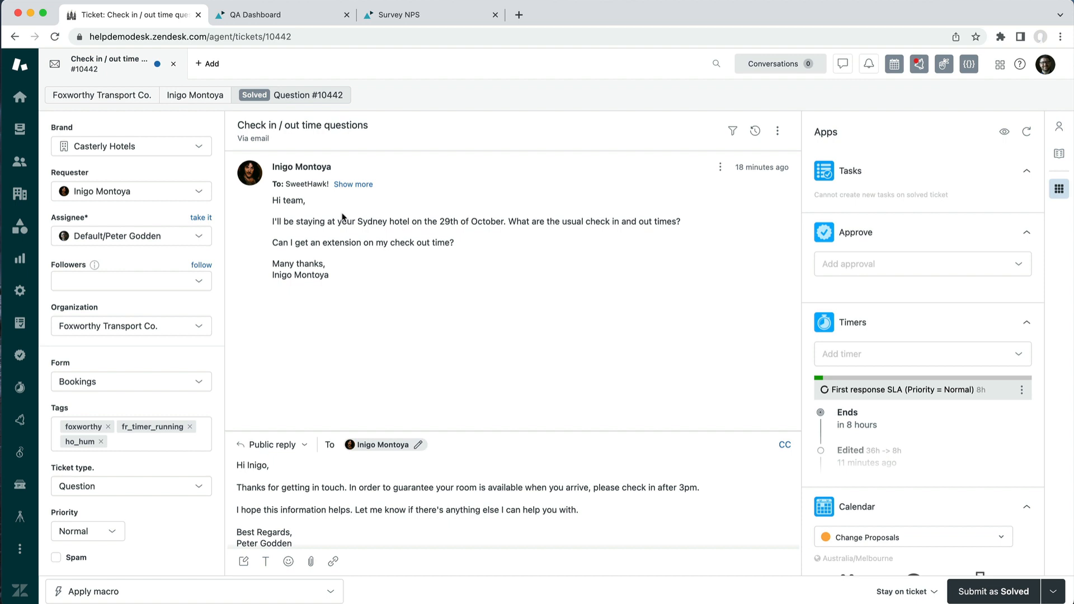
Submit the check-in/out times ticket as Solved, creating the QA coaching survey task and stopping the SLA.
click(407, 518)
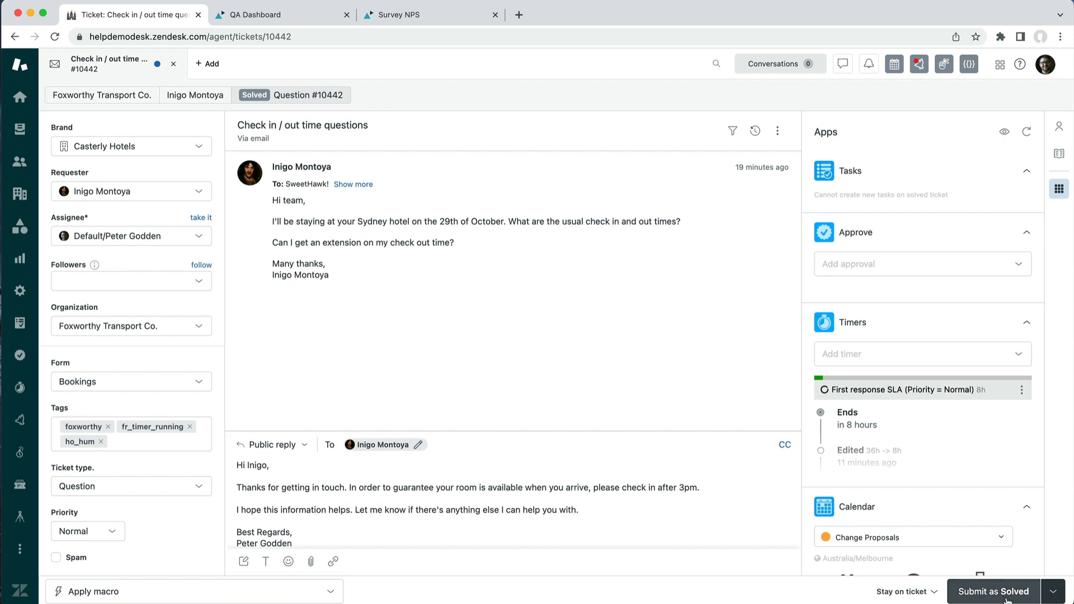
click(992, 591)
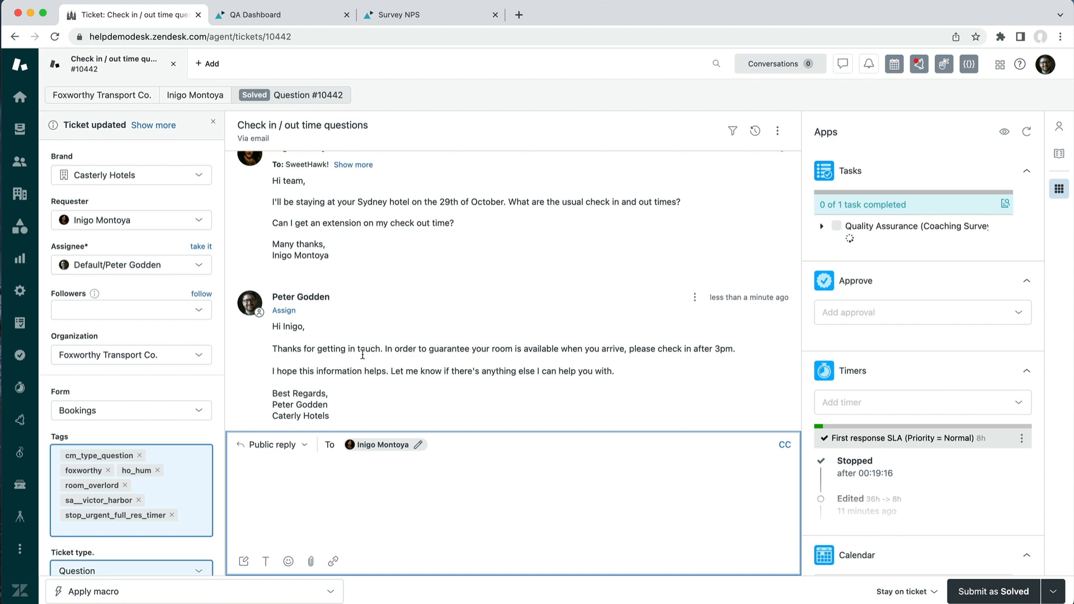
mouse_move(462, 367)
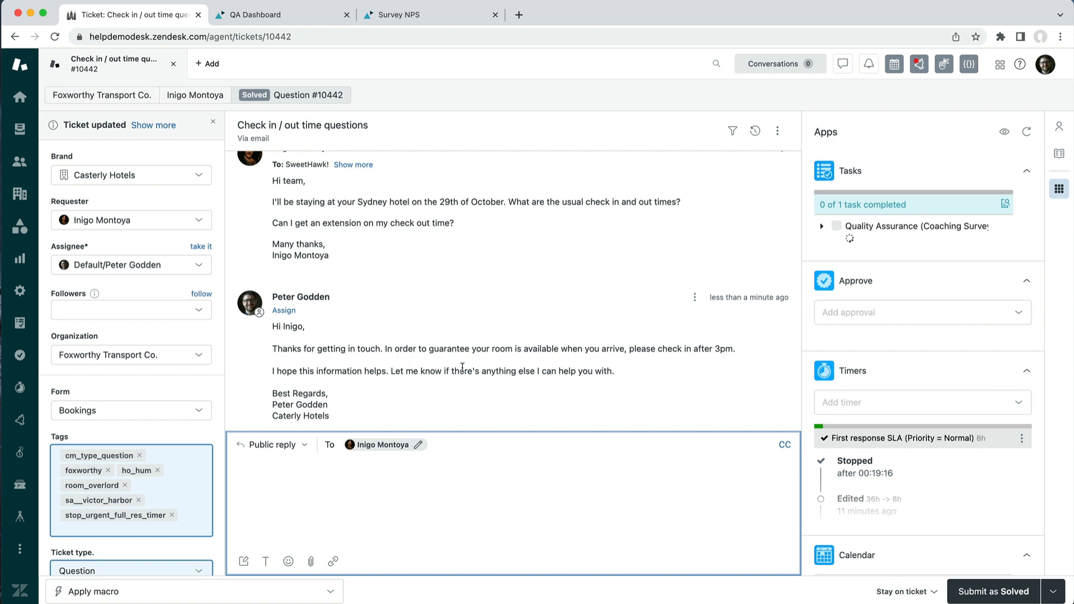
mouse_move(680, 377)
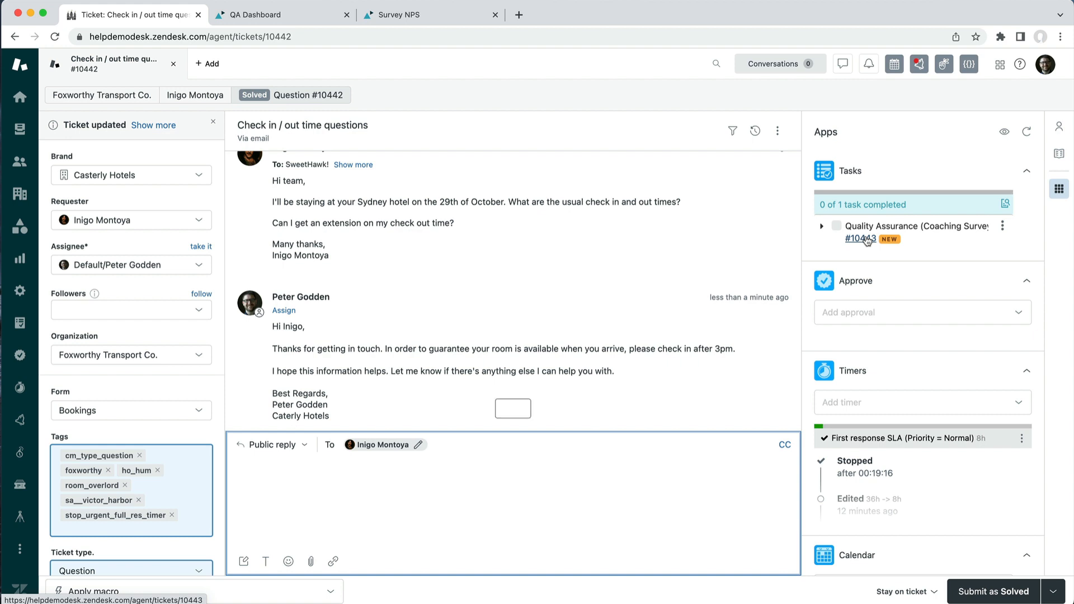
mouse_move(892, 251)
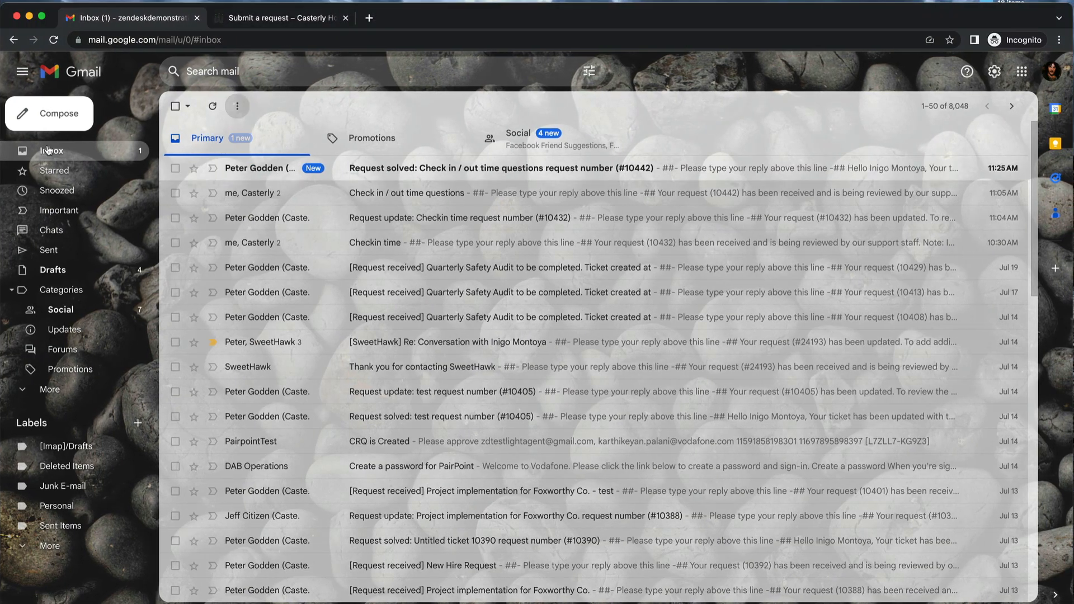
From the Request solved email for ticket #10442, rate the support 10 out of 10.
click(501, 168)
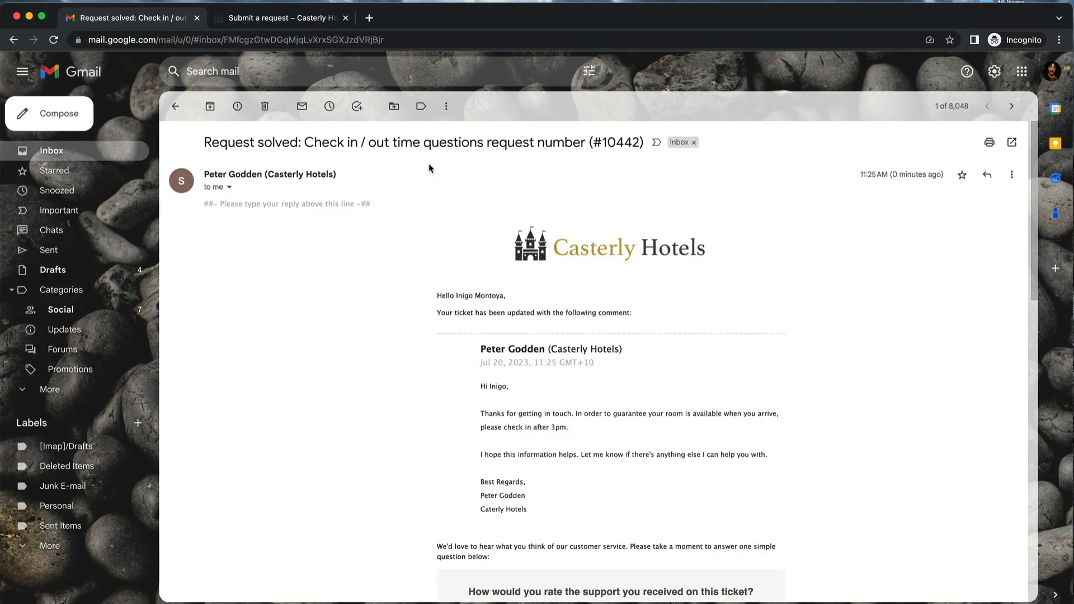
scroll(down, 3)
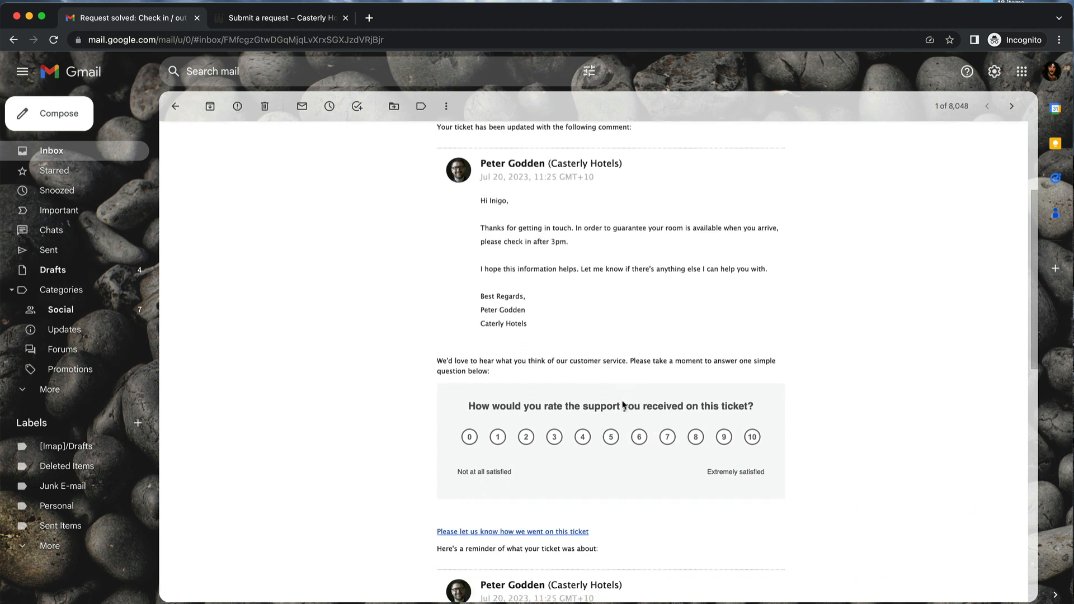
scroll(down, 3)
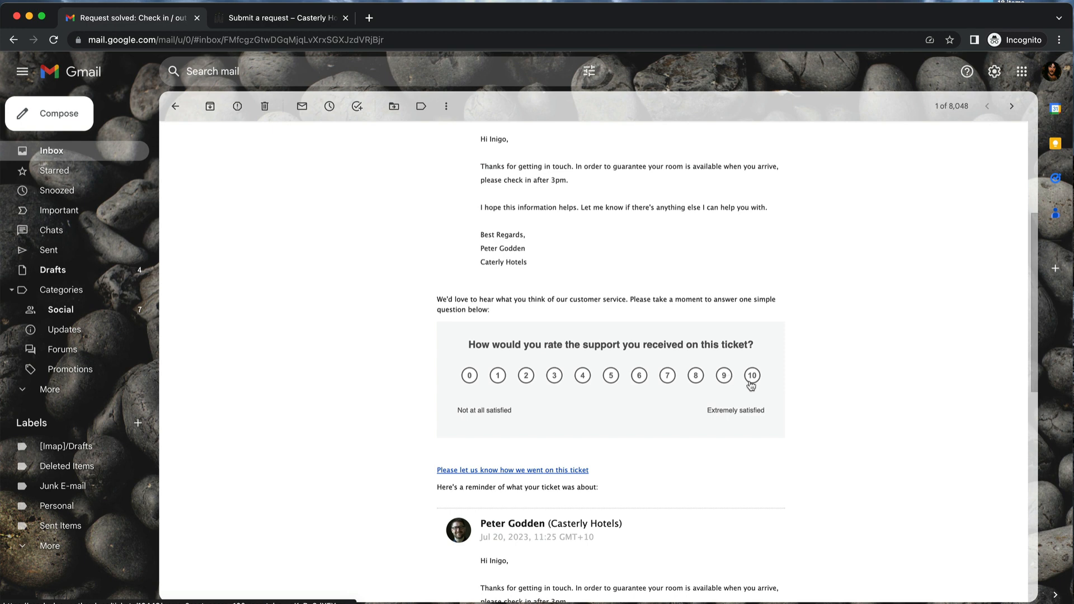
click(752, 376)
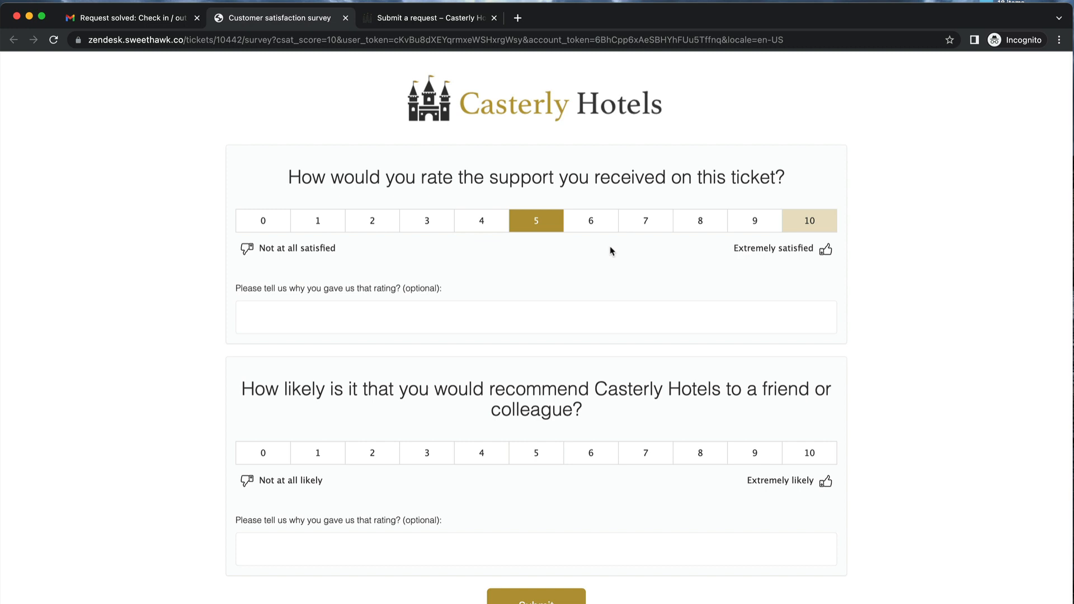
Rate recommendation 10, add comments 'Great support!' and 'I love your products!!', and submit the survey.
click(808, 454)
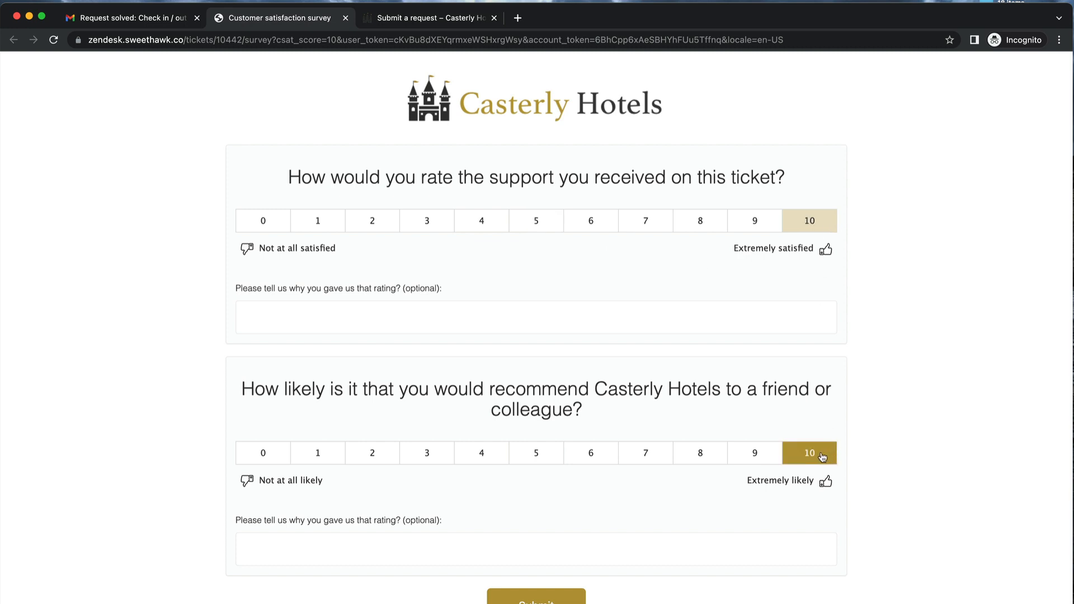
click(536, 317)
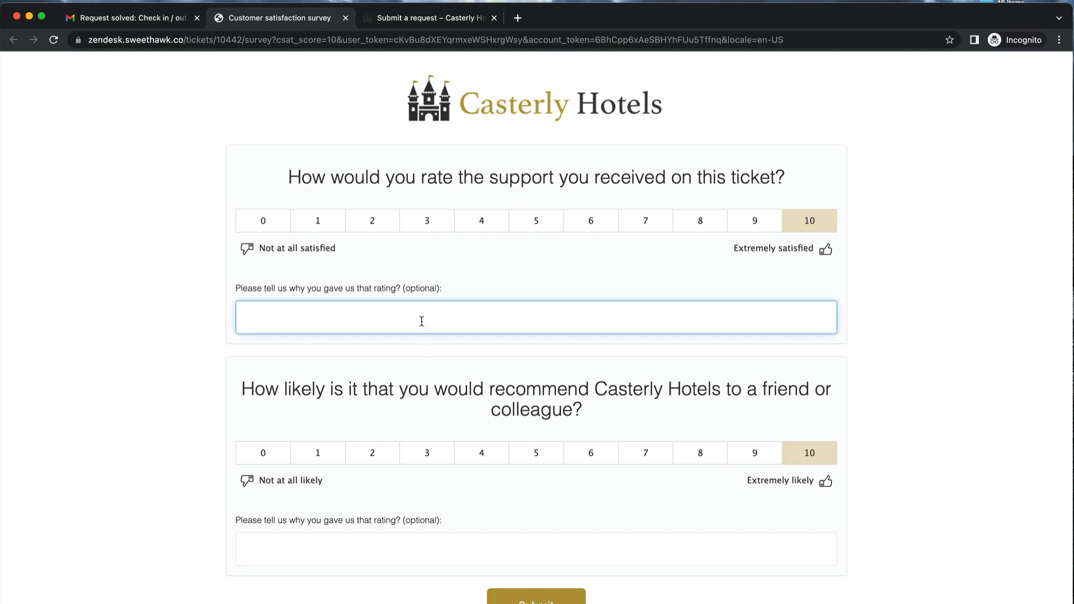
text(Great support!)
click(536, 549)
text(I love your prod)
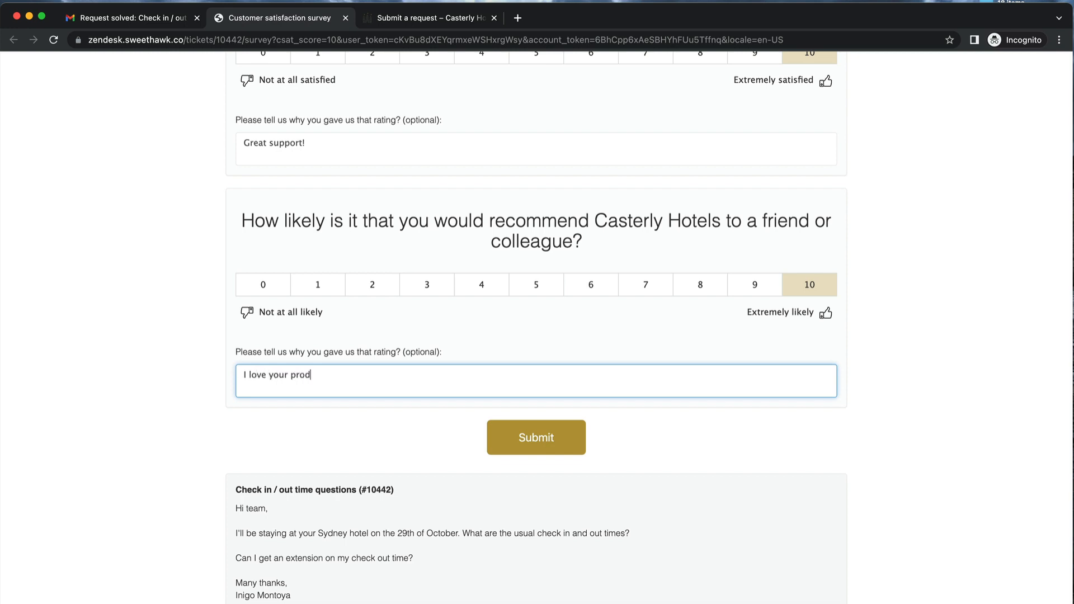
text(ucts!!)
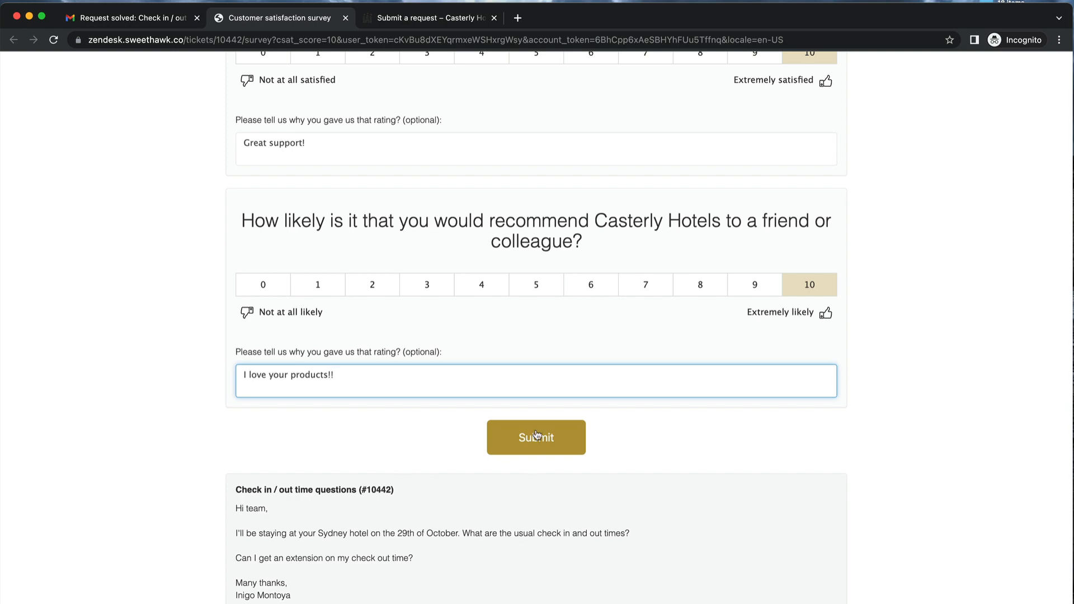
click(536, 438)
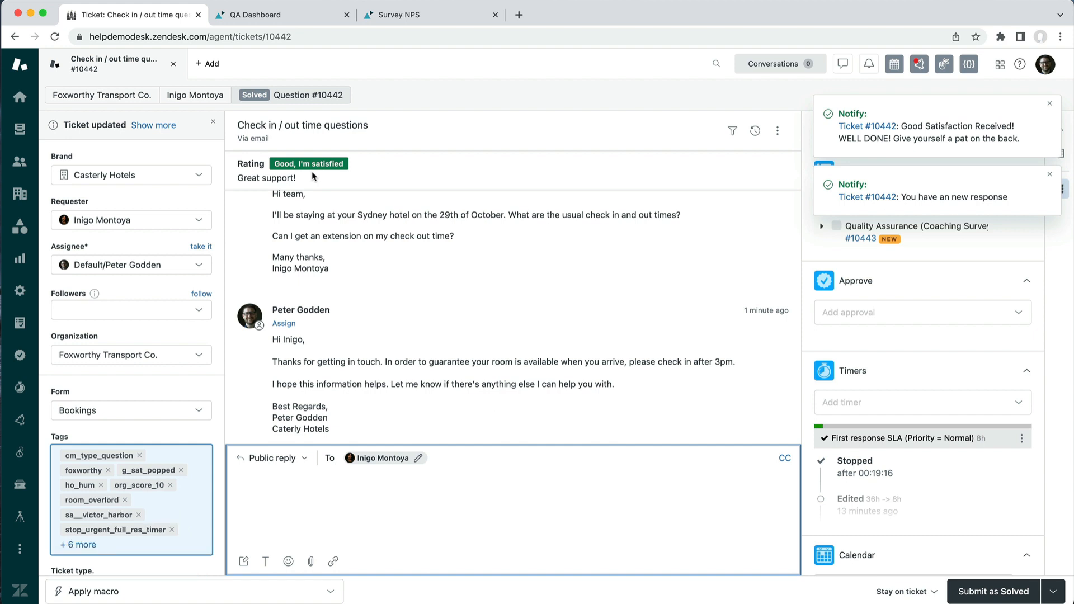
mouse_move(846, 132)
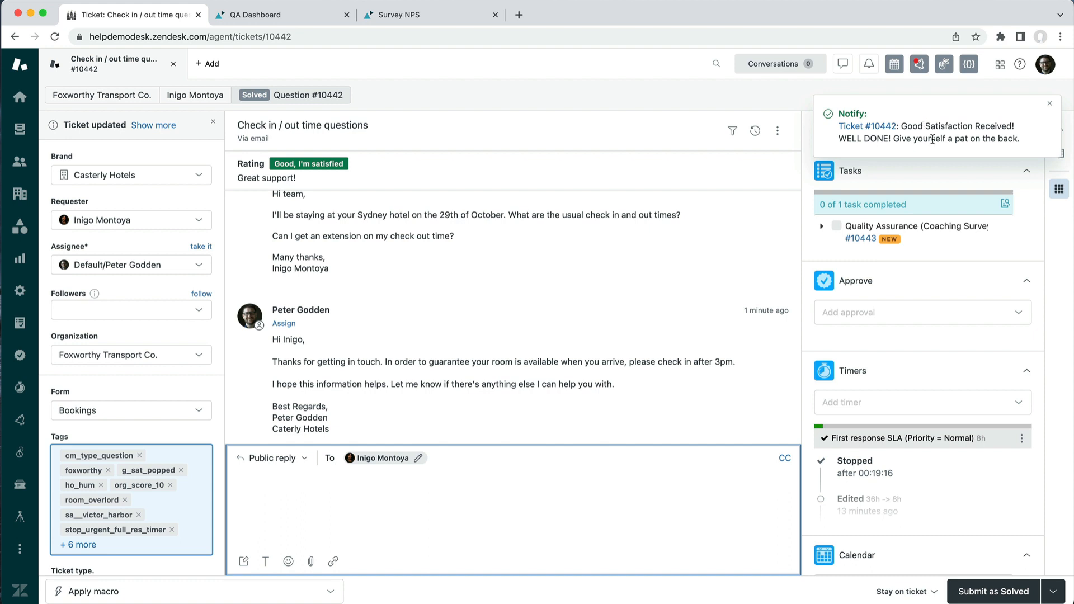
mouse_move(1006, 128)
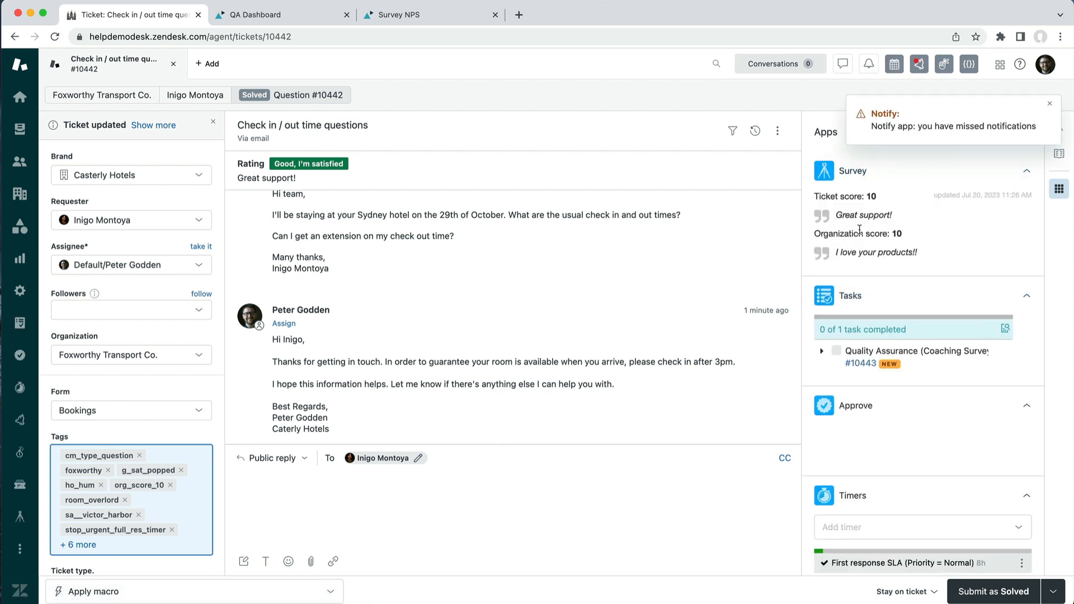
Review ticket #10442's Good rating and the Survey panel's ticket and organization scores of 10.
click(855, 405)
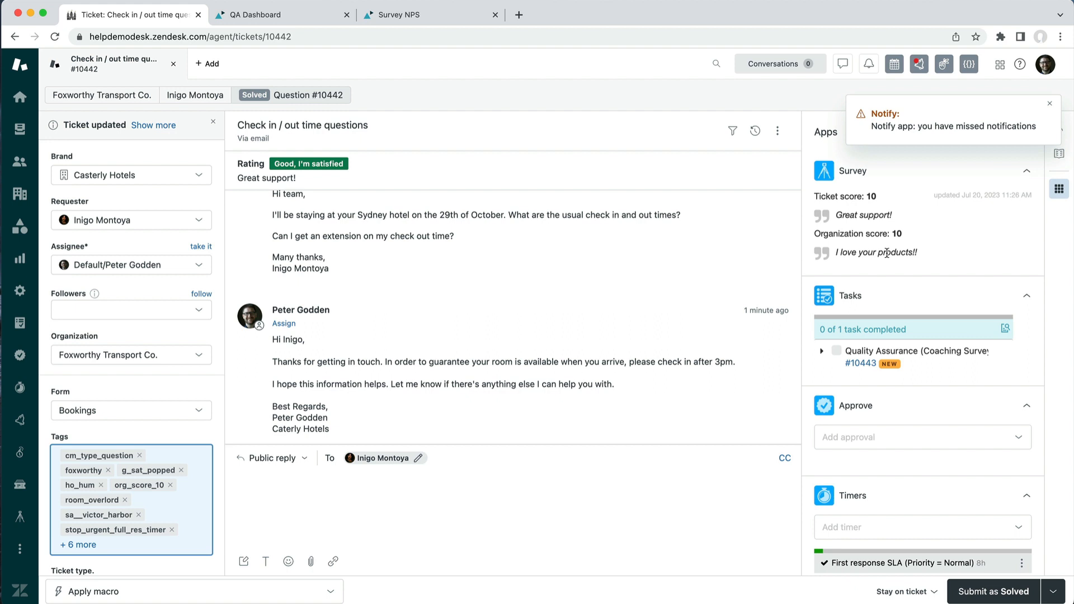
mouse_move(881, 262)
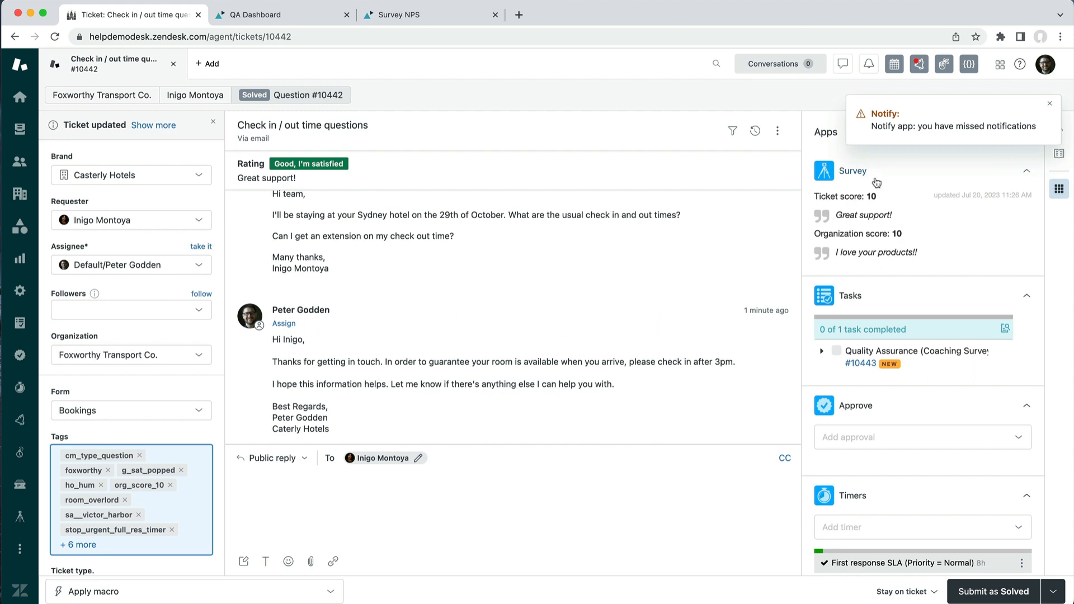
mouse_move(135, 507)
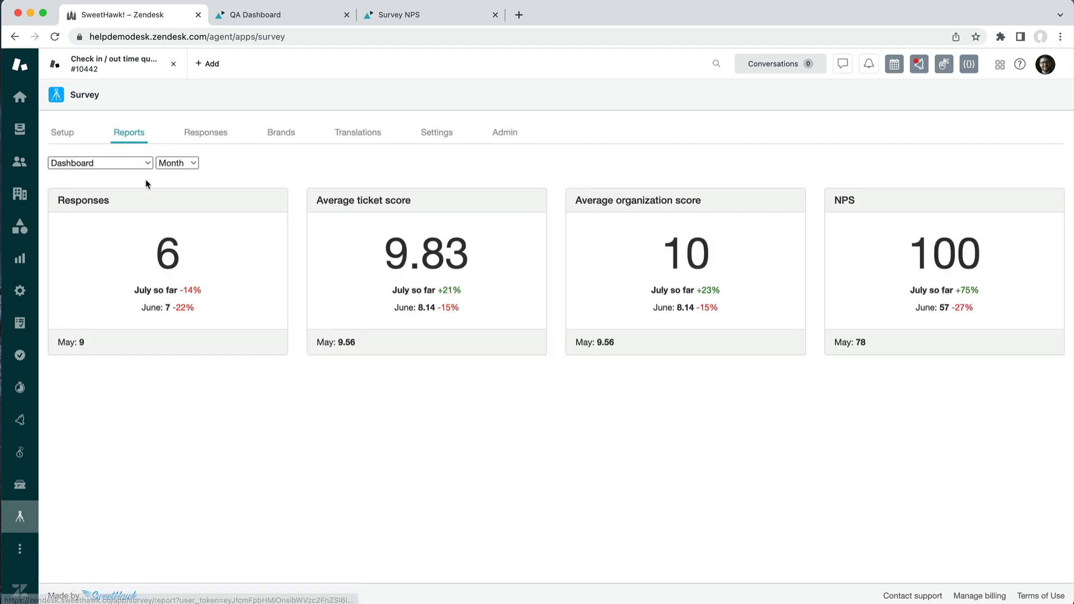
Show the NPS breakdown report, list July's 9-10 responses, and return to ticket #10442 from them.
click(100, 162)
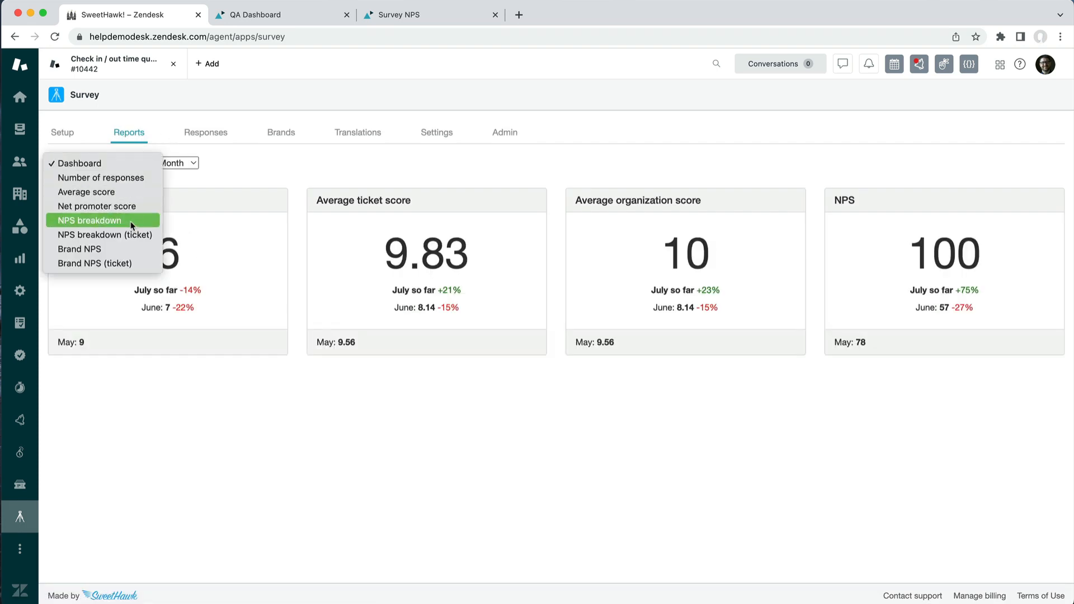
click(90, 220)
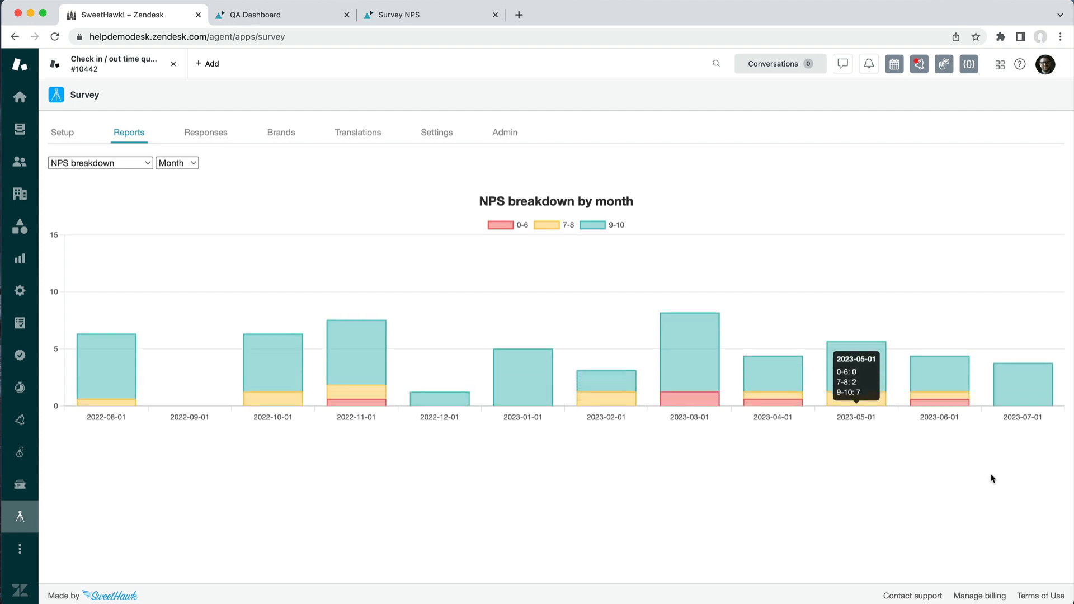
click(1022, 362)
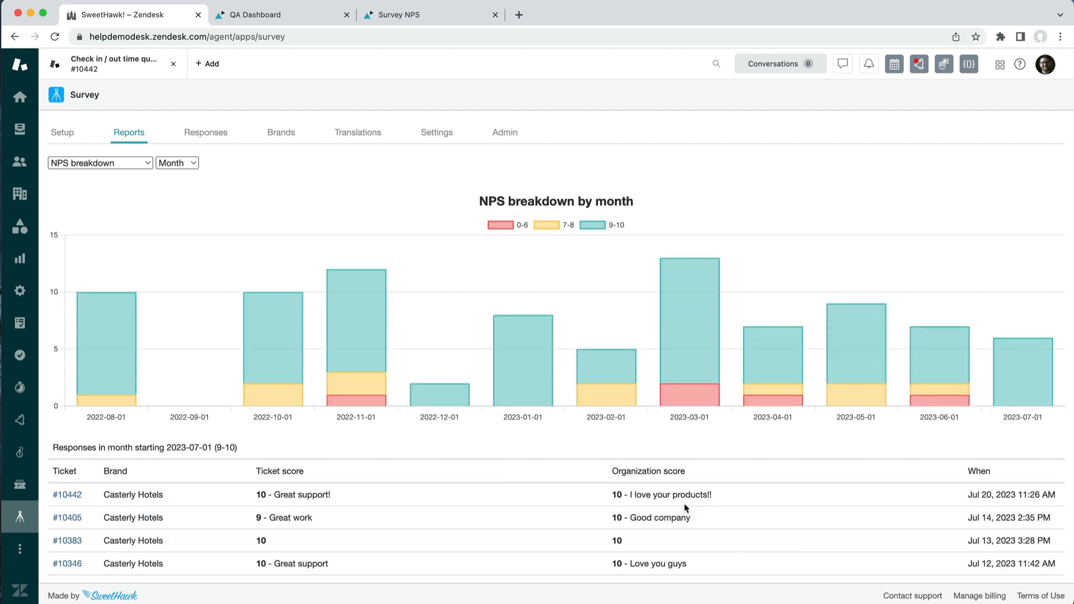
click(67, 495)
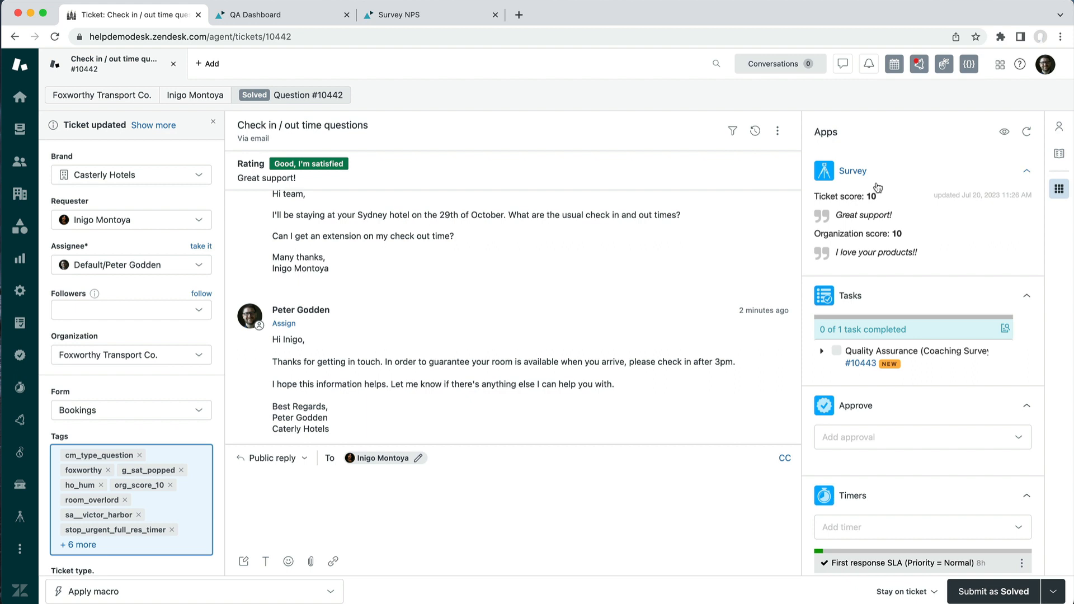
mouse_move(876, 238)
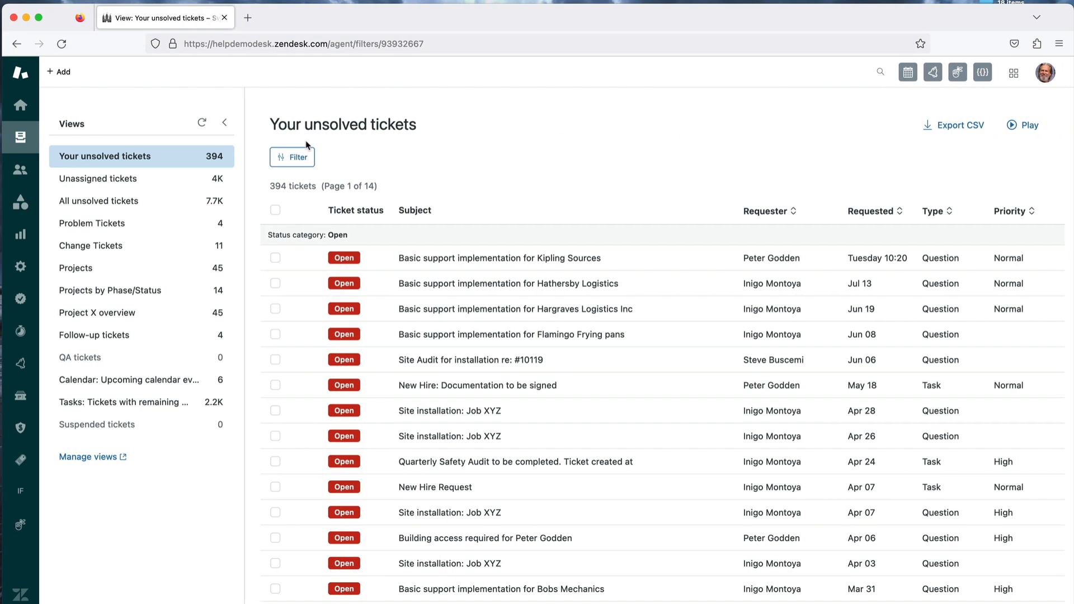
Find coaching survey ticket 10443, look at its parent ticket 10442, then return to 10443.
text(10)
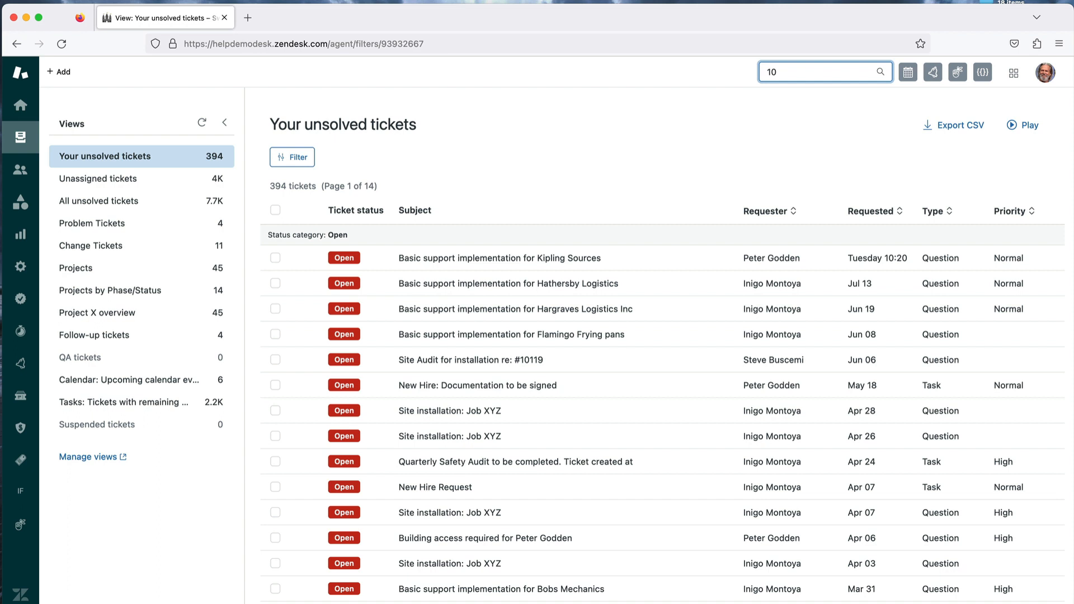
click(881, 72)
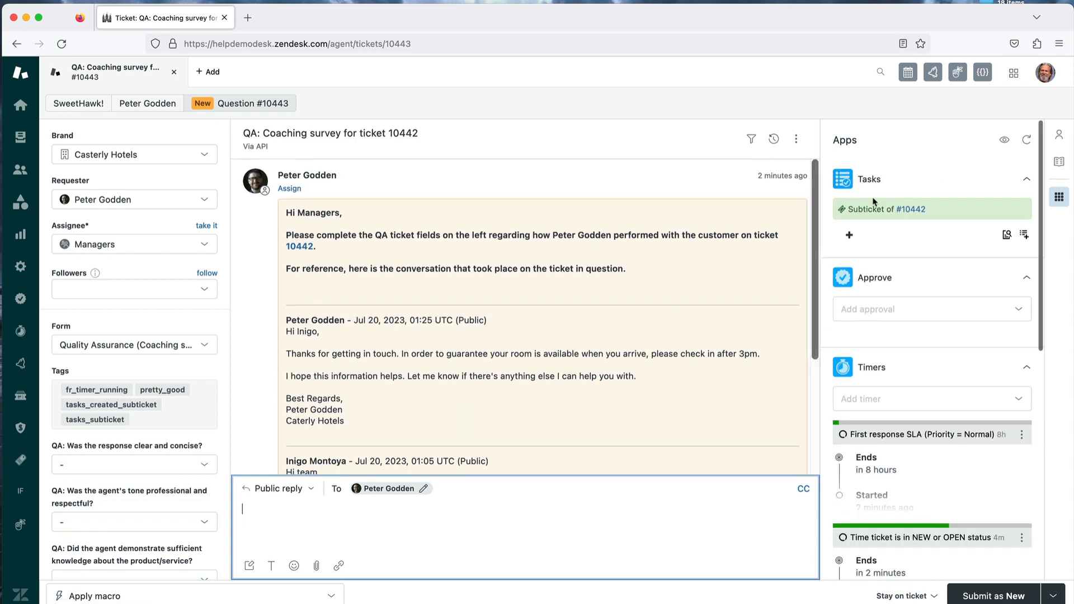
mouse_move(911, 209)
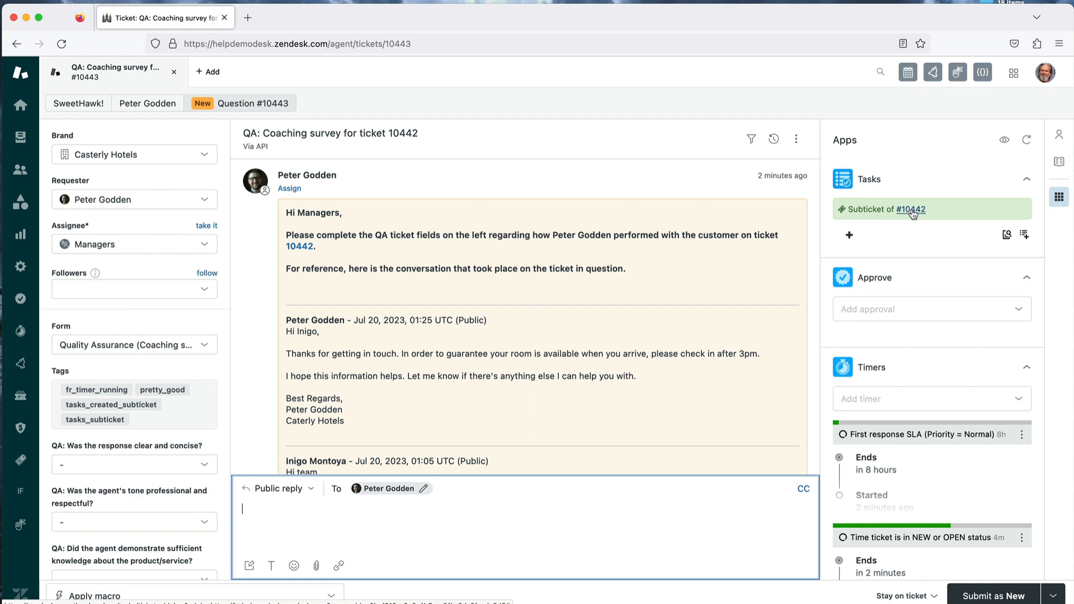
click(911, 209)
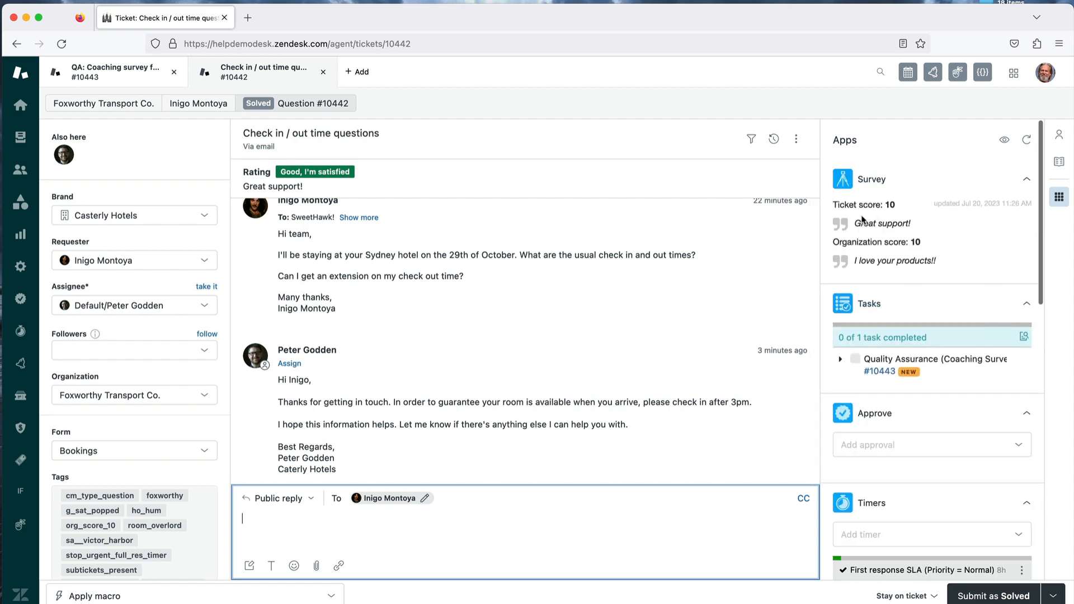
click(110, 72)
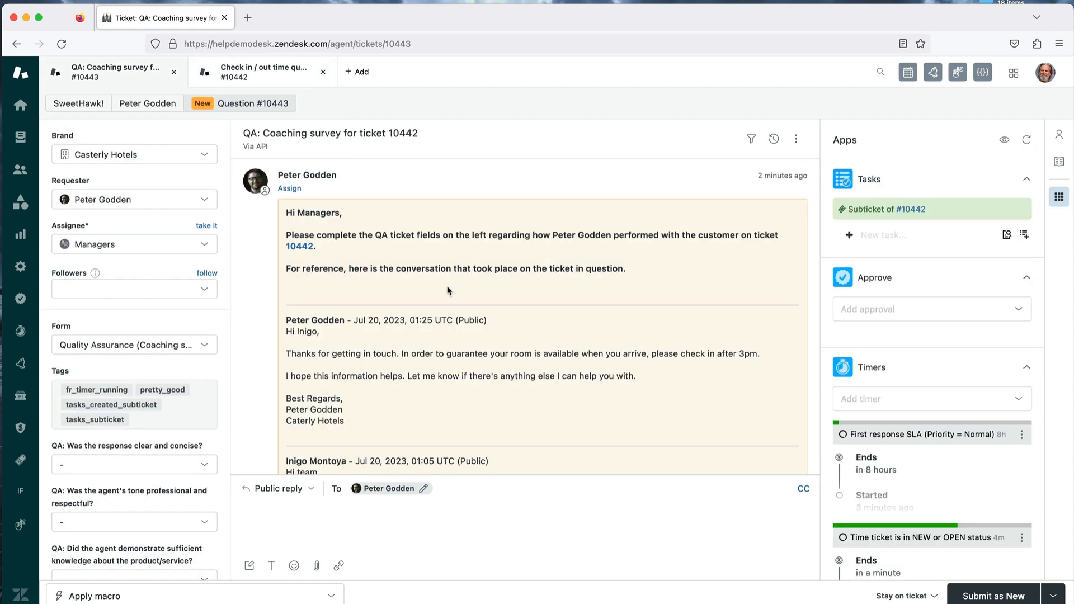
mouse_move(227, 235)
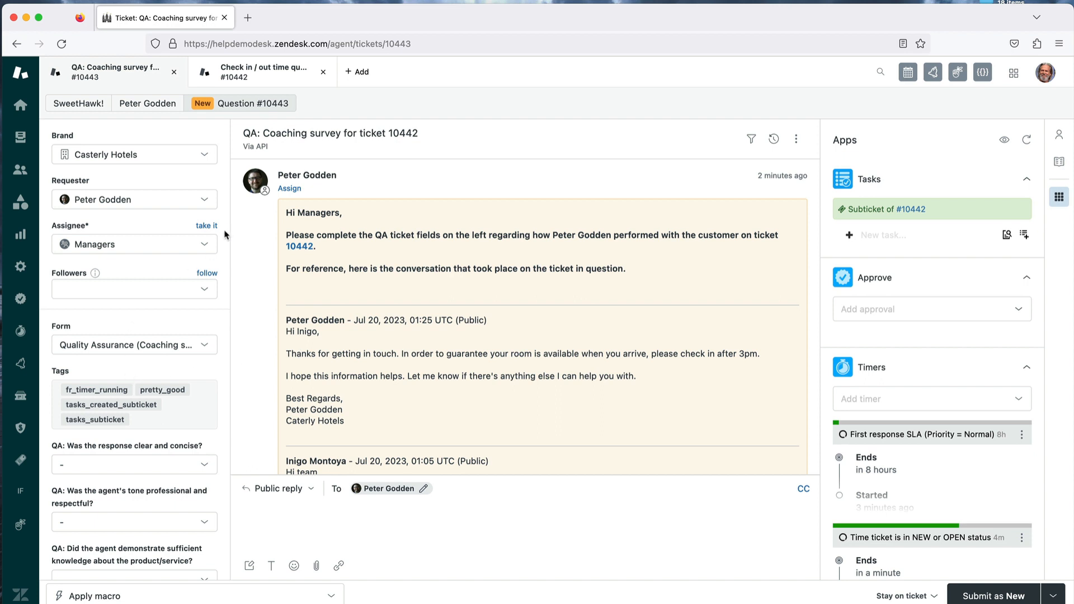
Answer Yes to every QA question: clear and concise, professional tone, tools and resources, prompt resolution.
scroll(down, 3)
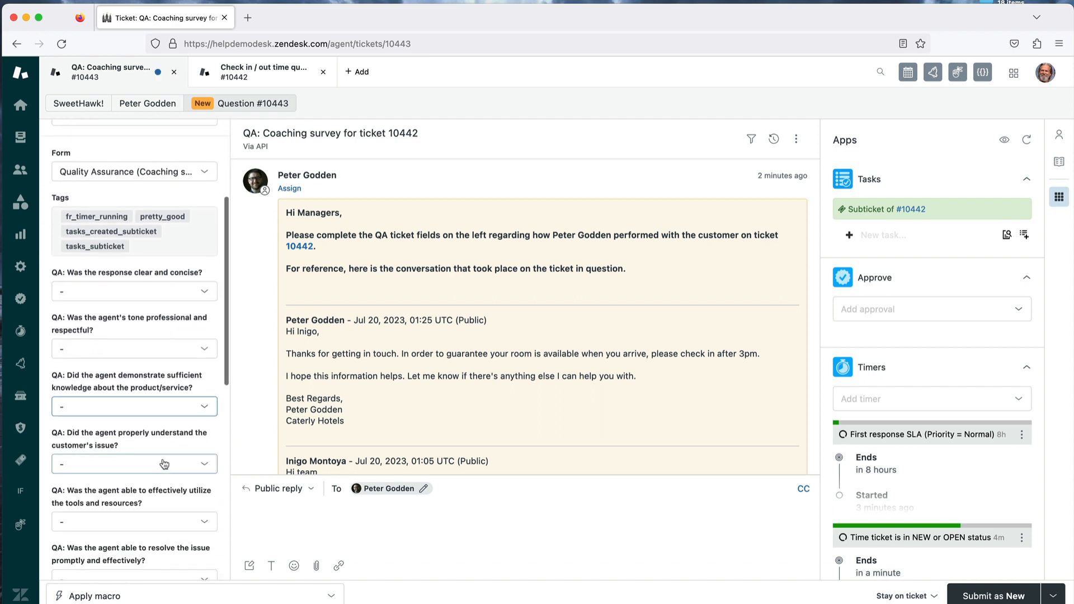
click(134, 291)
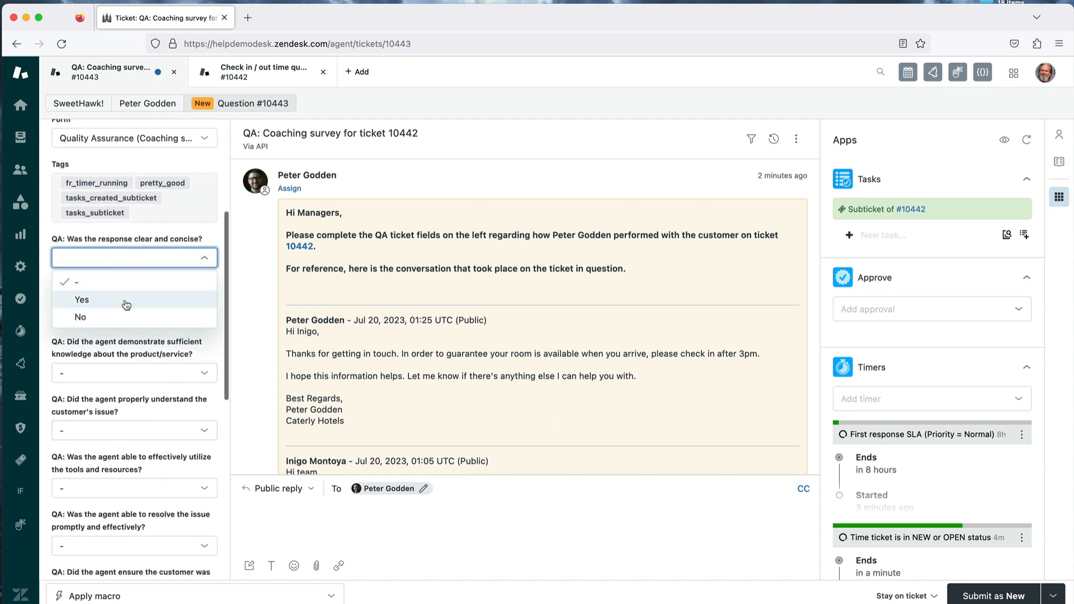
click(82, 300)
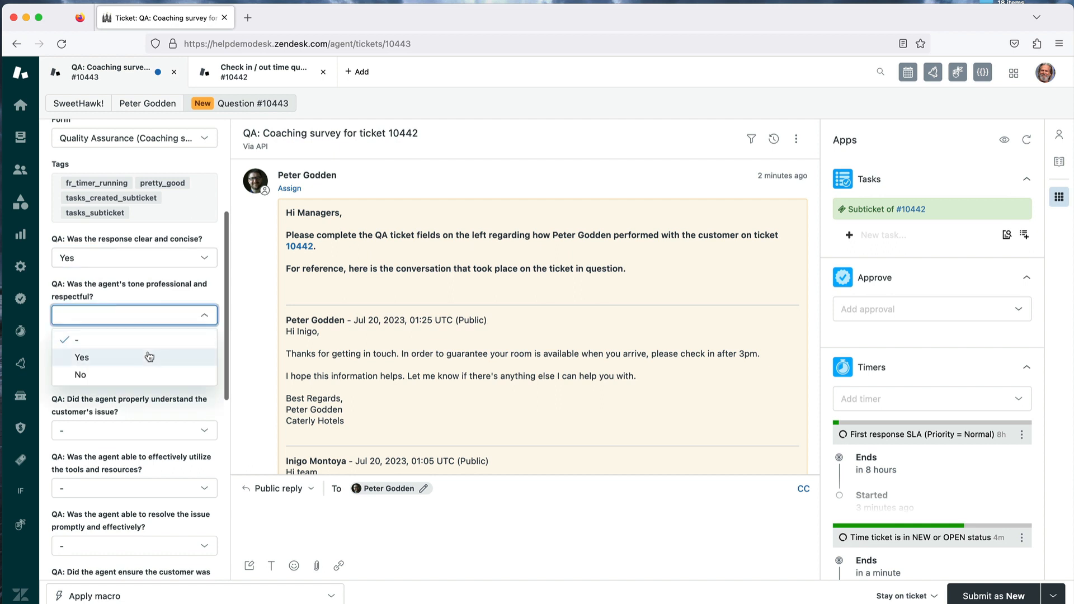
click(82, 357)
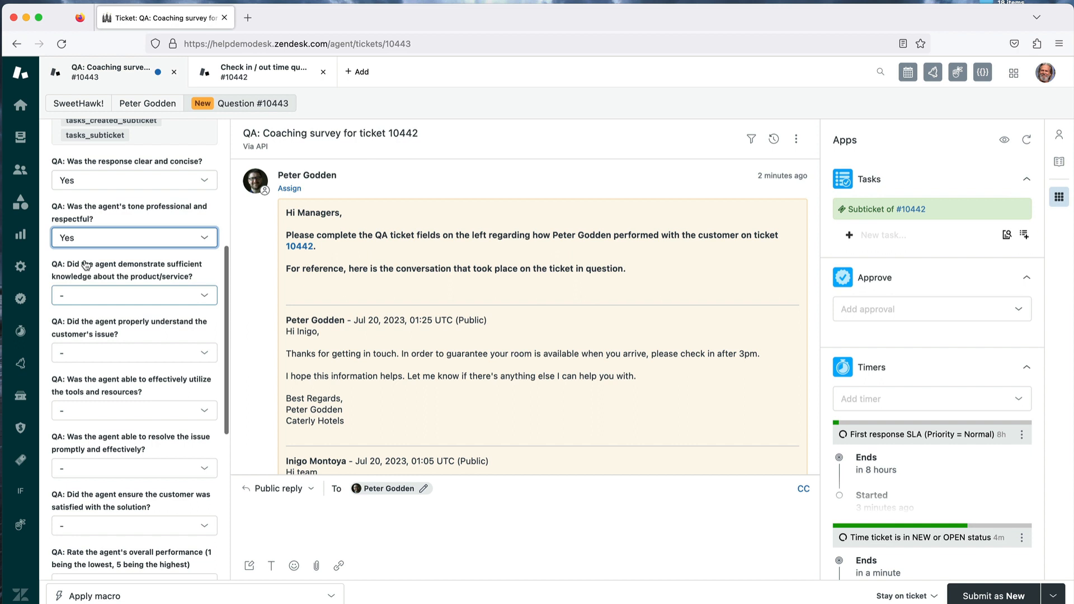
mouse_move(141, 275)
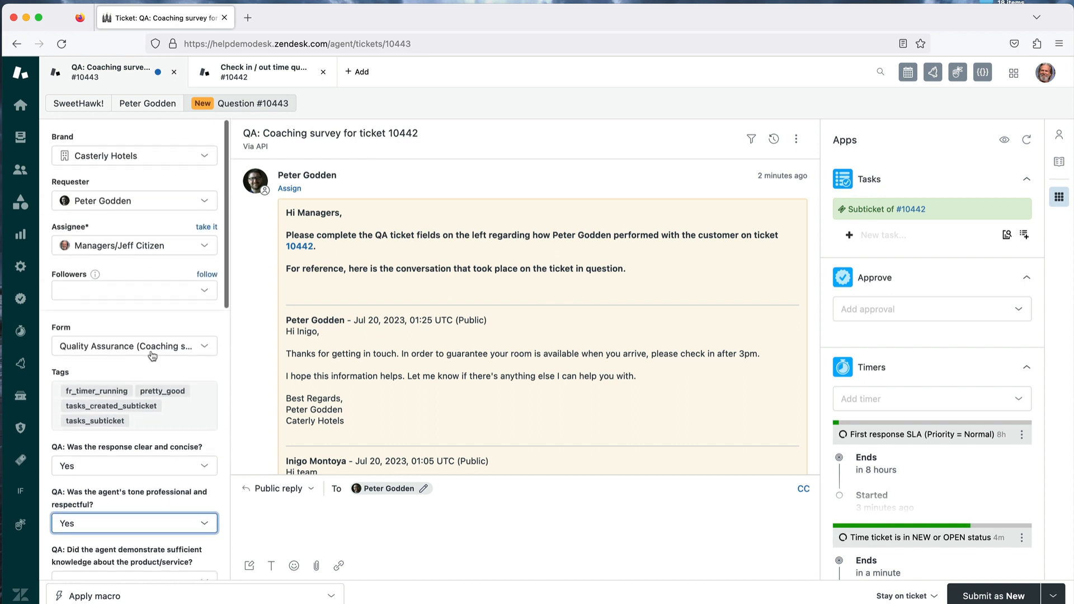
click(130, 346)
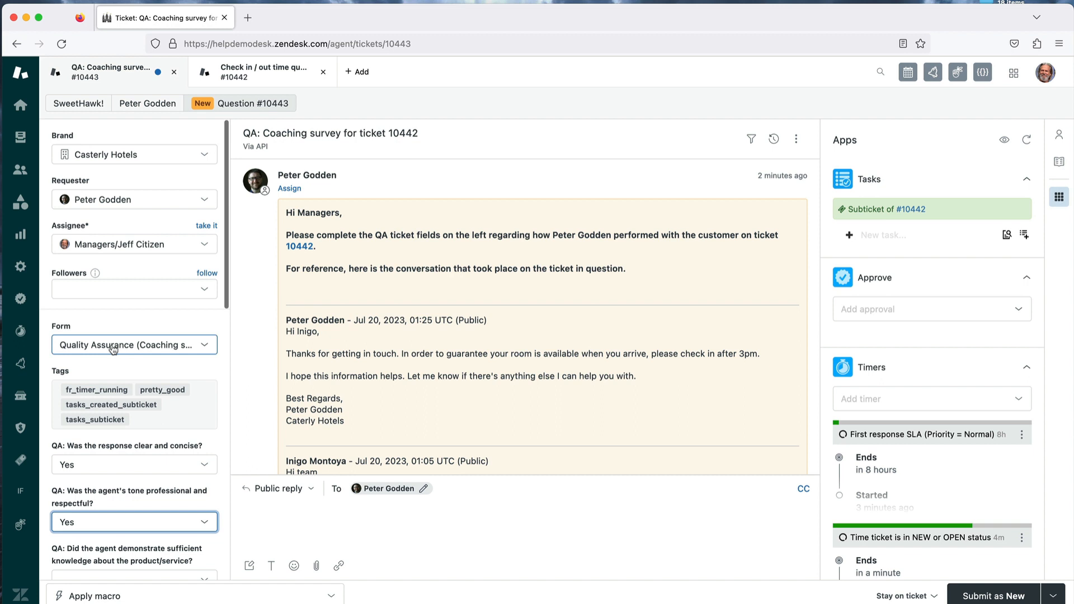
scroll(down, 3)
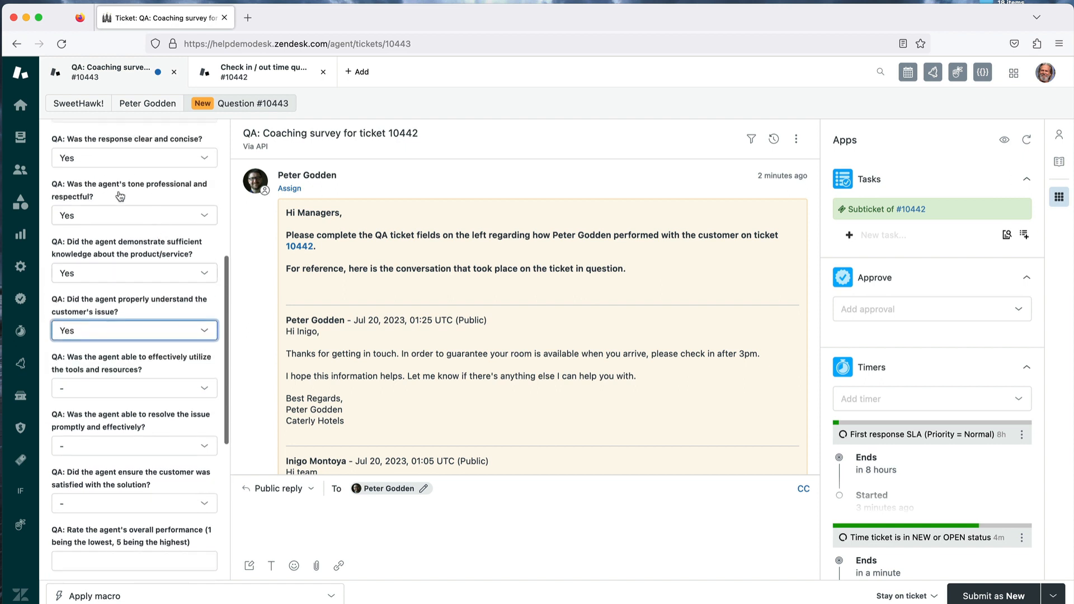
click(133, 388)
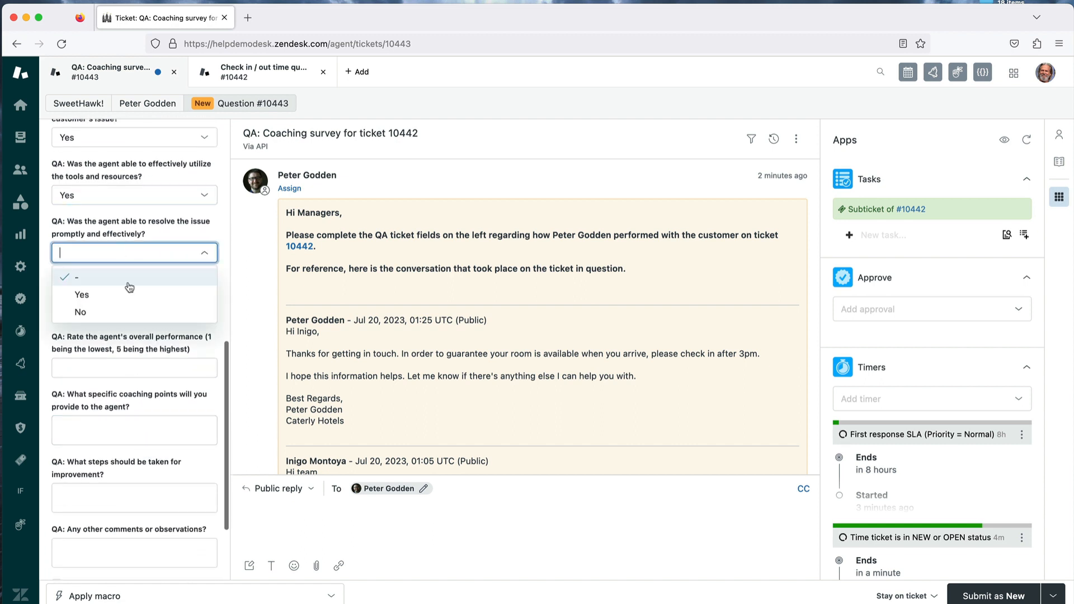
click(81, 294)
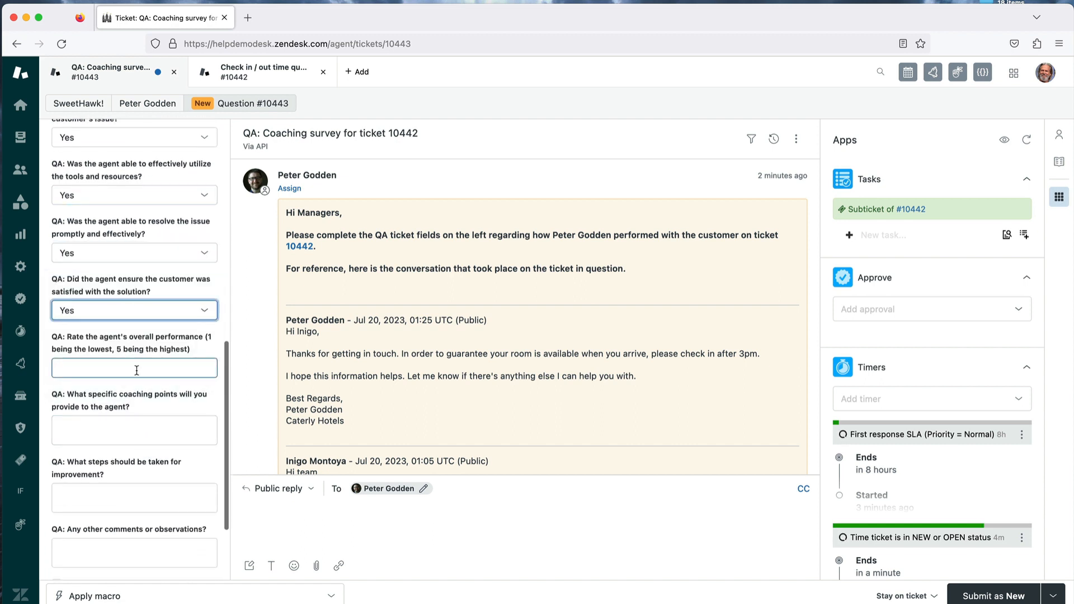
Enter rating 5, 'Amazing work' coaching points and date July 20, 2023, then submit the survey as Solved.
click(134, 368)
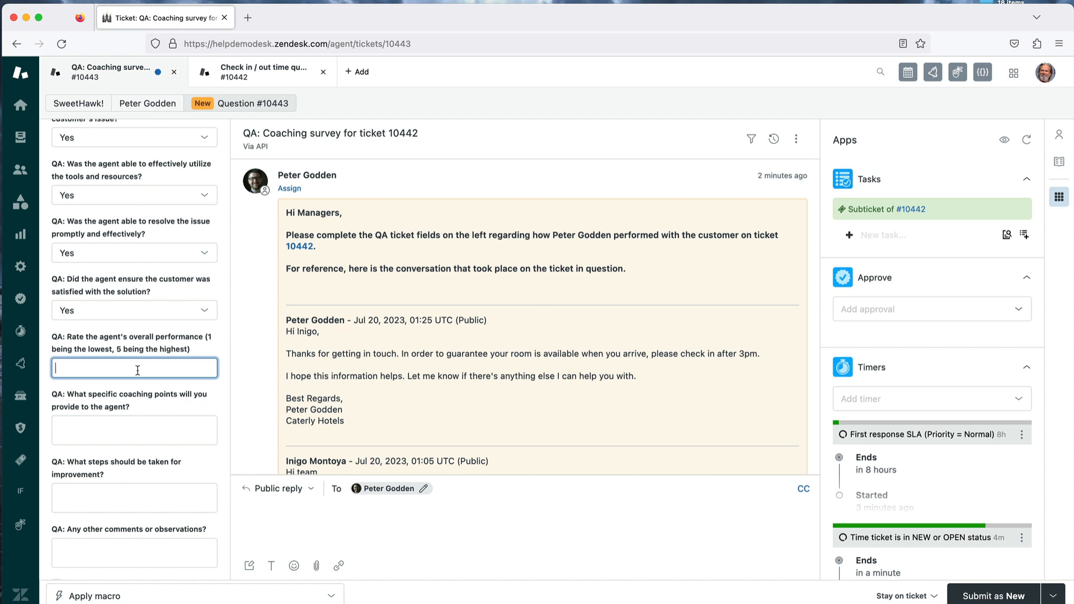
text(5)
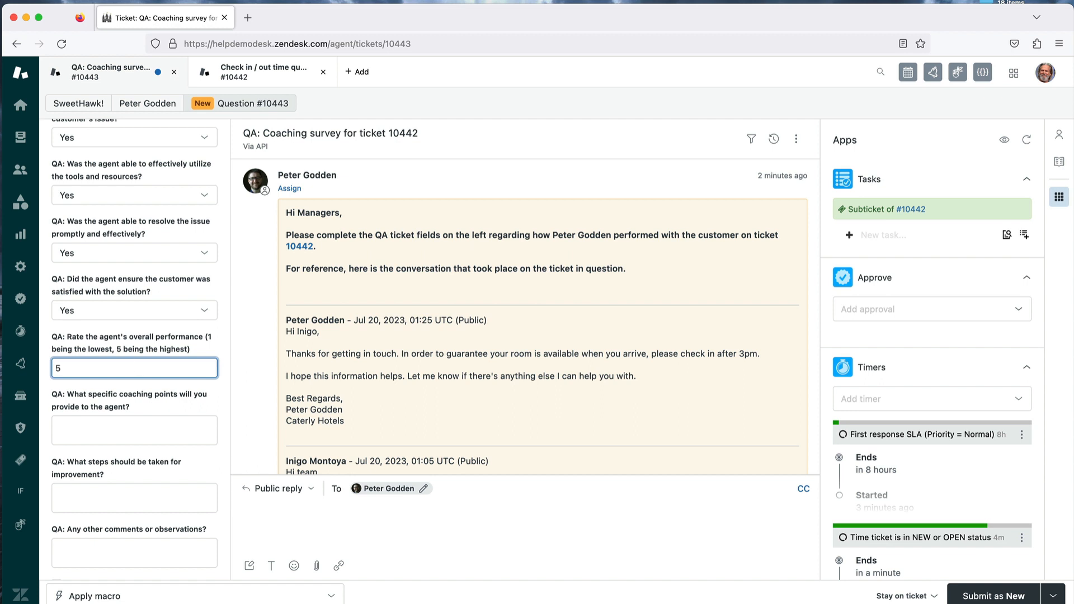
scroll(down, 3)
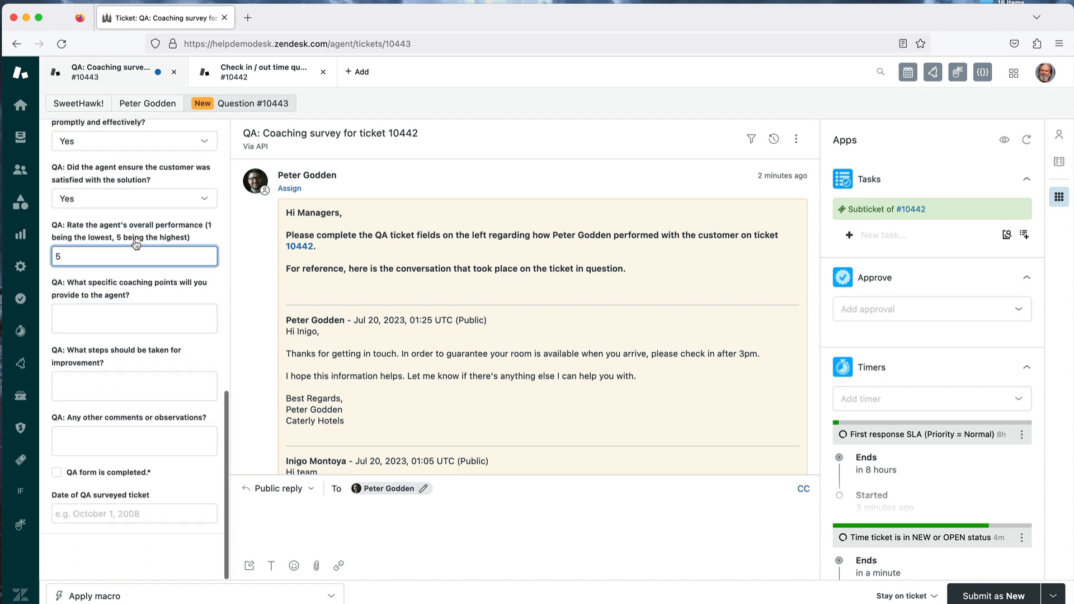
click(134, 318)
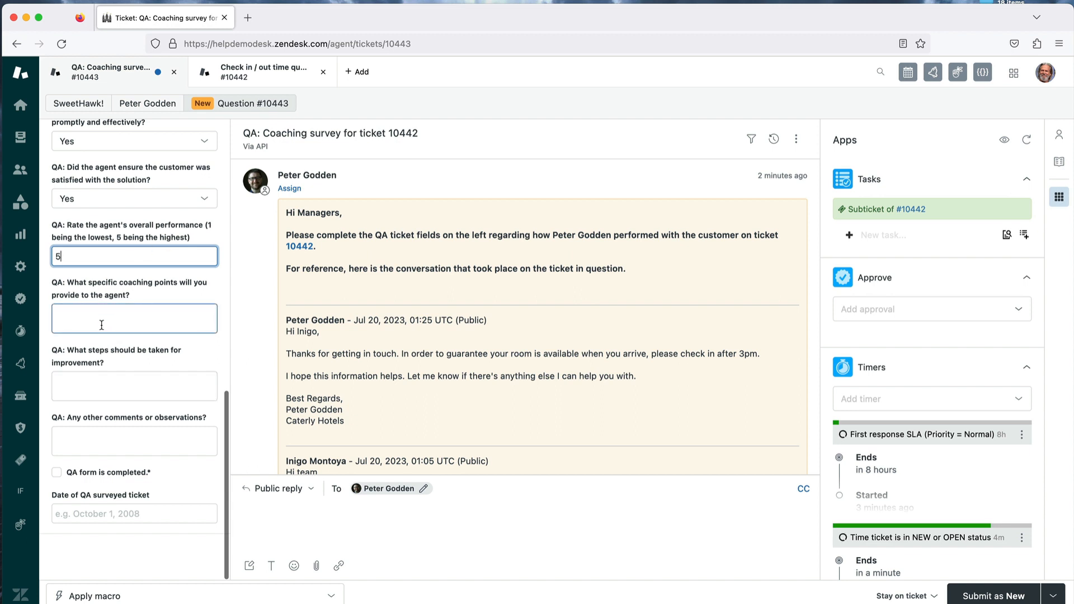
click(134, 318)
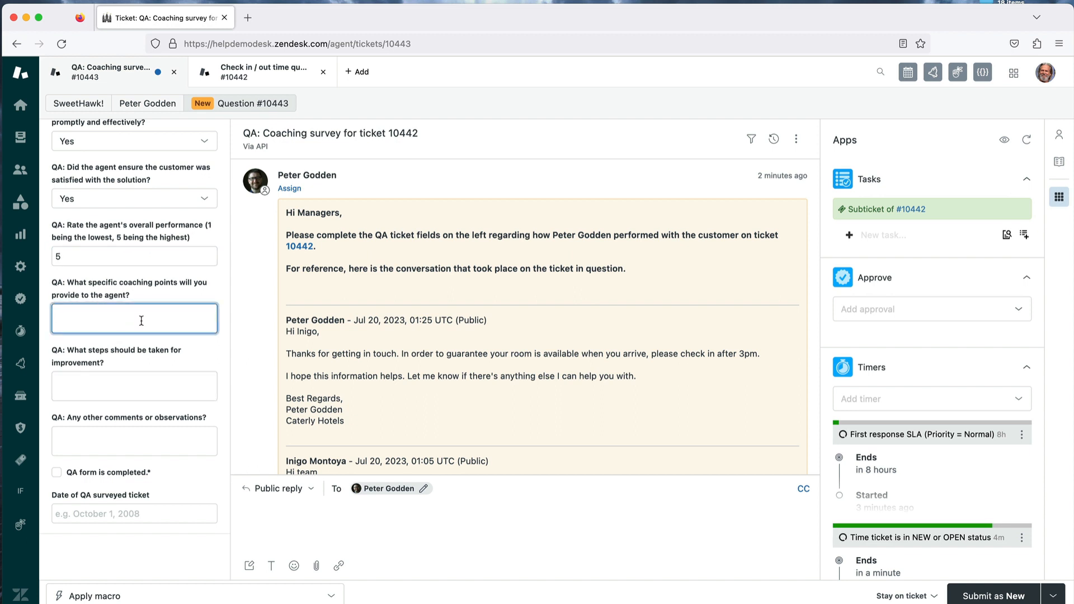
text(Amaz)
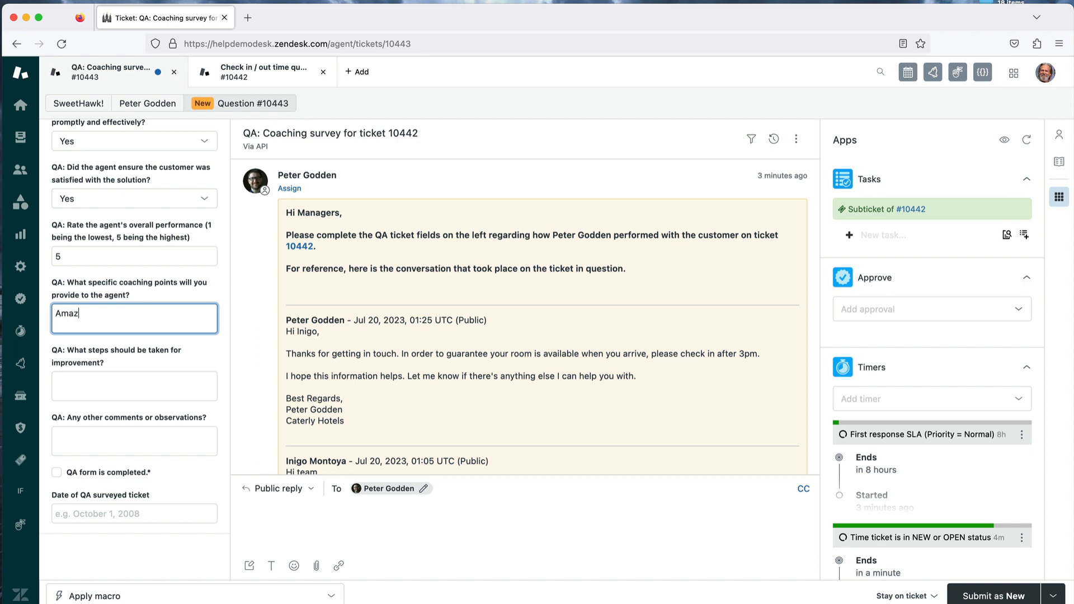
text(ing work)
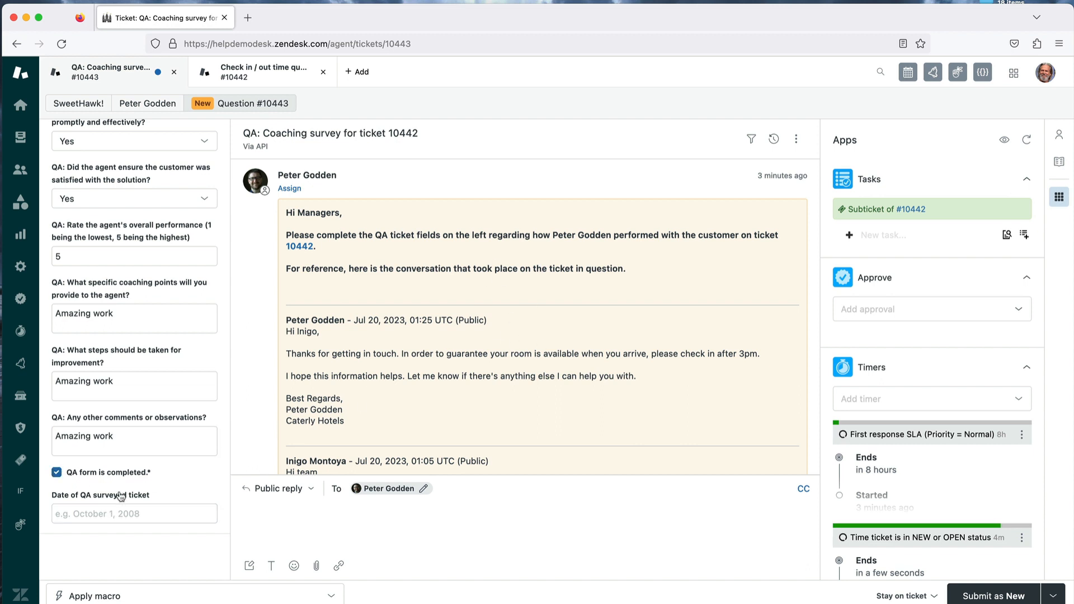
text(July 20, 2023)
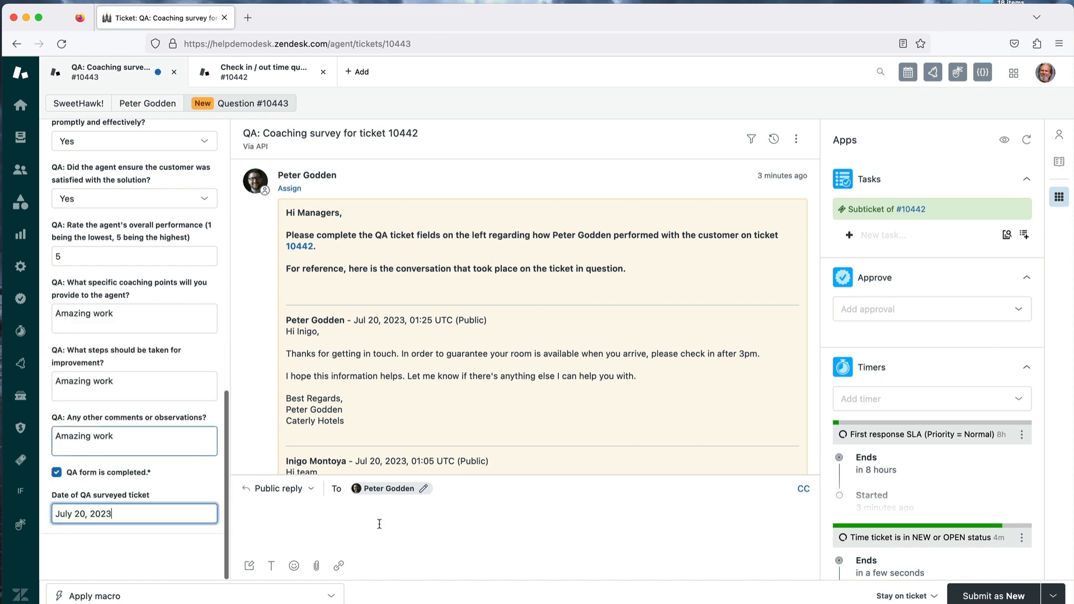
click(1054, 596)
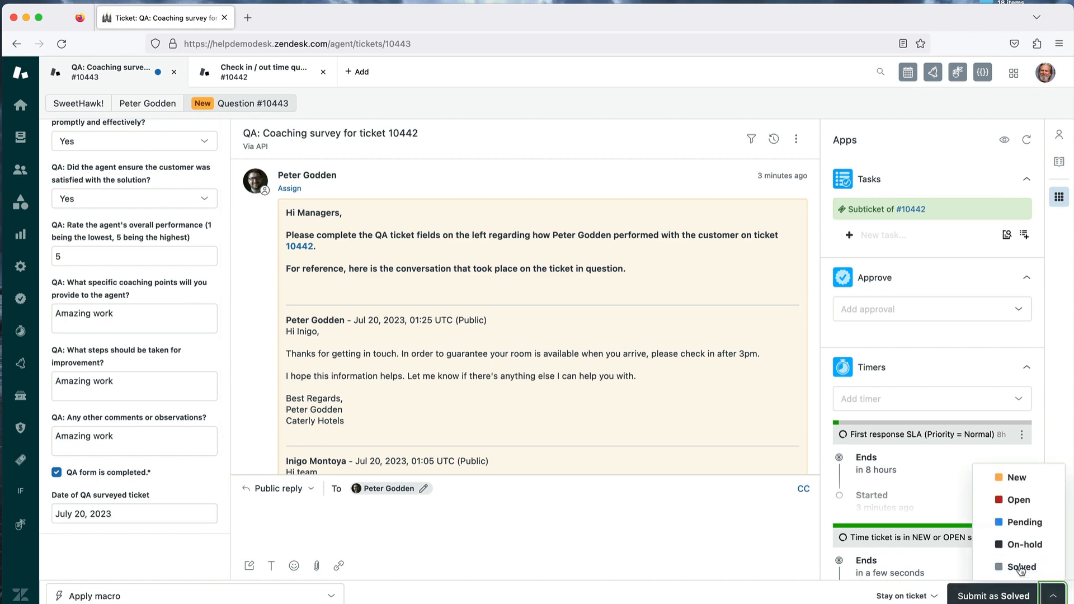
click(1020, 567)
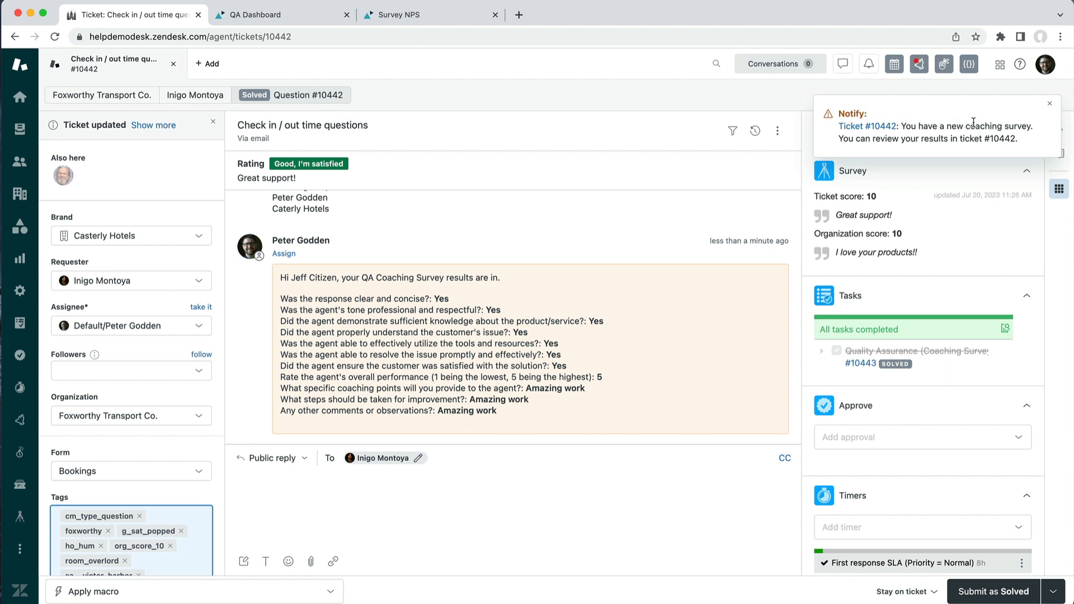
mouse_move(882, 126)
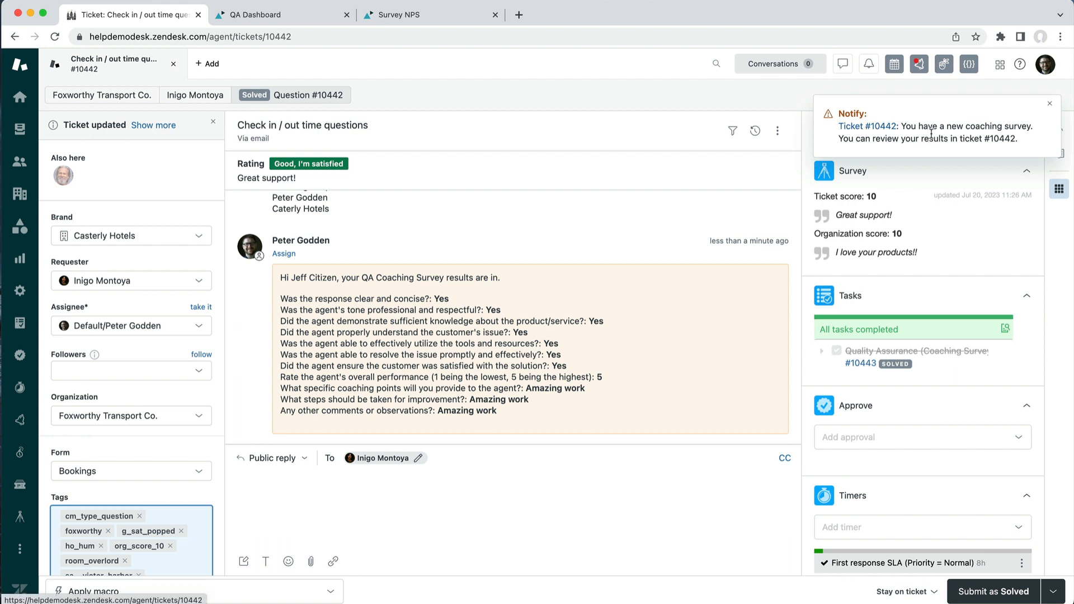
mouse_move(527, 321)
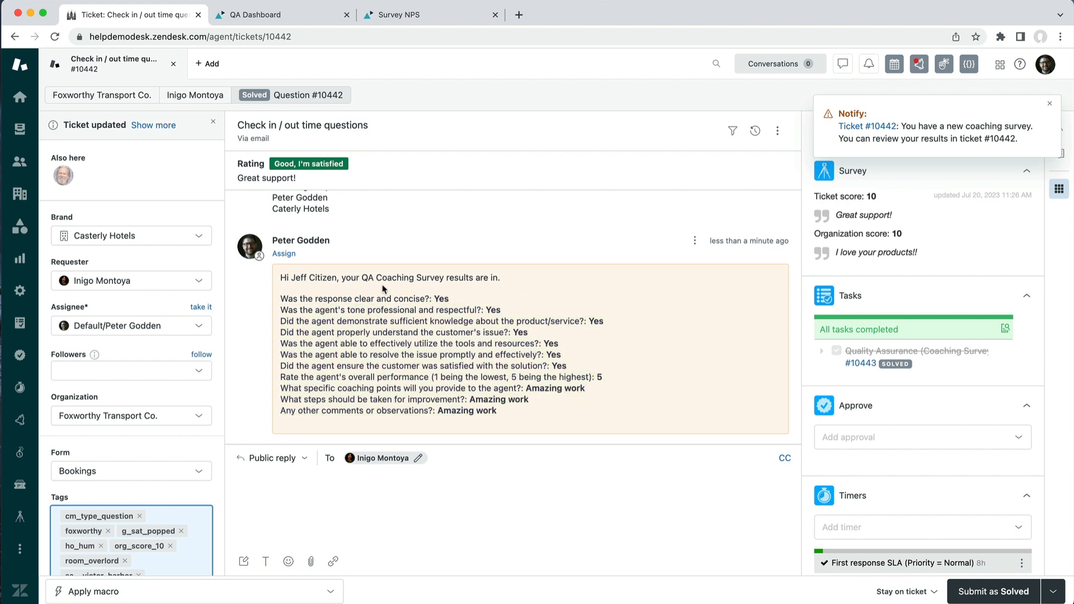
mouse_move(687, 306)
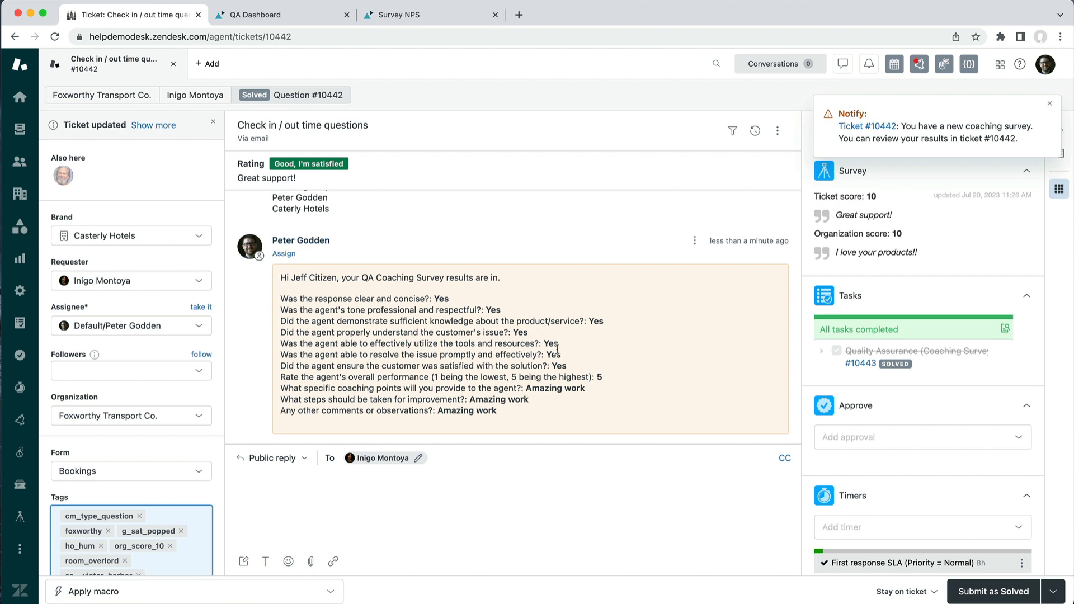
mouse_move(575, 362)
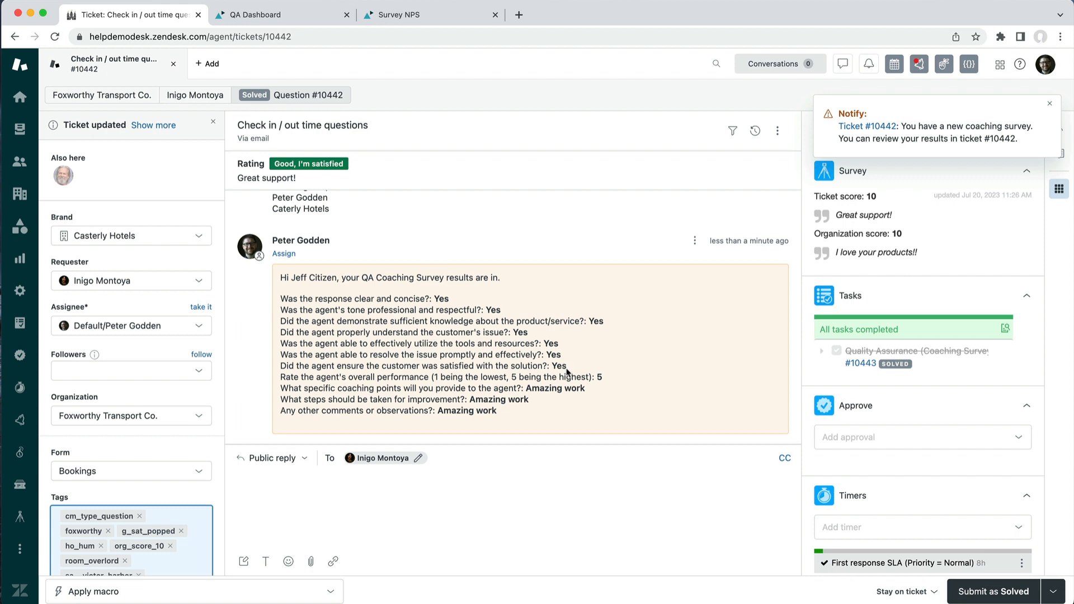
mouse_move(566, 370)
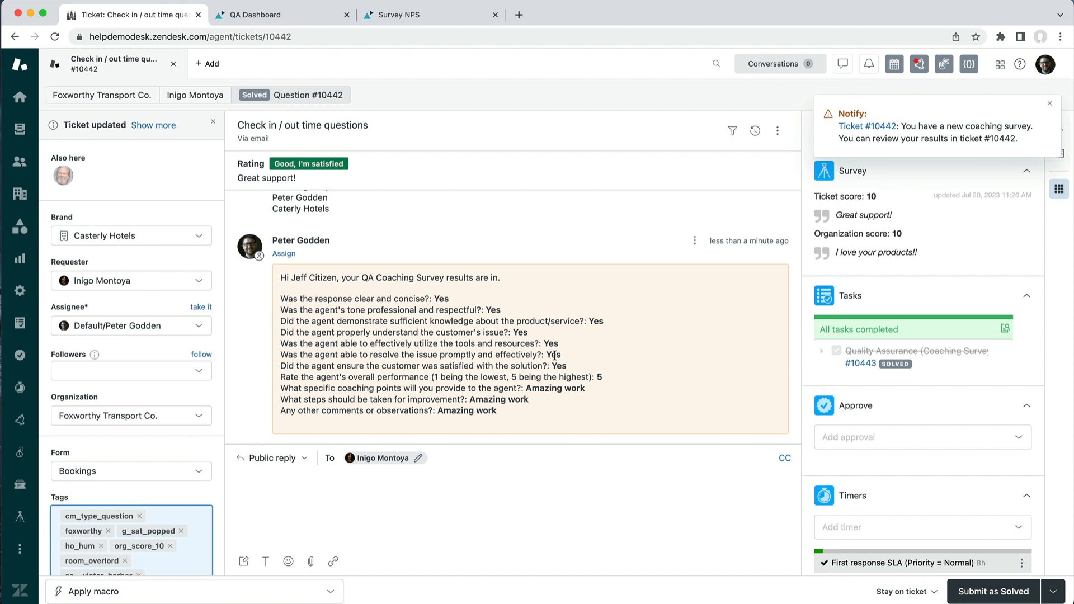
mouse_move(574, 346)
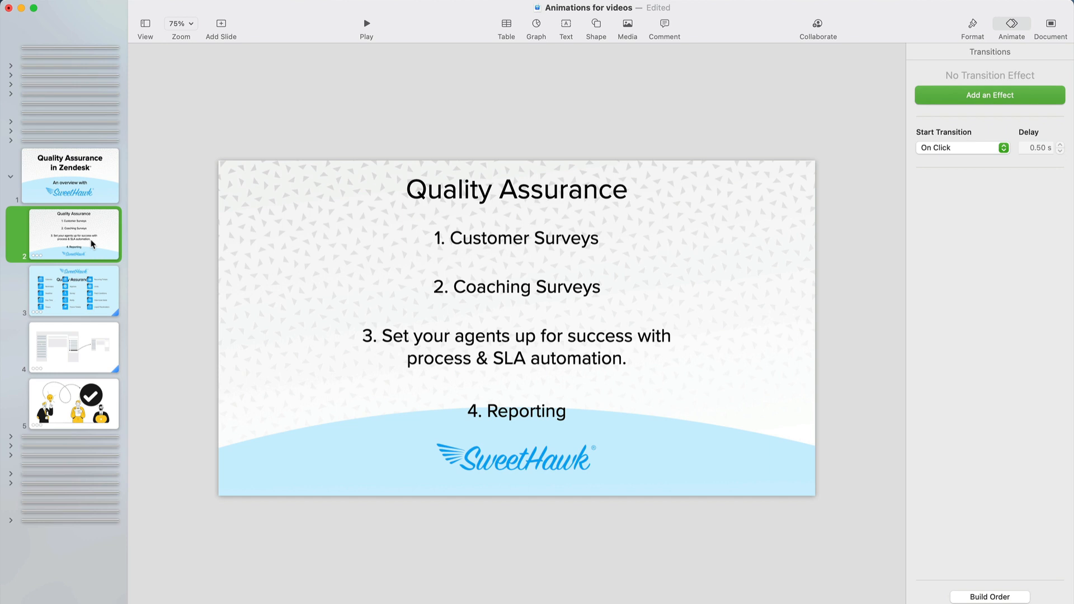
mouse_move(519, 360)
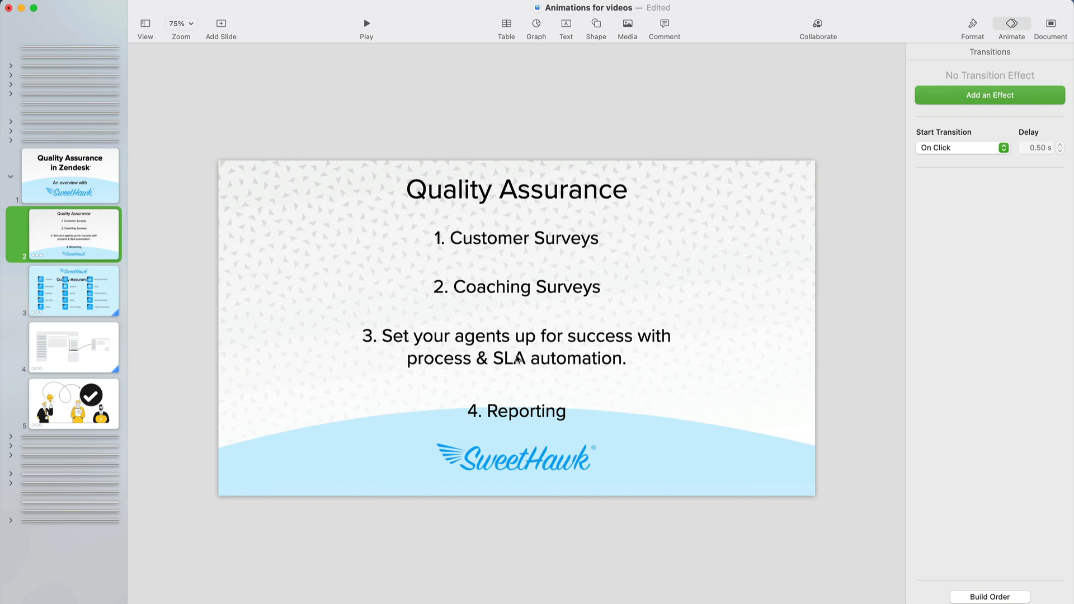
mouse_move(619, 353)
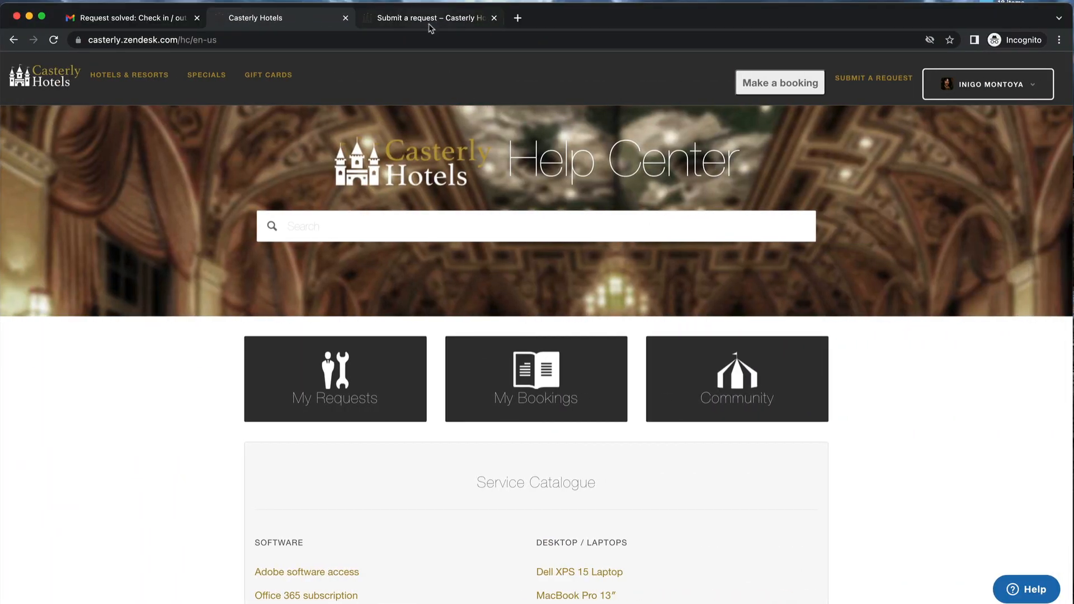
Go to the Help Center request form for the Human Resources 'New Hire' submission.
click(430, 17)
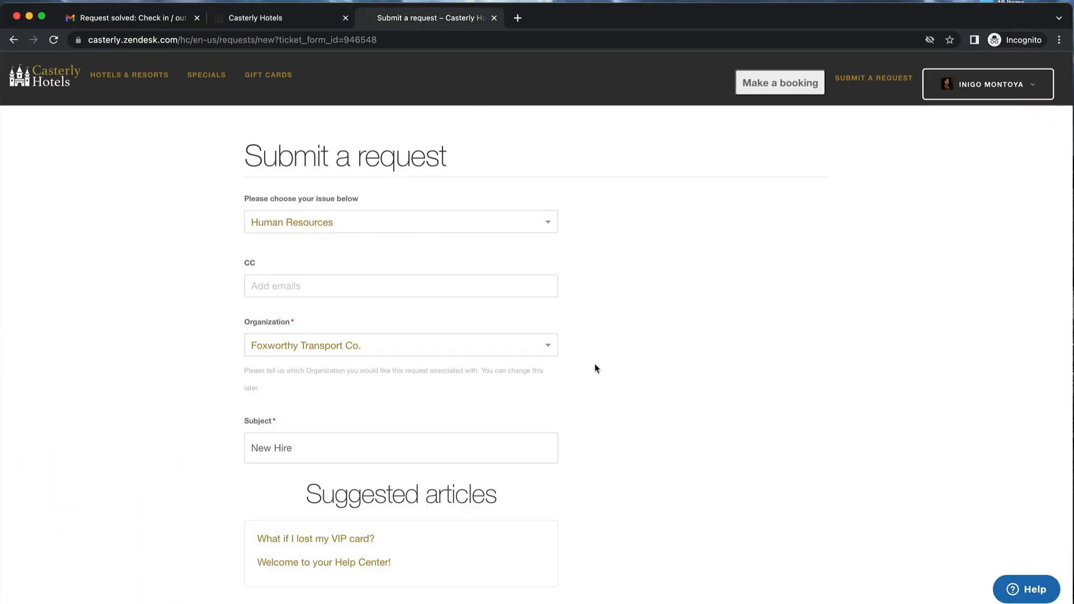
mouse_move(586, 393)
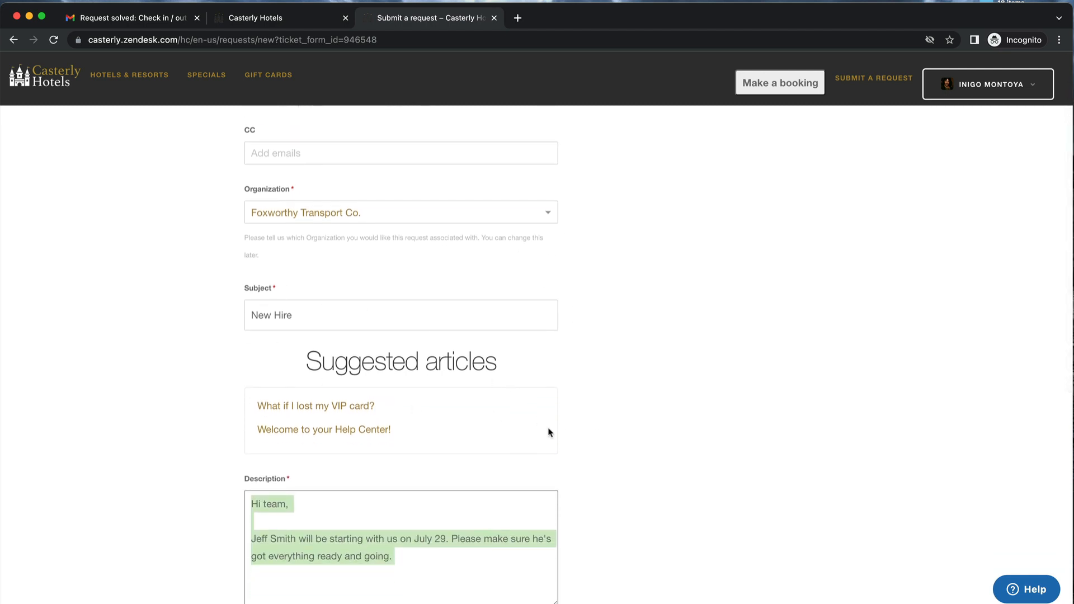
scroll(down, 3)
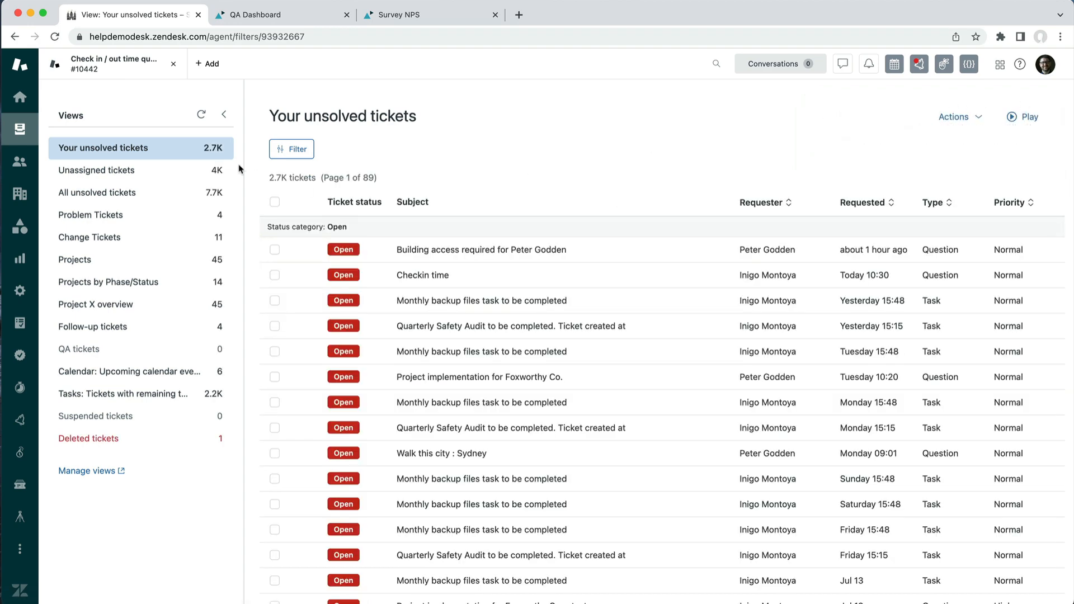
From Unassigned tickets, complete onboarding tasks on the New Hire ticket and attempt submitting it as Solved.
click(96, 170)
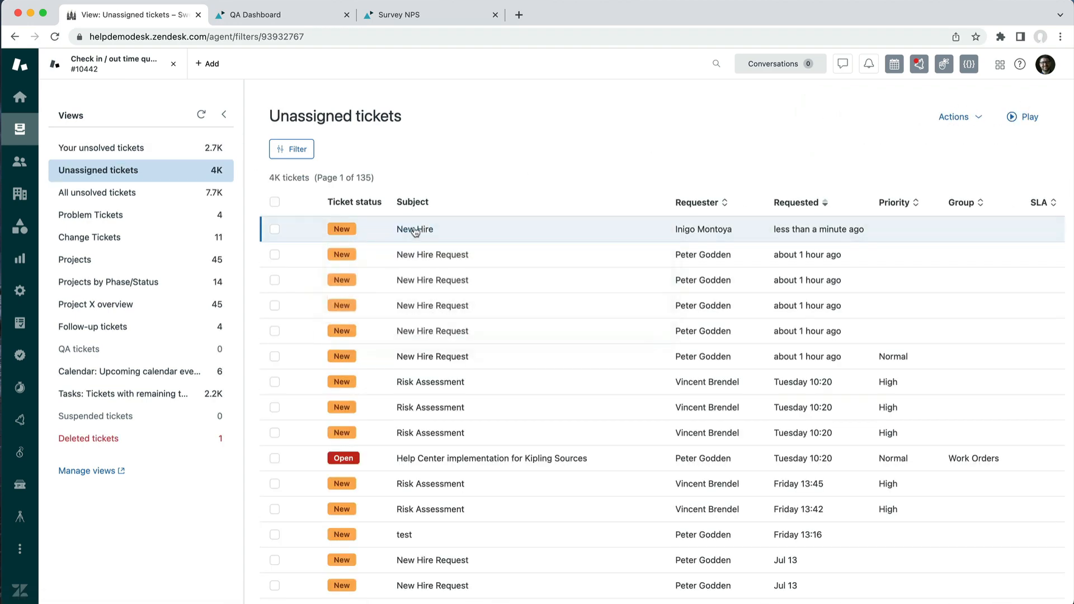
click(414, 229)
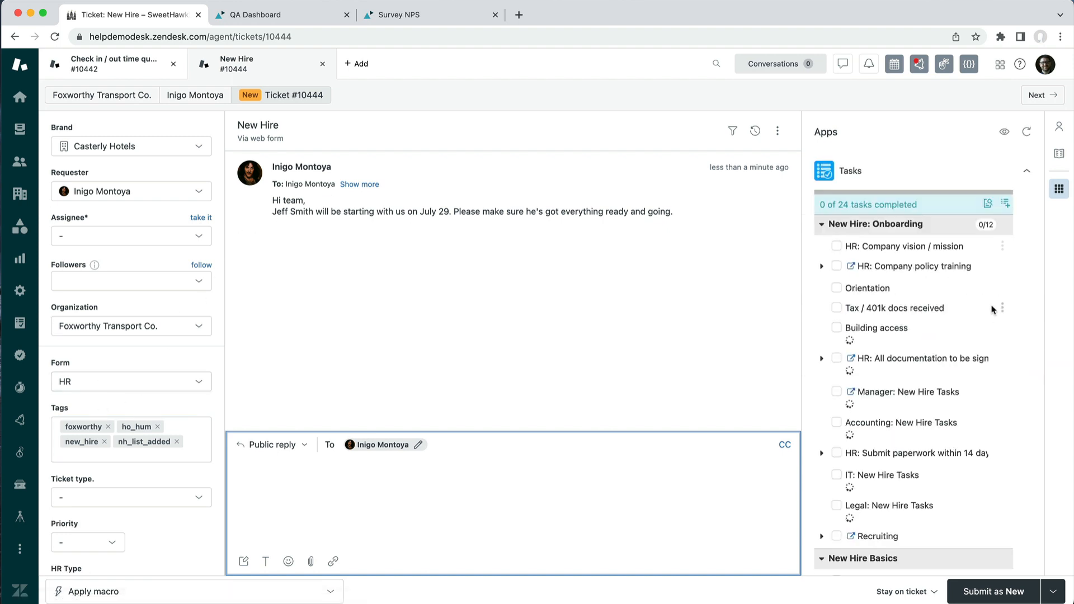
mouse_move(894, 268)
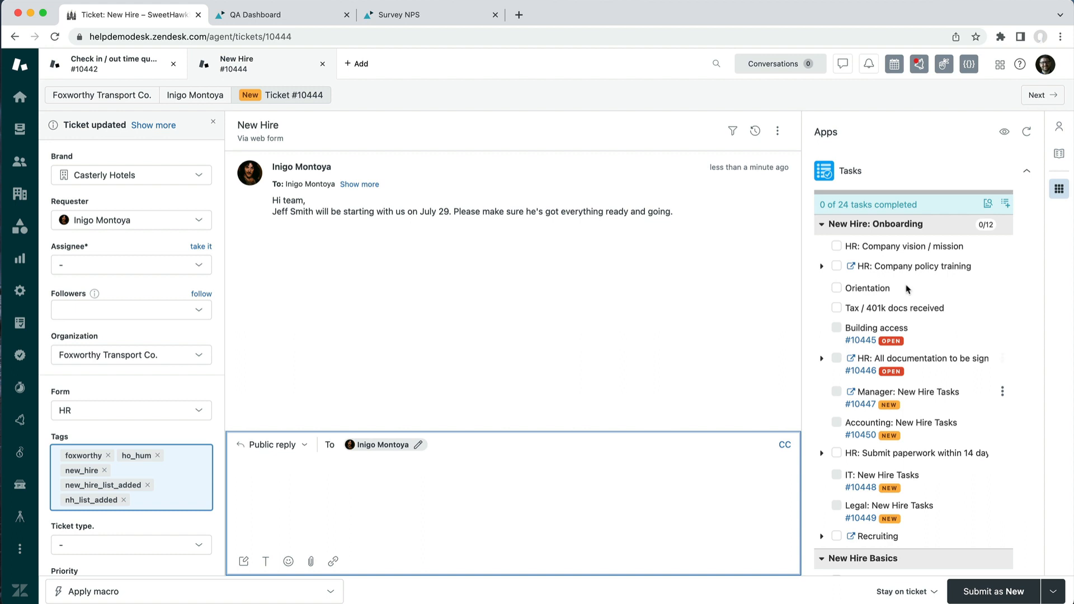
click(837, 266)
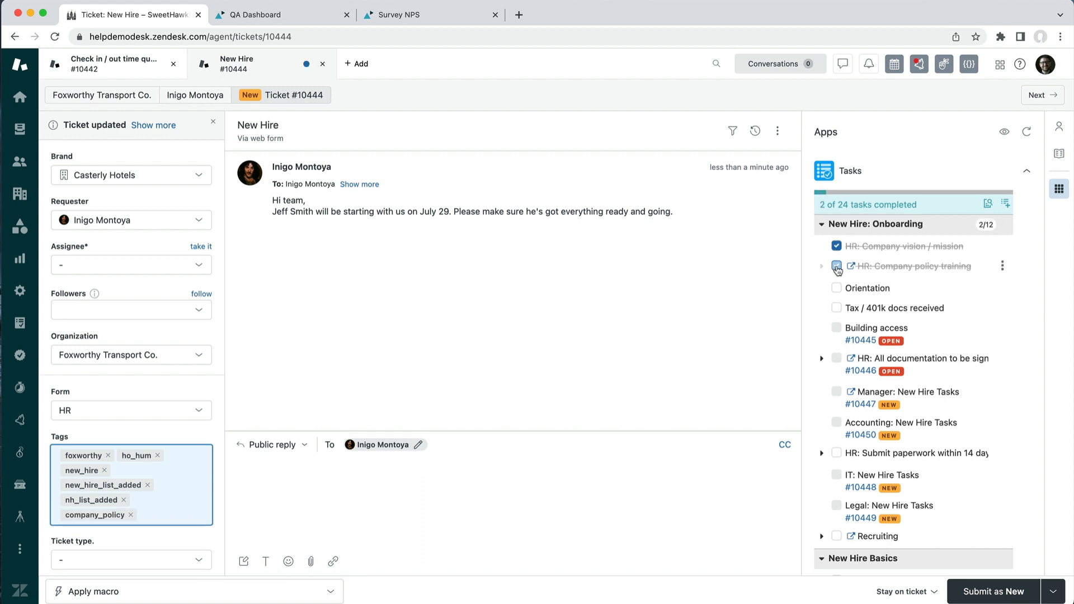
click(837, 288)
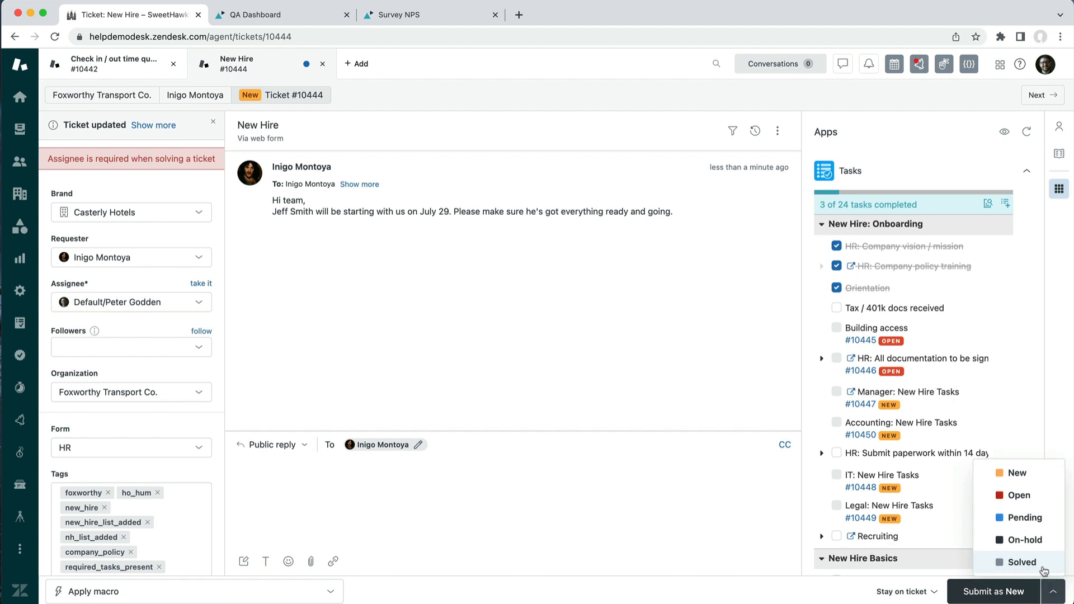
click(1022, 563)
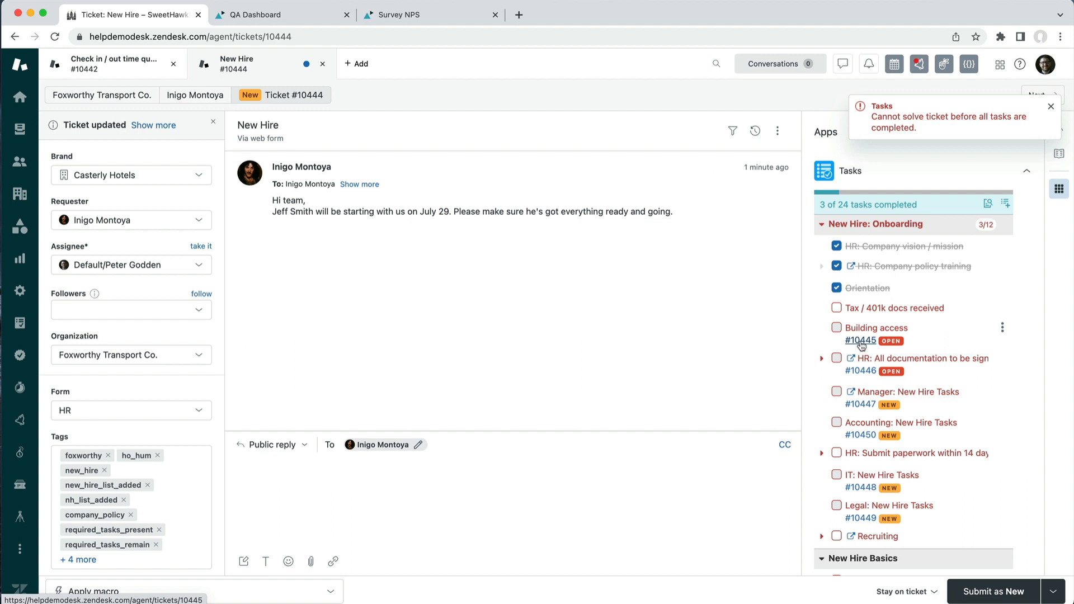
click(860, 341)
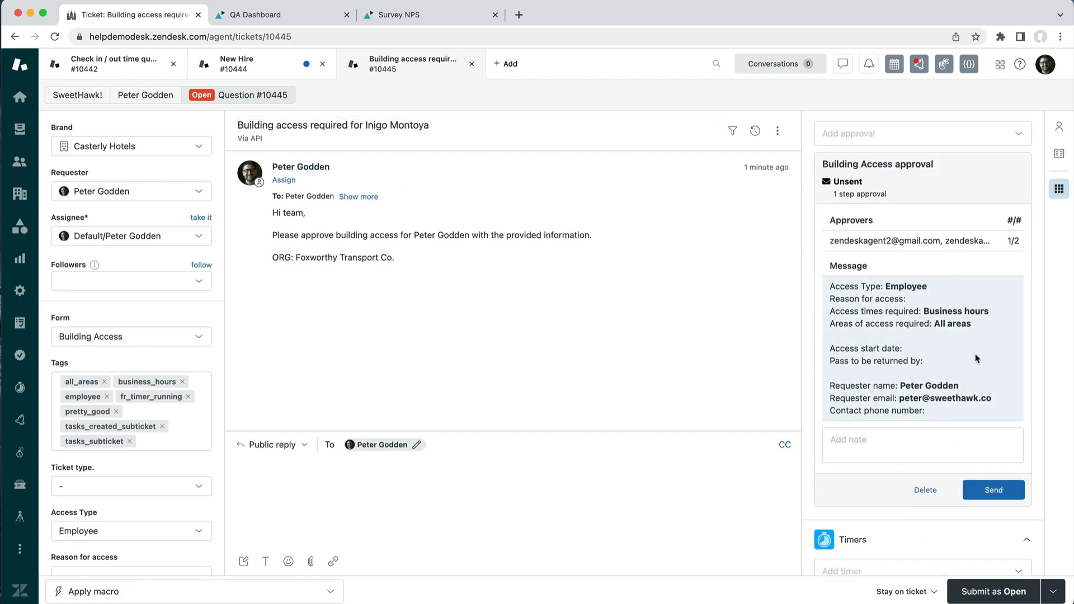
click(254, 63)
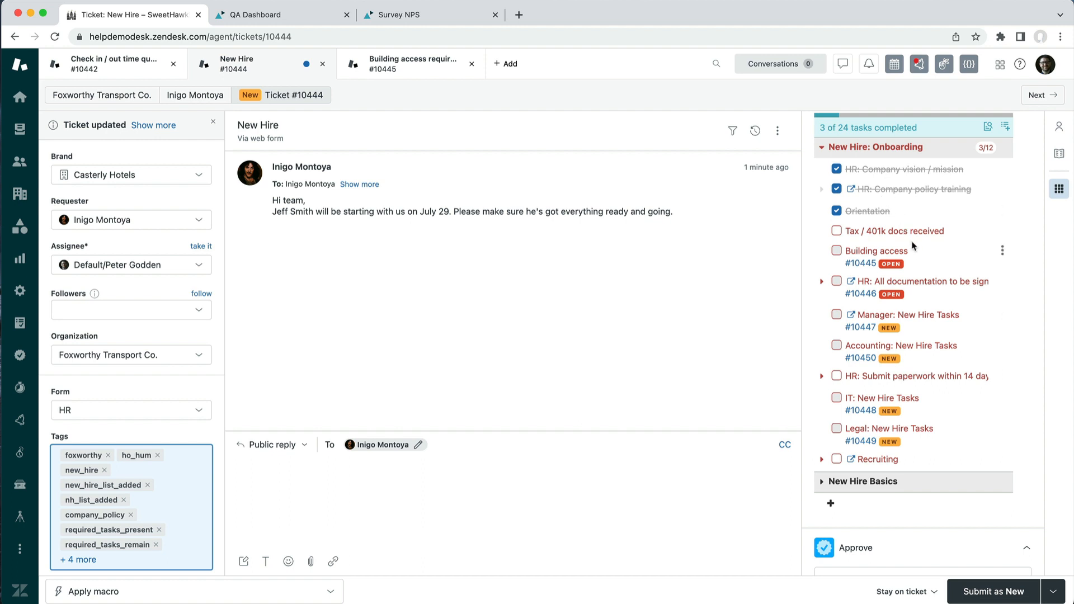
mouse_move(913, 268)
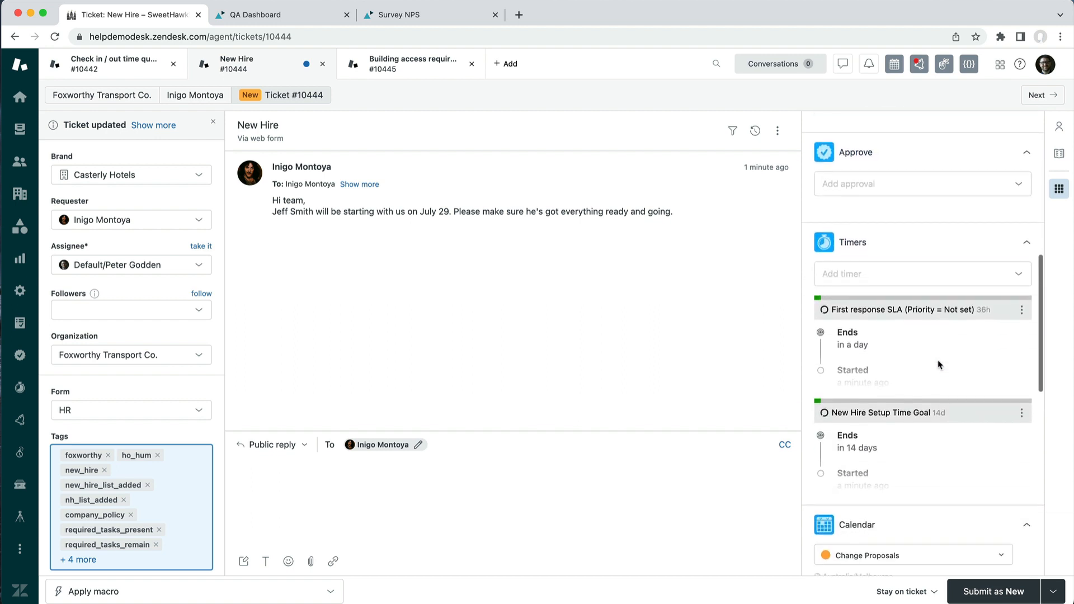
mouse_move(968, 371)
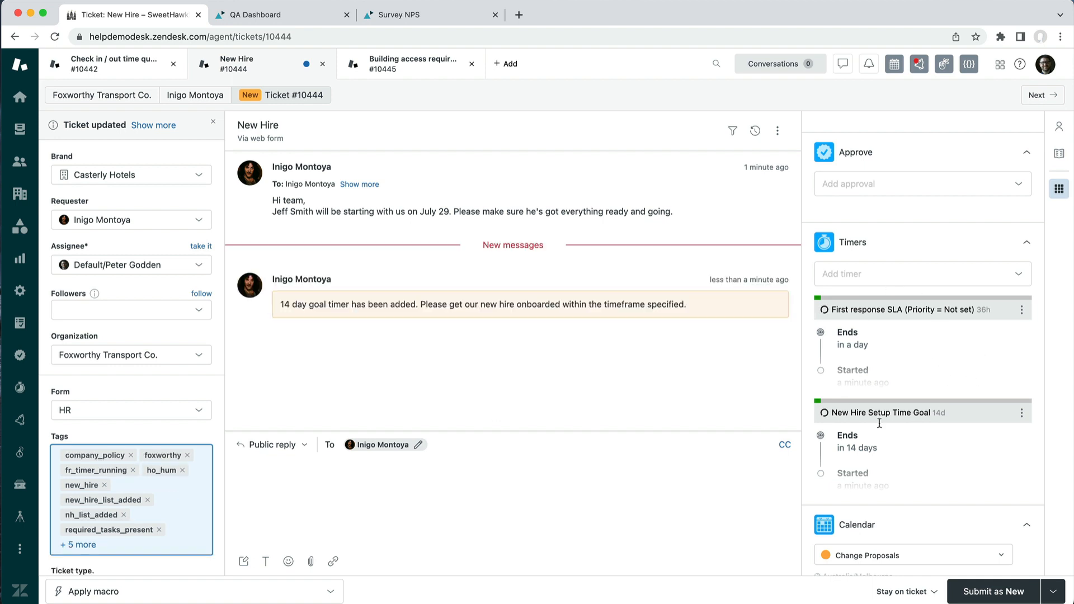
mouse_move(971, 460)
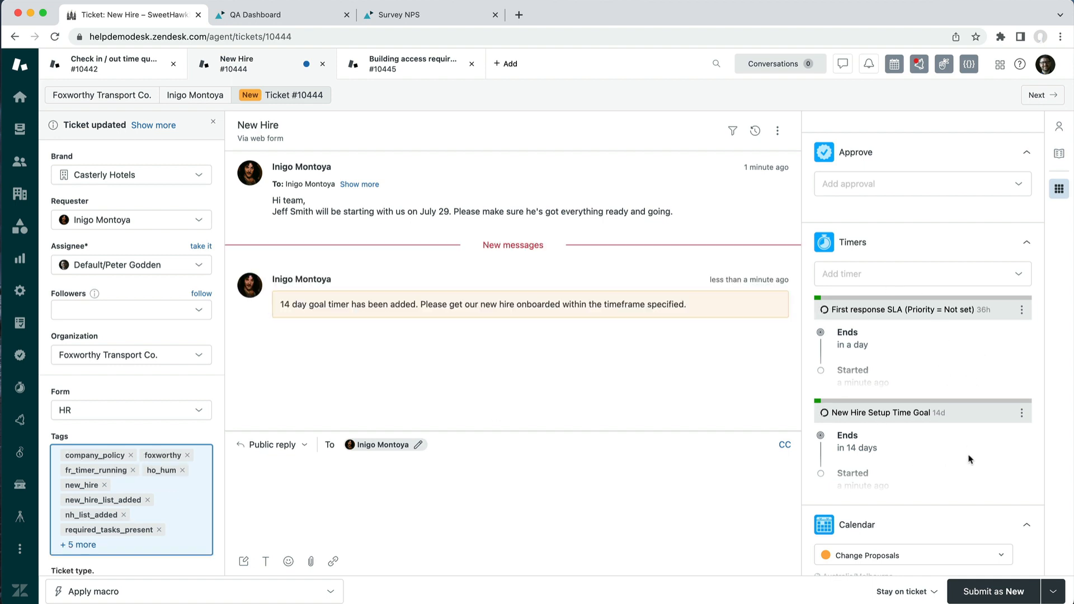
mouse_move(888, 351)
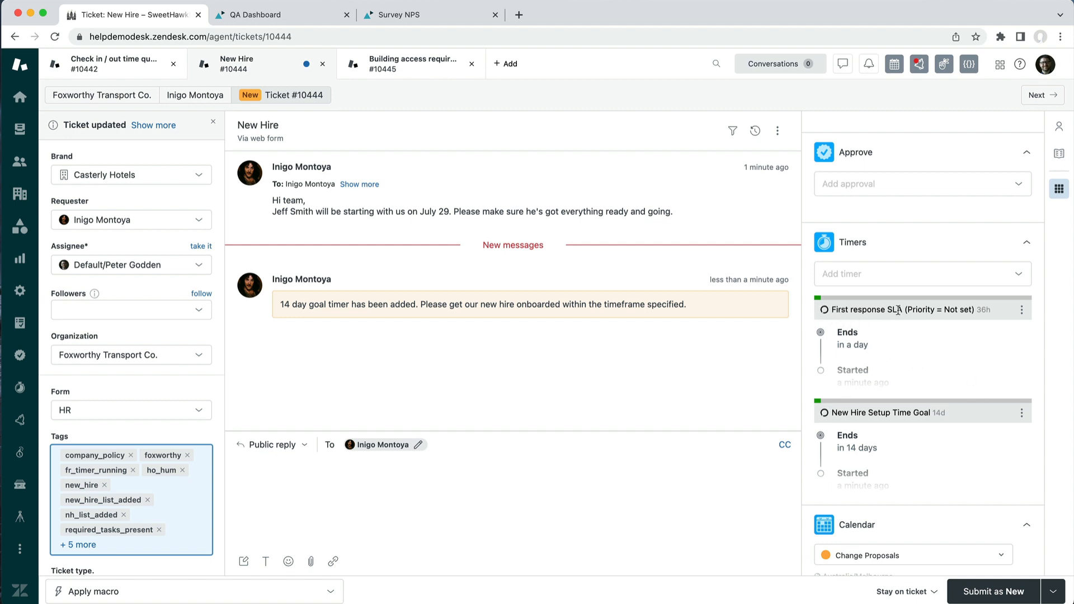
mouse_move(907, 318)
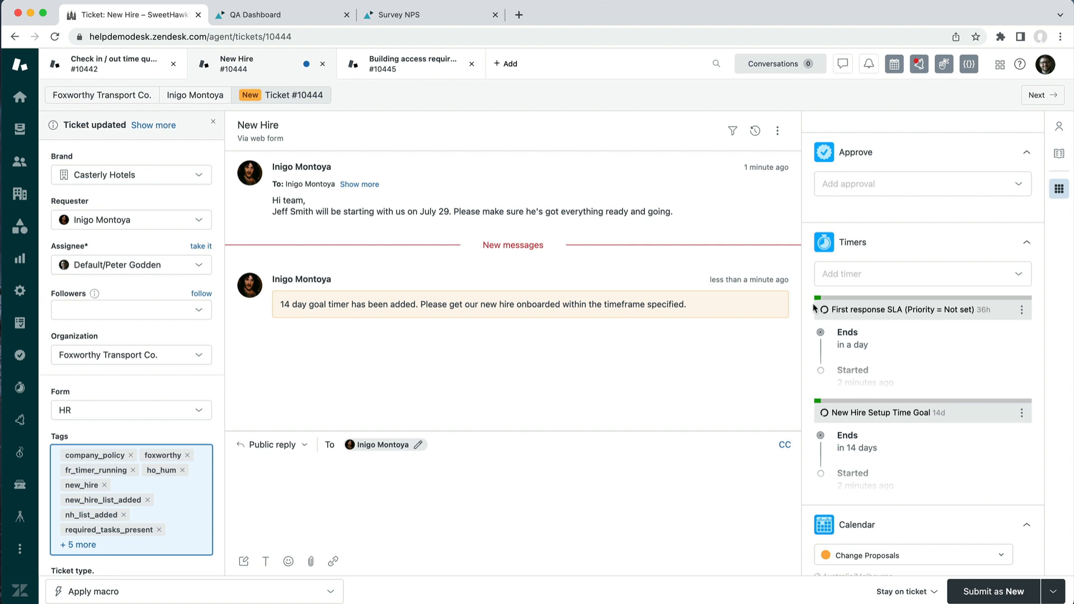
mouse_move(916, 335)
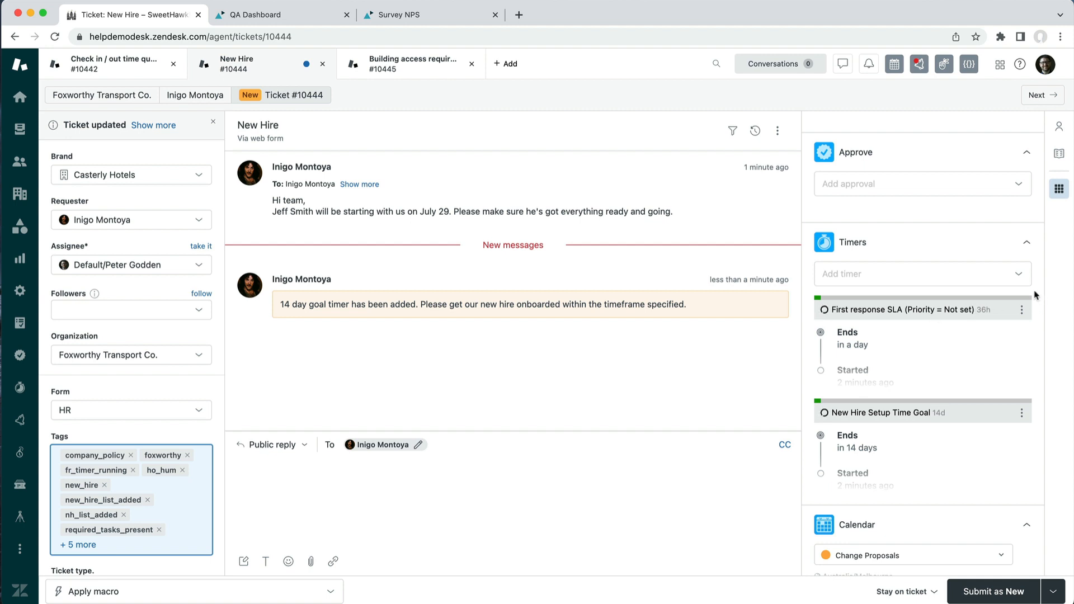
mouse_move(1024, 309)
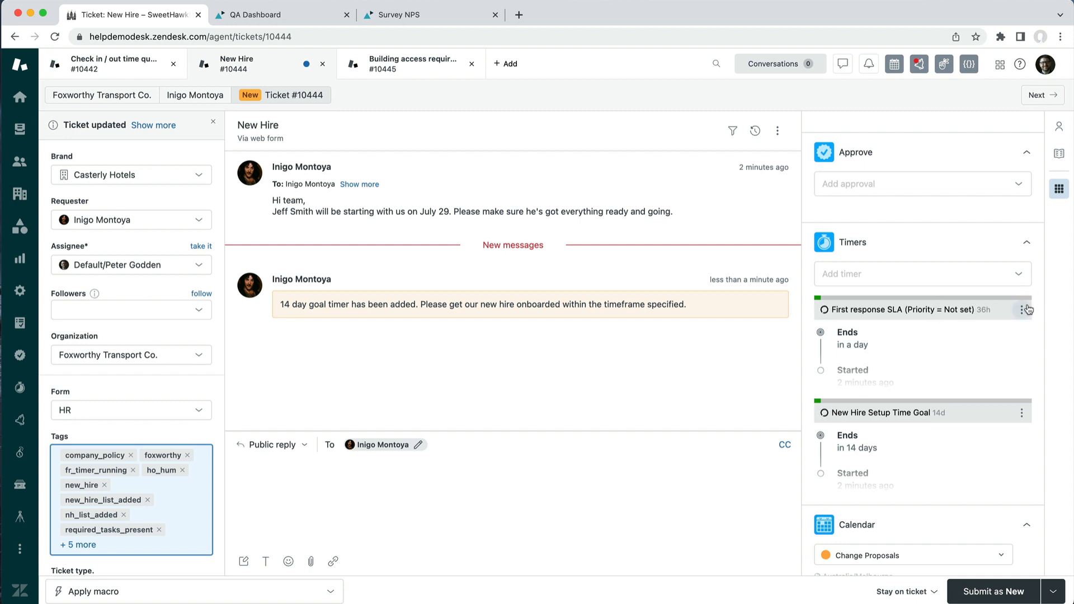
mouse_move(1027, 300)
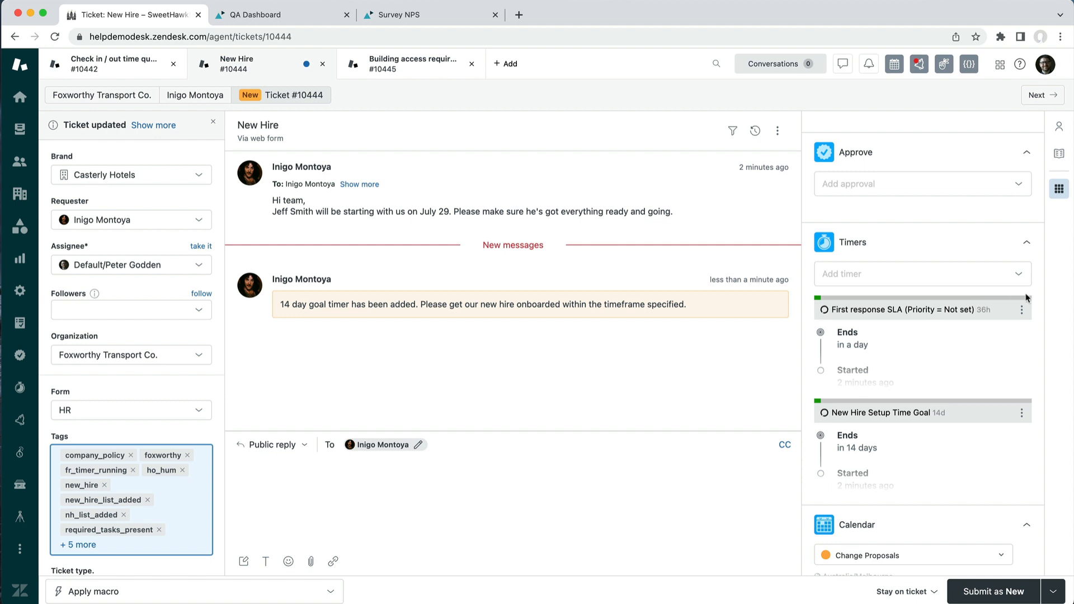
mouse_move(1030, 303)
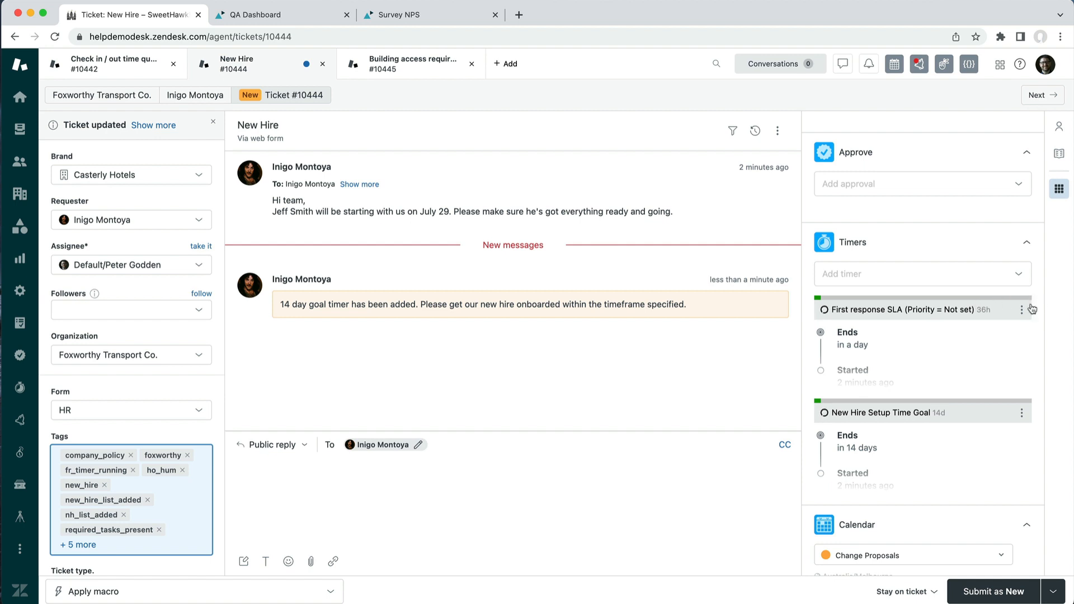
mouse_move(1035, 304)
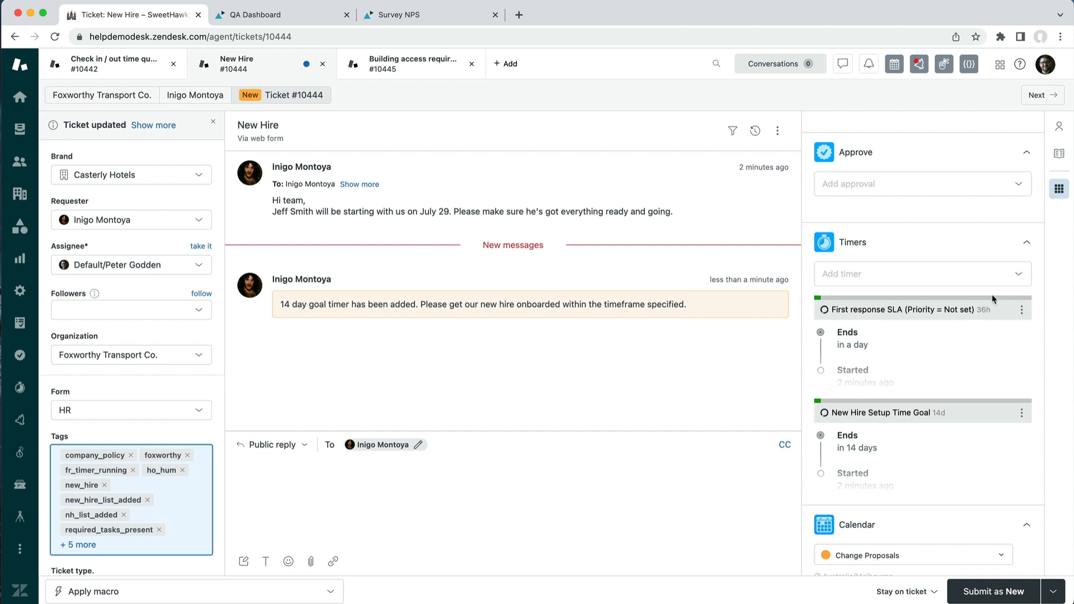
mouse_move(1011, 304)
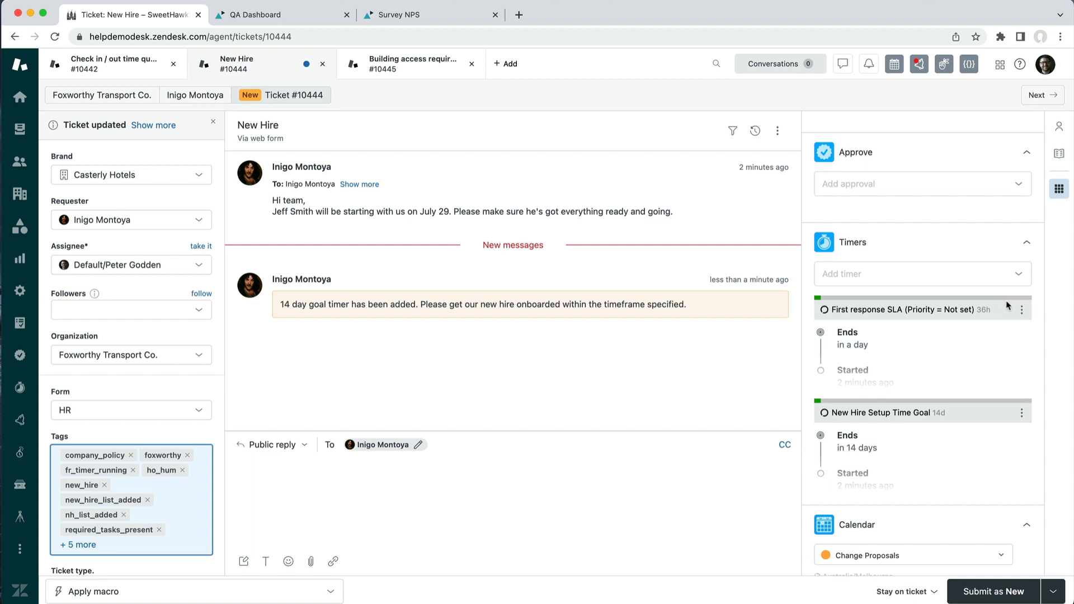
mouse_move(957, 144)
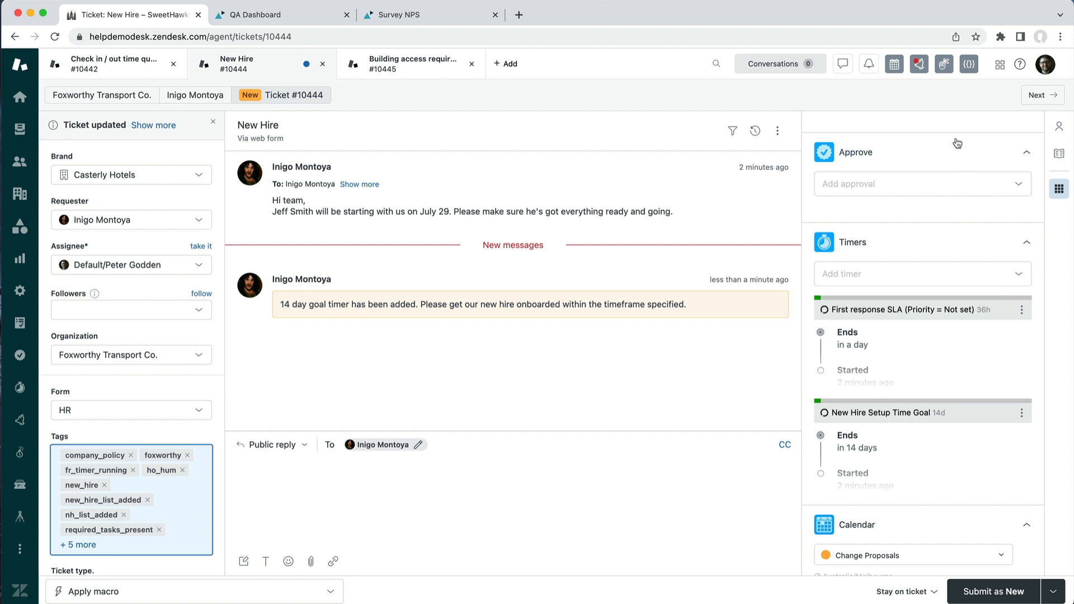
click(920, 64)
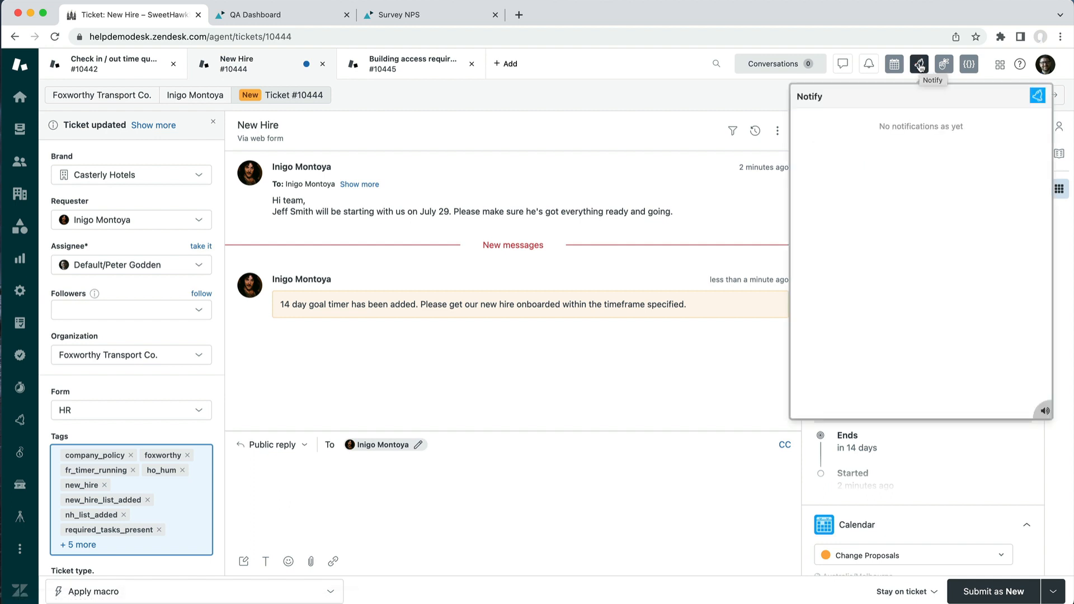
click(920, 64)
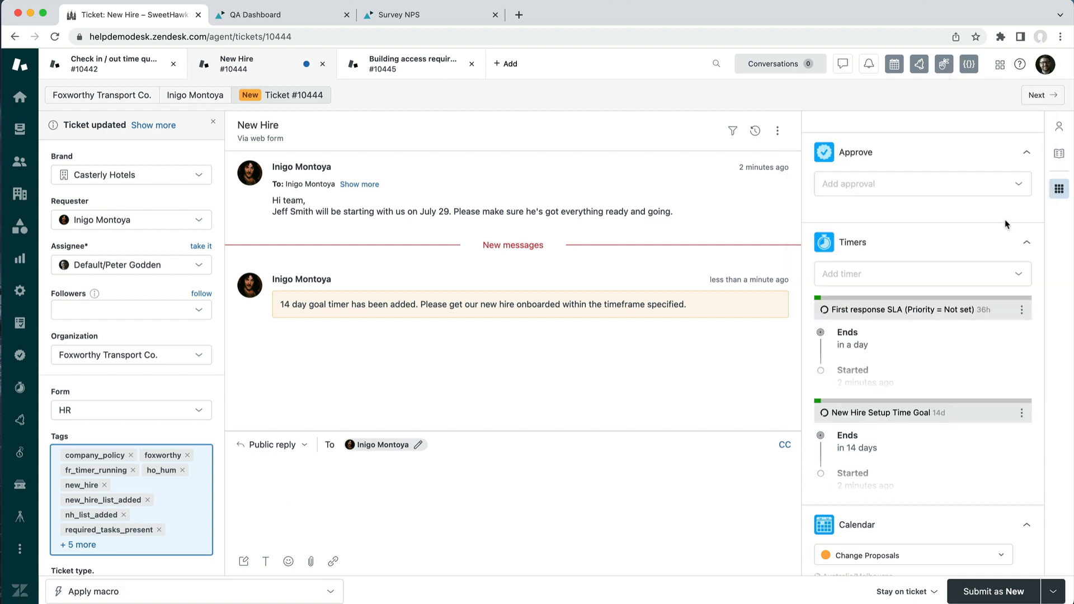
mouse_move(1053, 325)
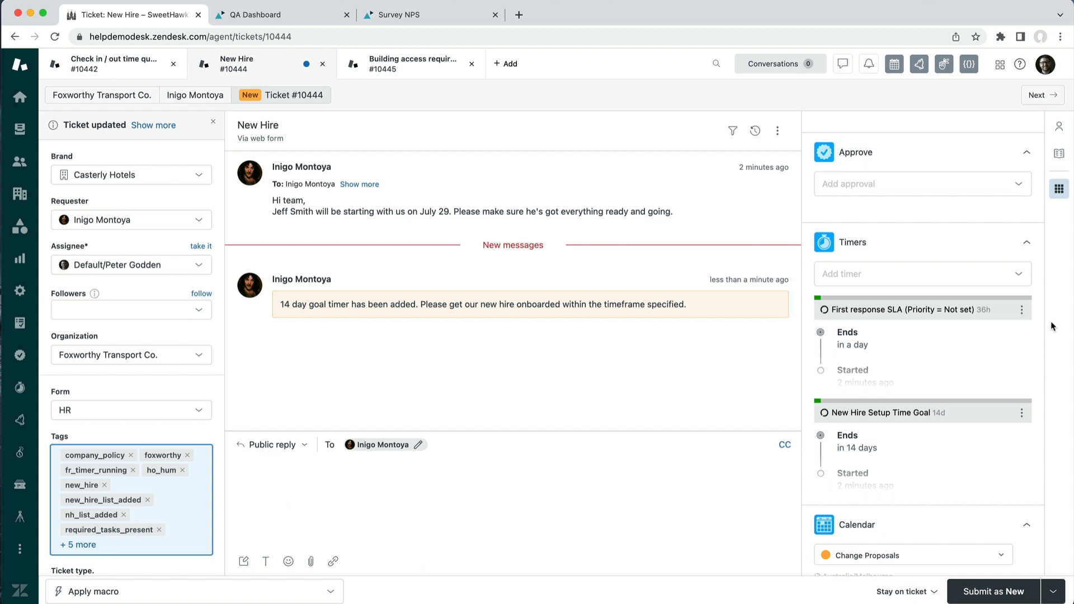
mouse_move(969, 301)
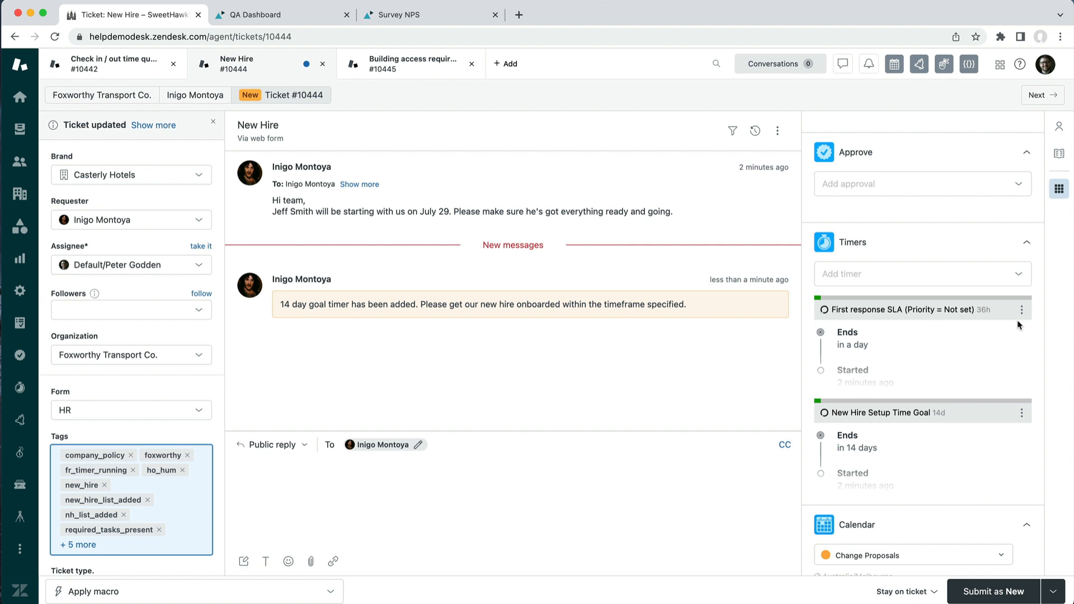
mouse_move(1021, 309)
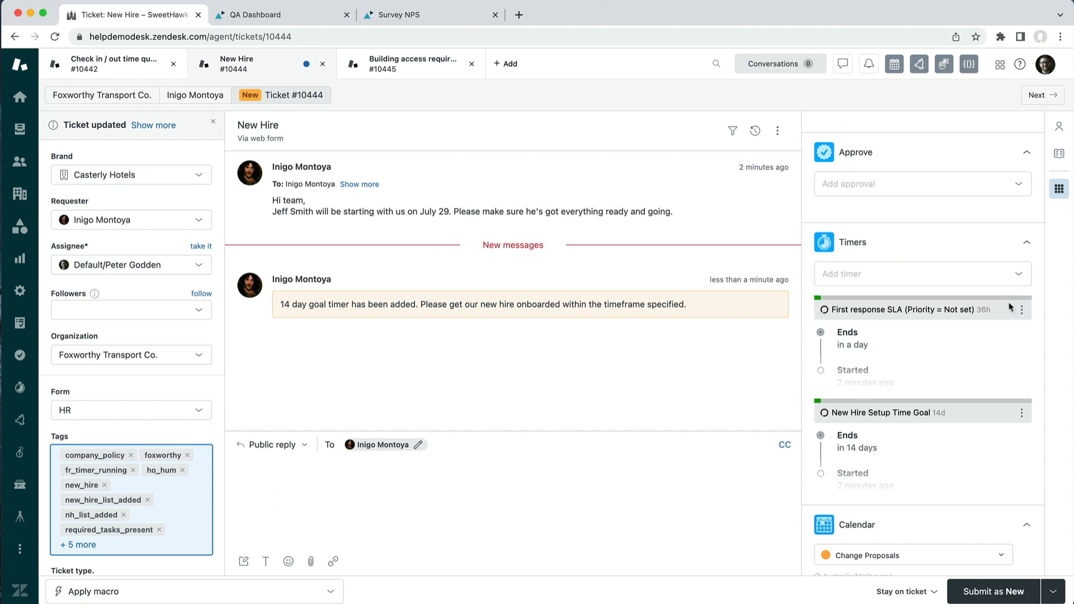
mouse_move(864, 301)
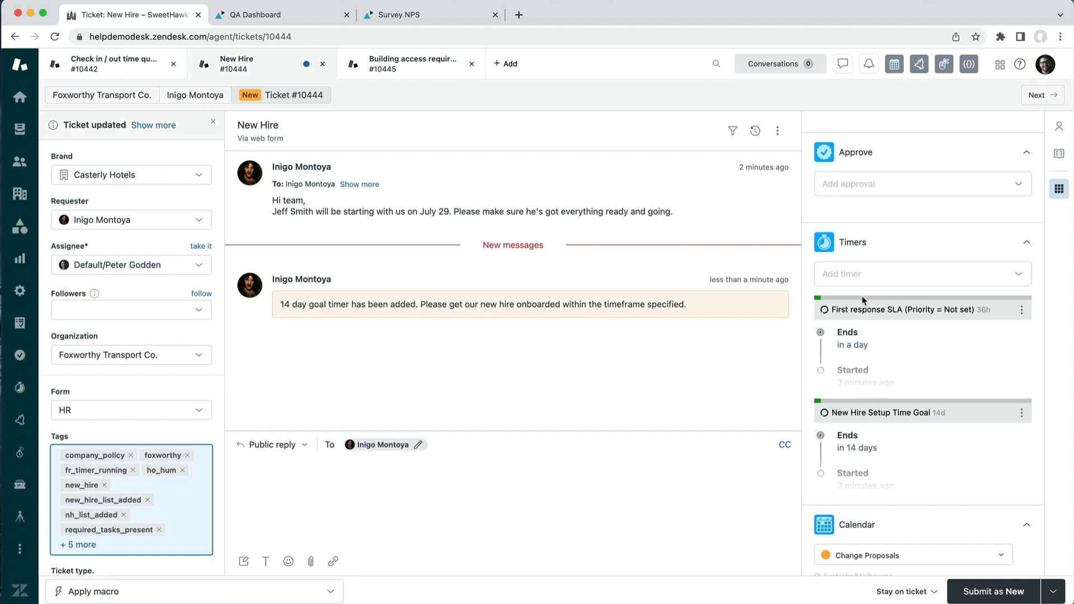
mouse_move(871, 371)
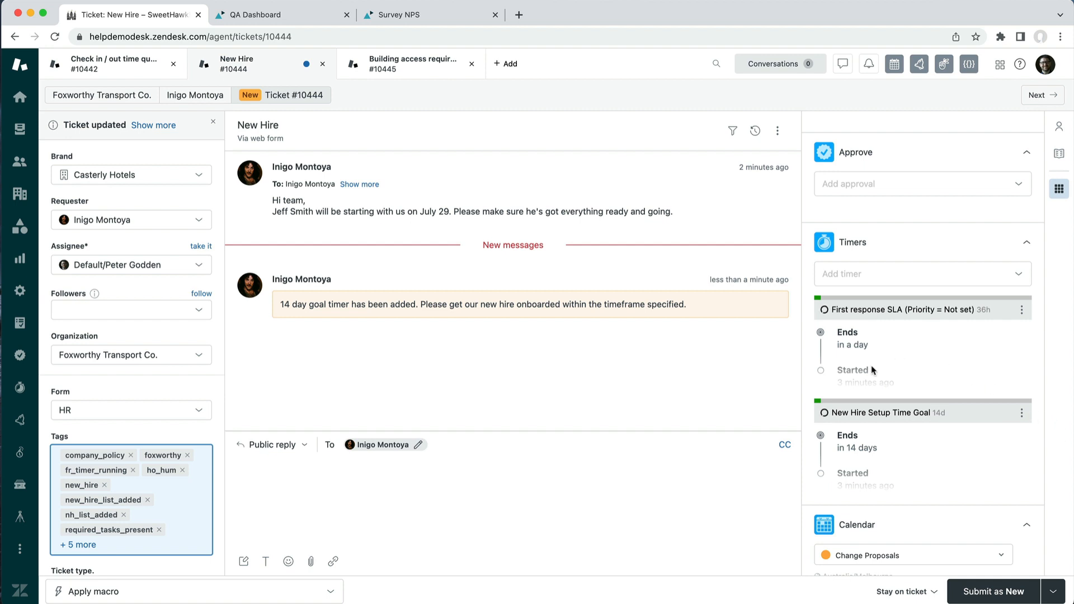
mouse_move(823, 410)
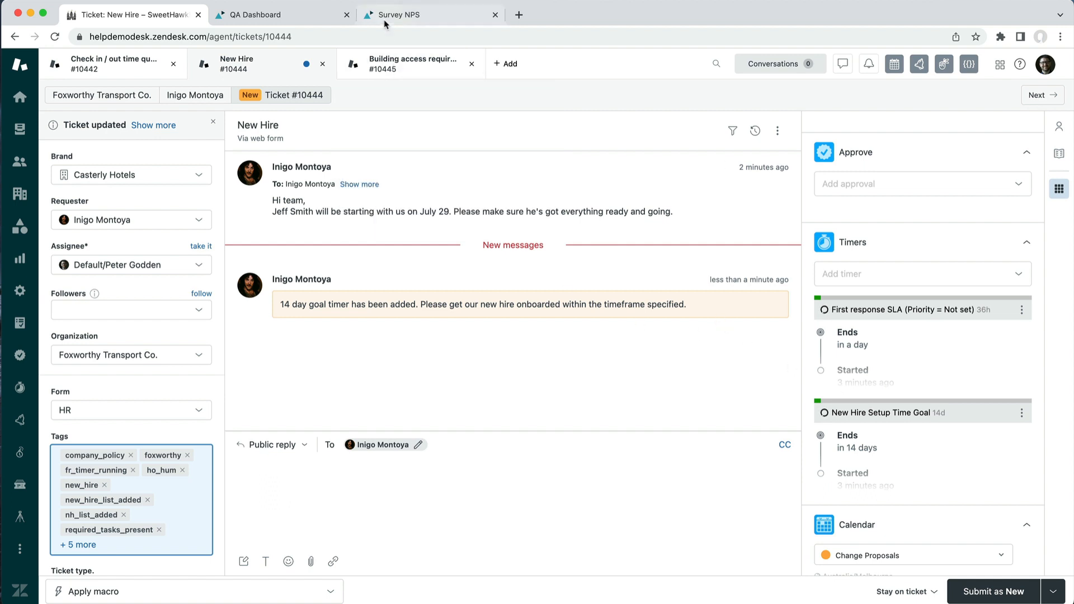
View the Explore Survey NPS dashboard's monthly breakdown, then return to the New Hire ticket.
click(401, 15)
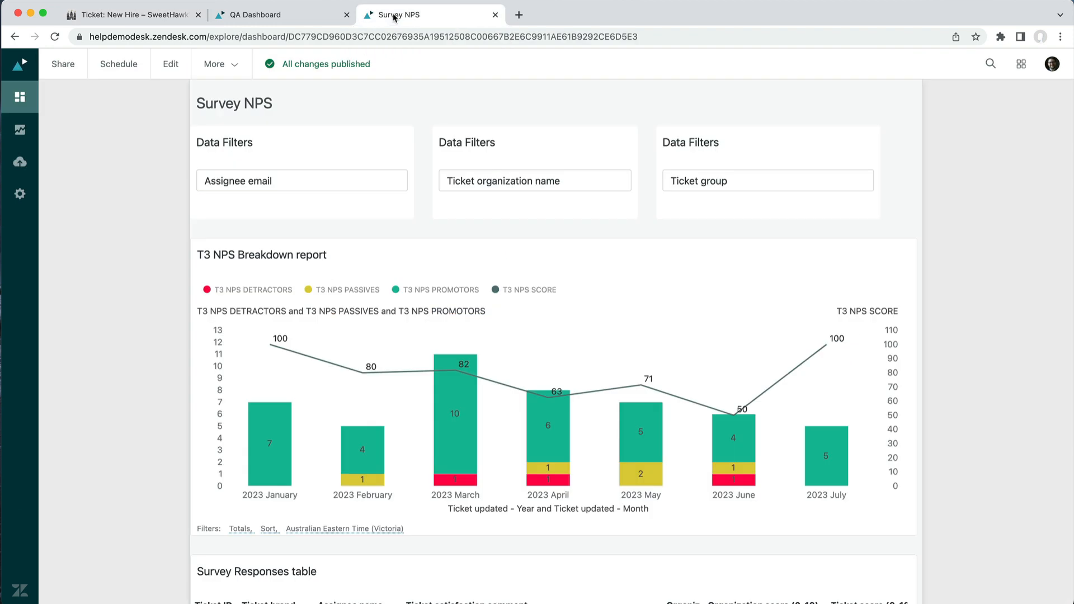
mouse_move(270, 135)
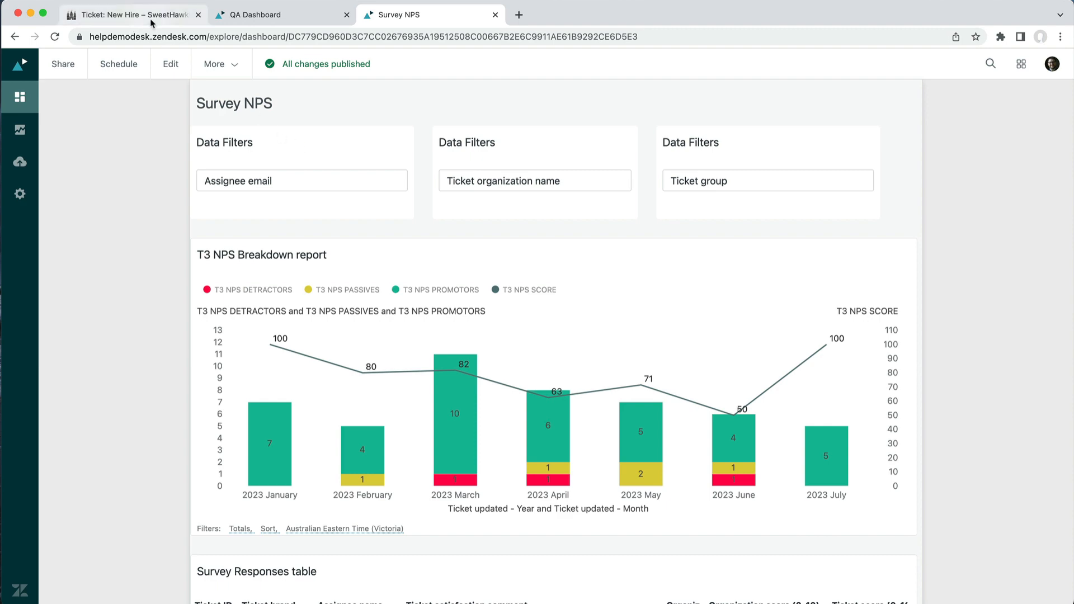
click(130, 14)
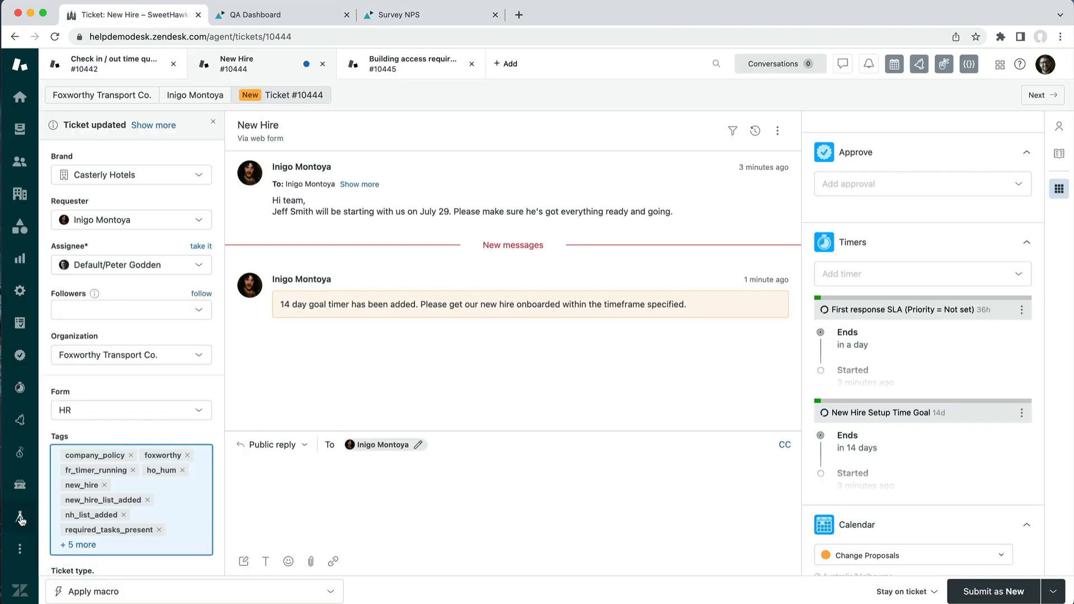
View the Brand NPS report in the SweetHawk Survey reports.
click(20, 517)
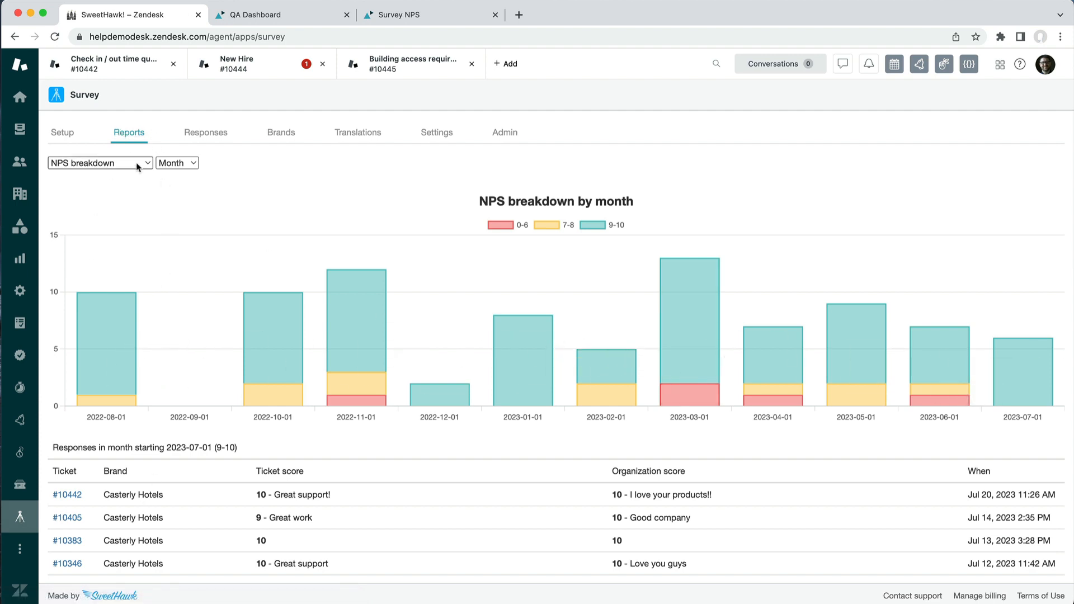
click(99, 162)
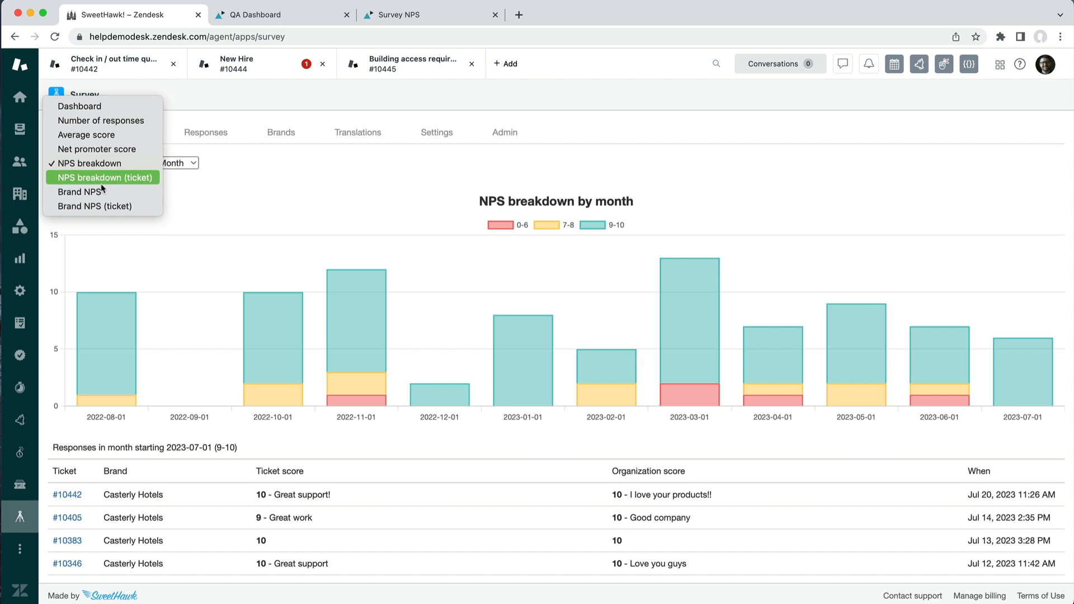
click(80, 192)
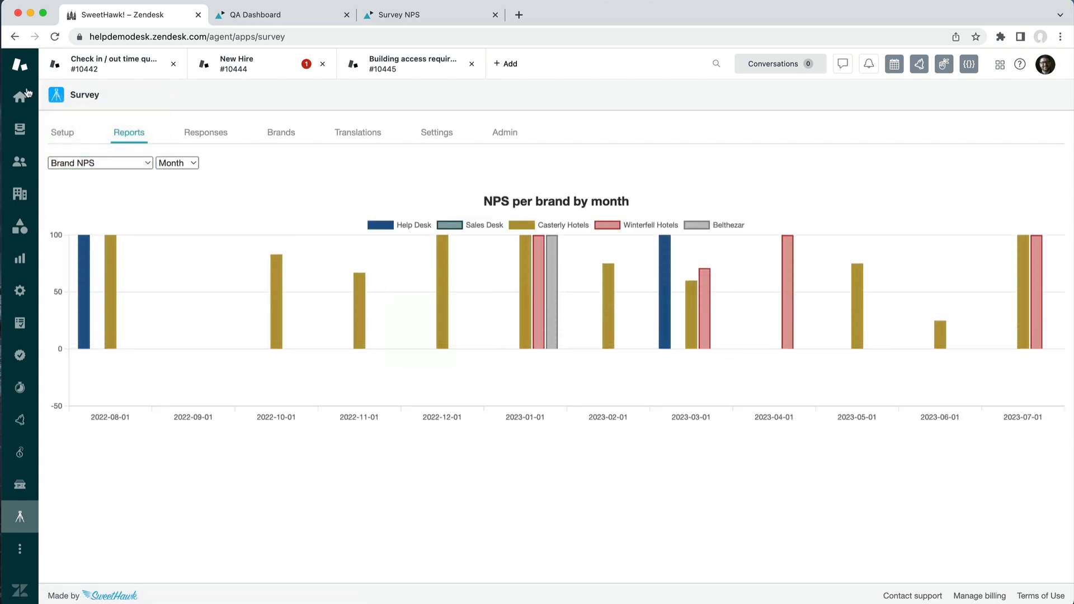
Switch to the Average score by month report and list July 2023's responses.
click(99, 162)
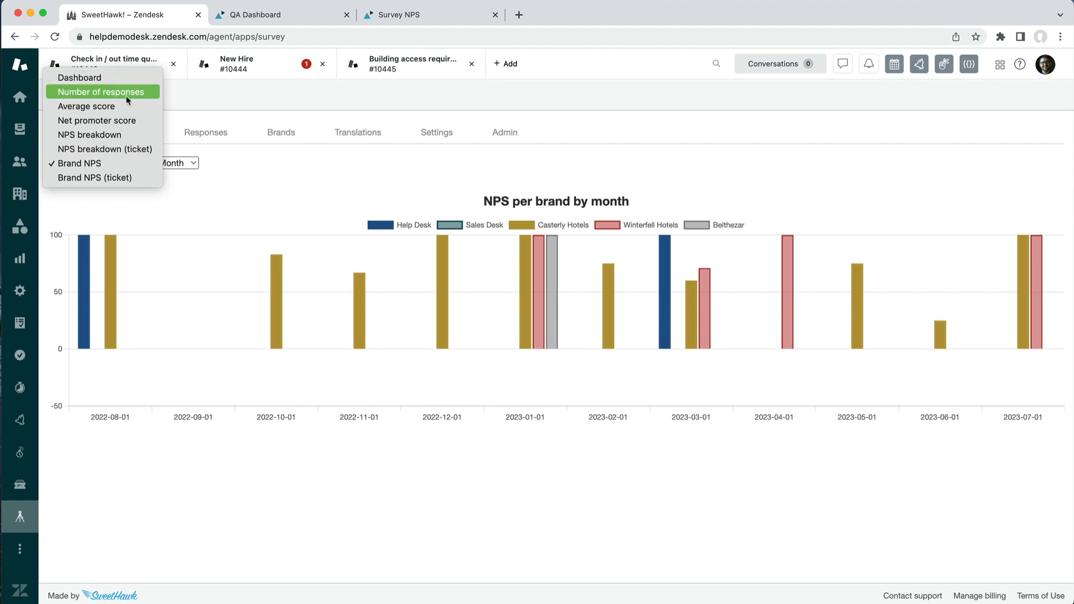
click(86, 106)
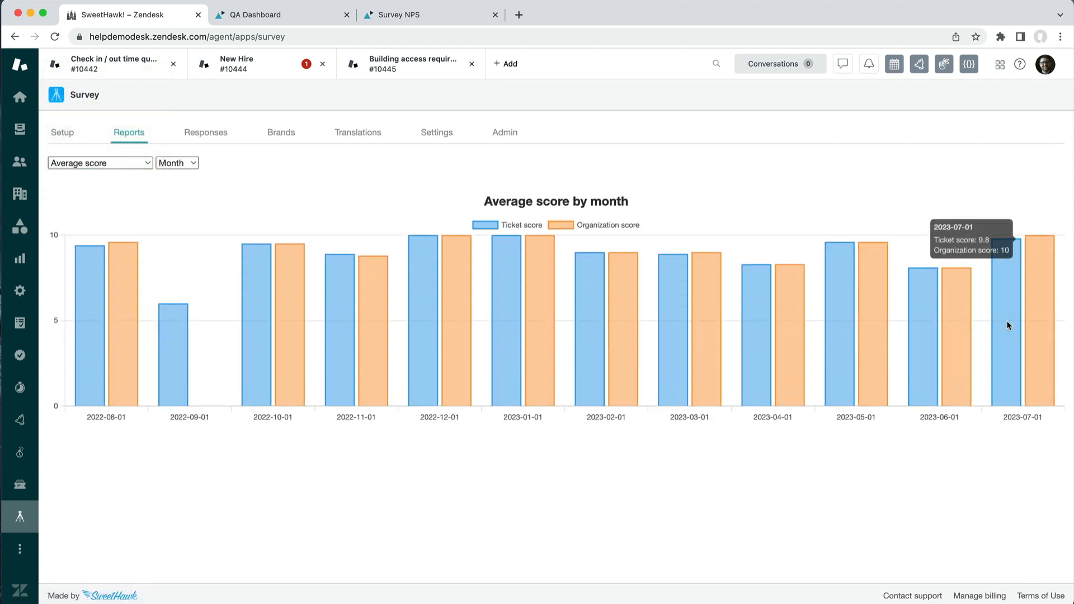
click(1008, 309)
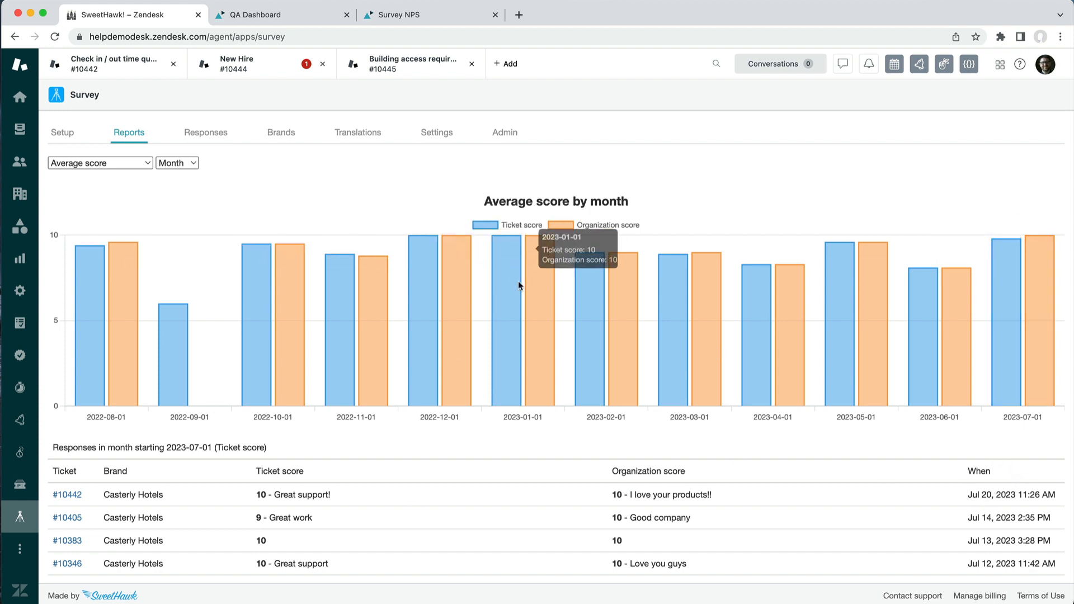
mouse_move(316, 115)
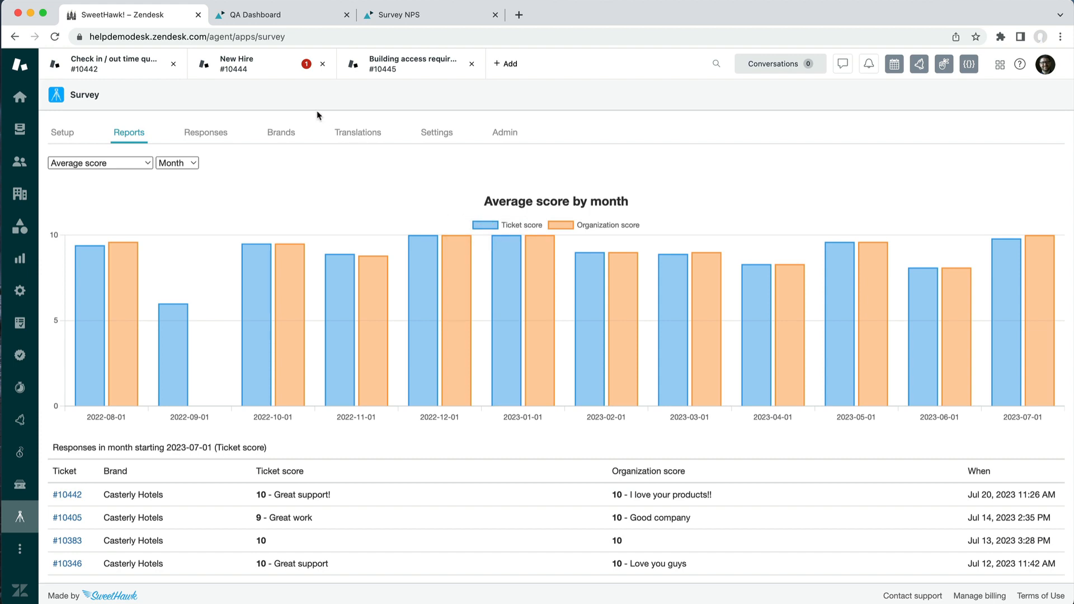
Filter the Survey NPS dashboard by assignee email, searching the list for 'peter'.
click(411, 14)
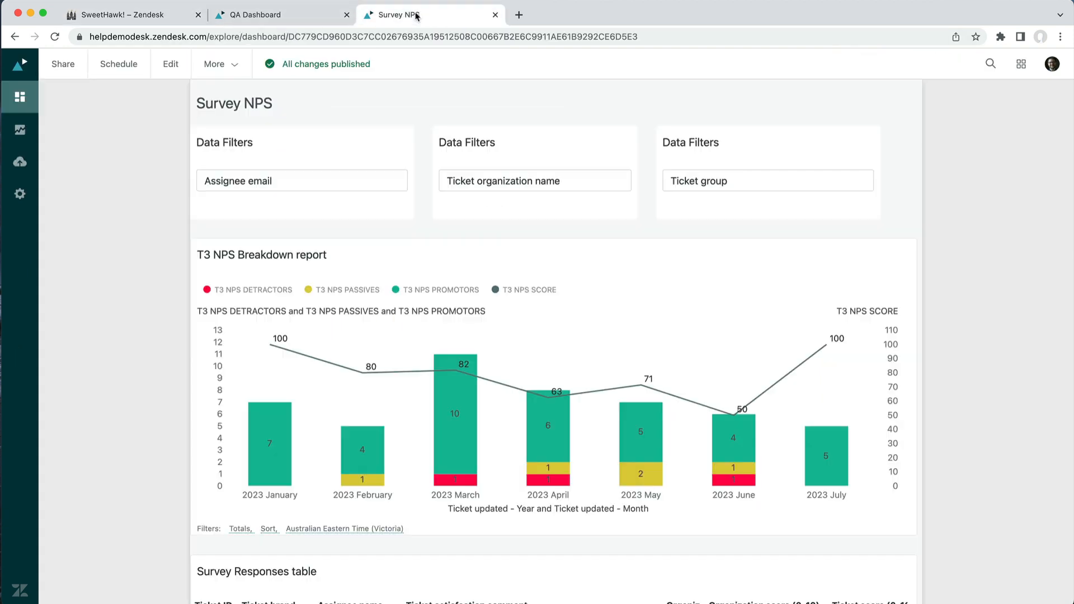
mouse_move(229, 263)
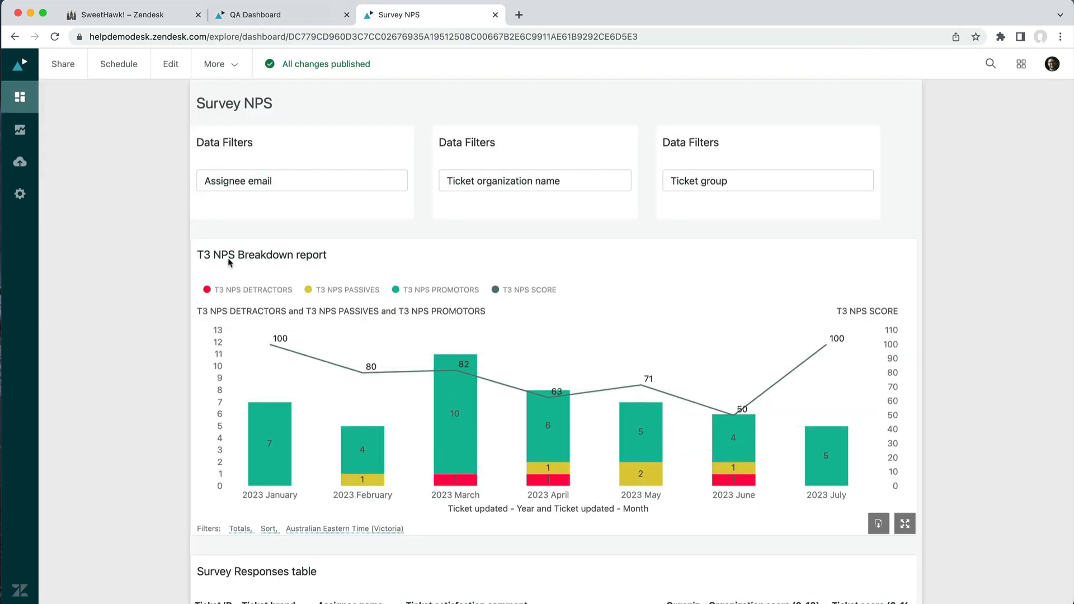
mouse_move(697, 435)
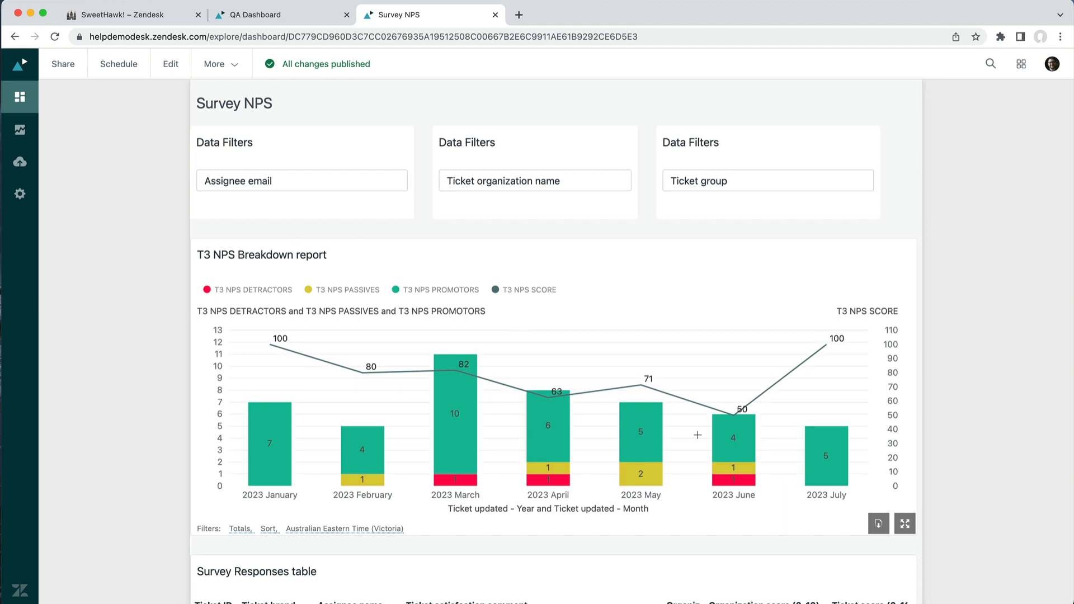
click(301, 180)
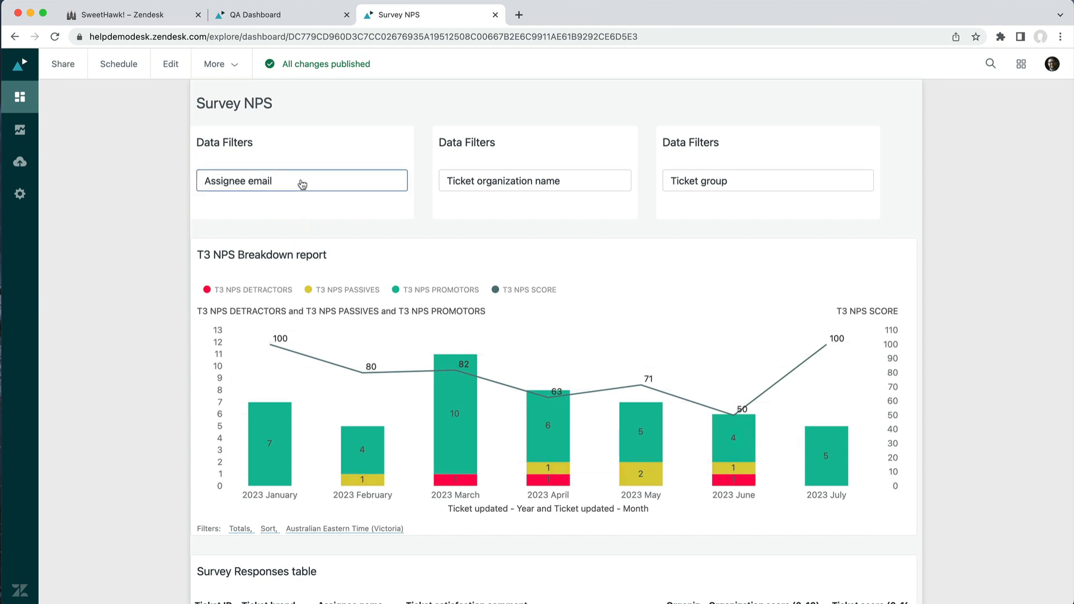
click(301, 181)
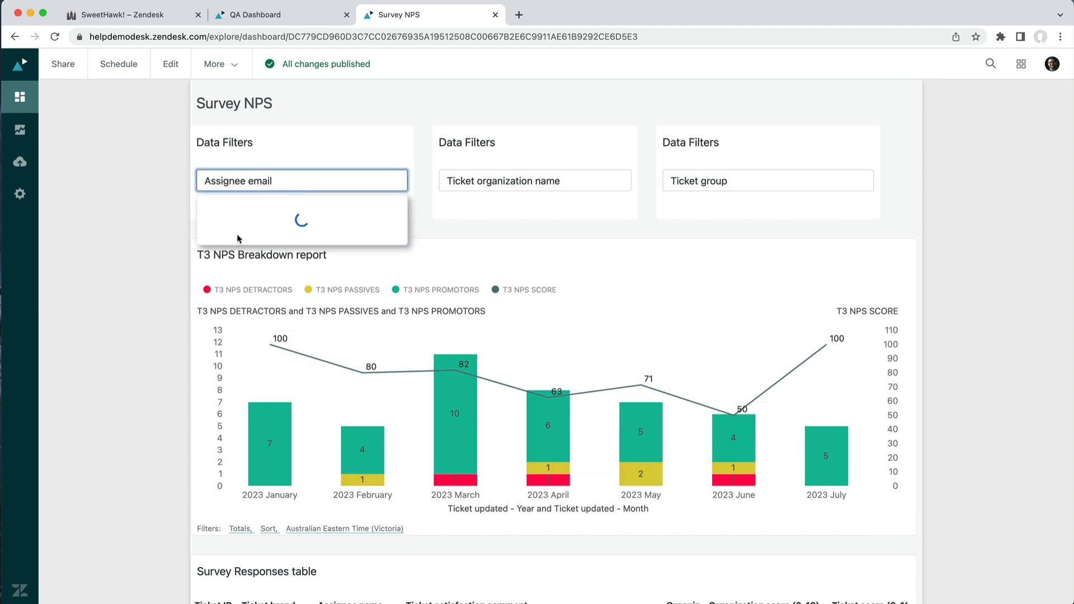
click(301, 180)
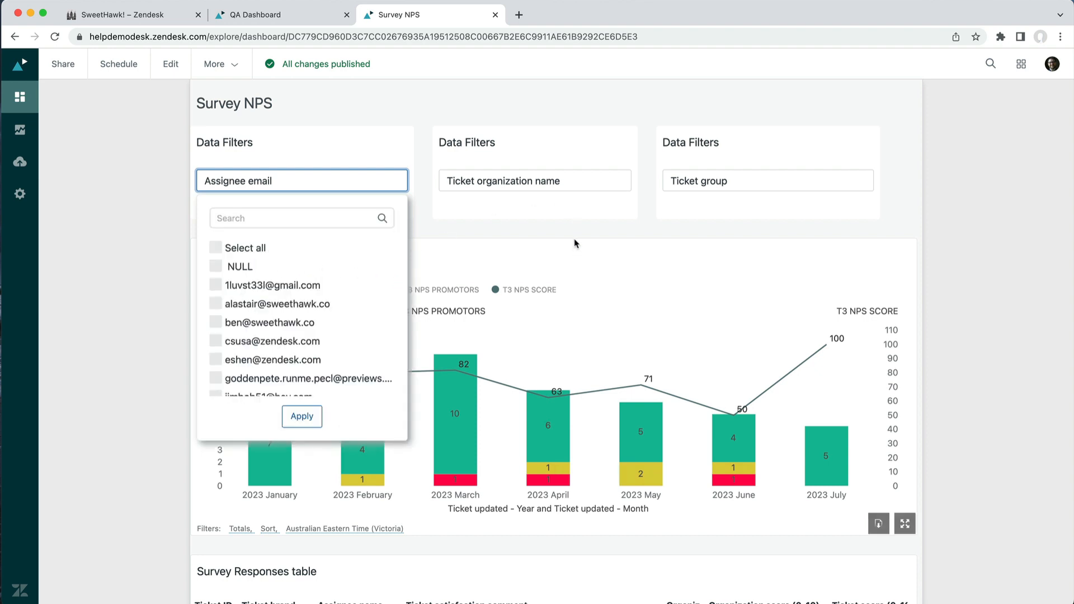
click(301, 219)
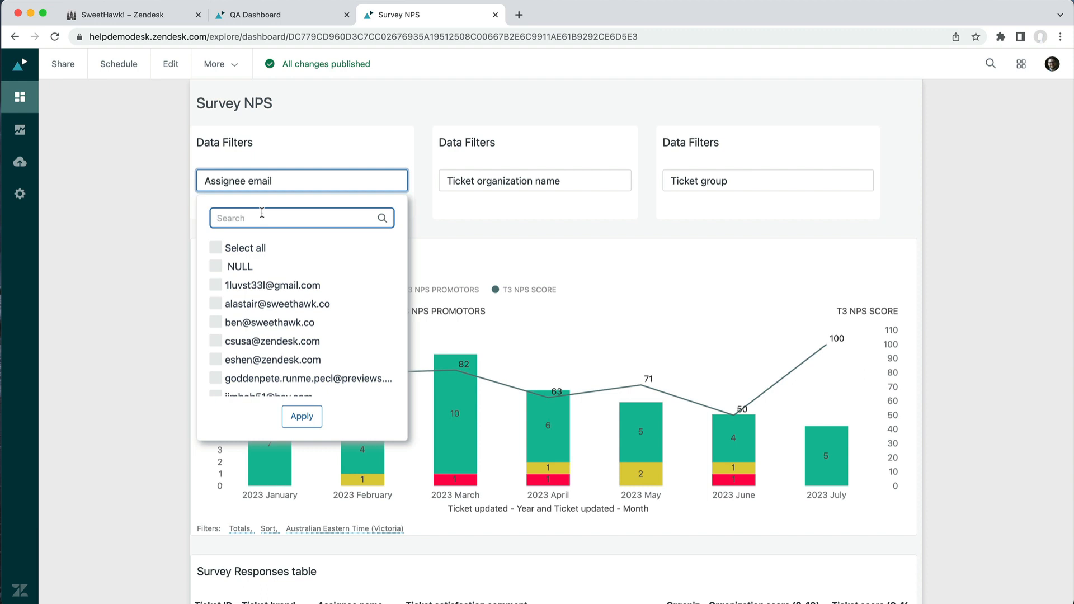
text(peter)
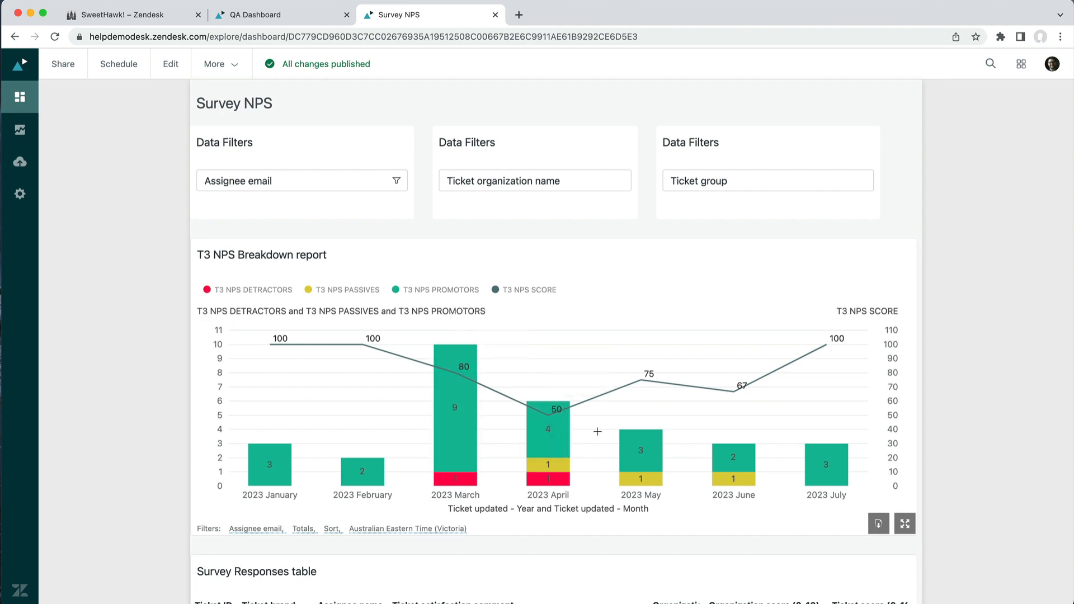
scroll(down, 3)
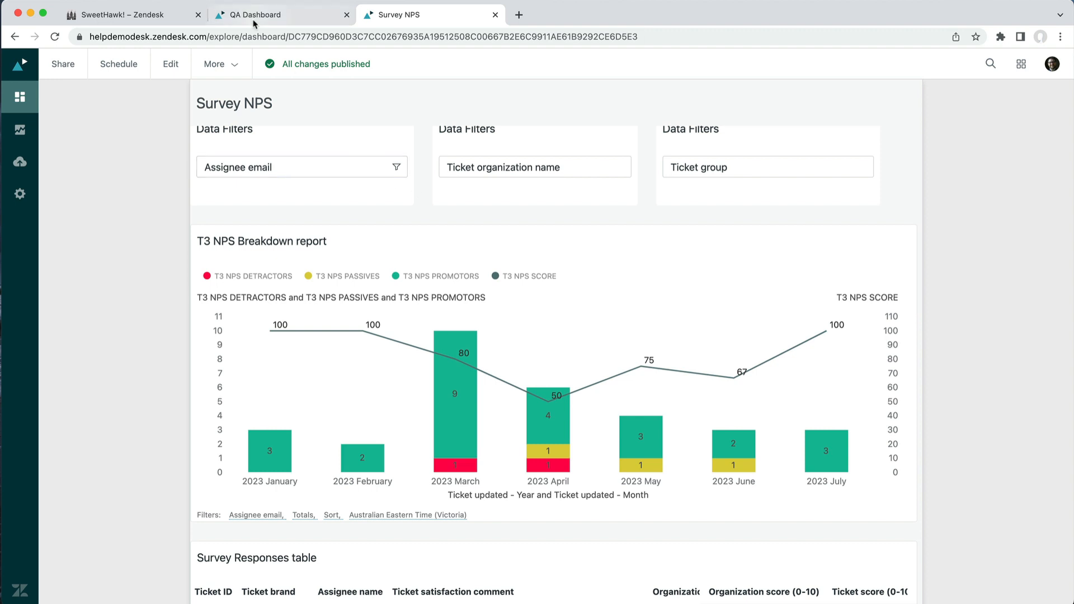
click(280, 14)
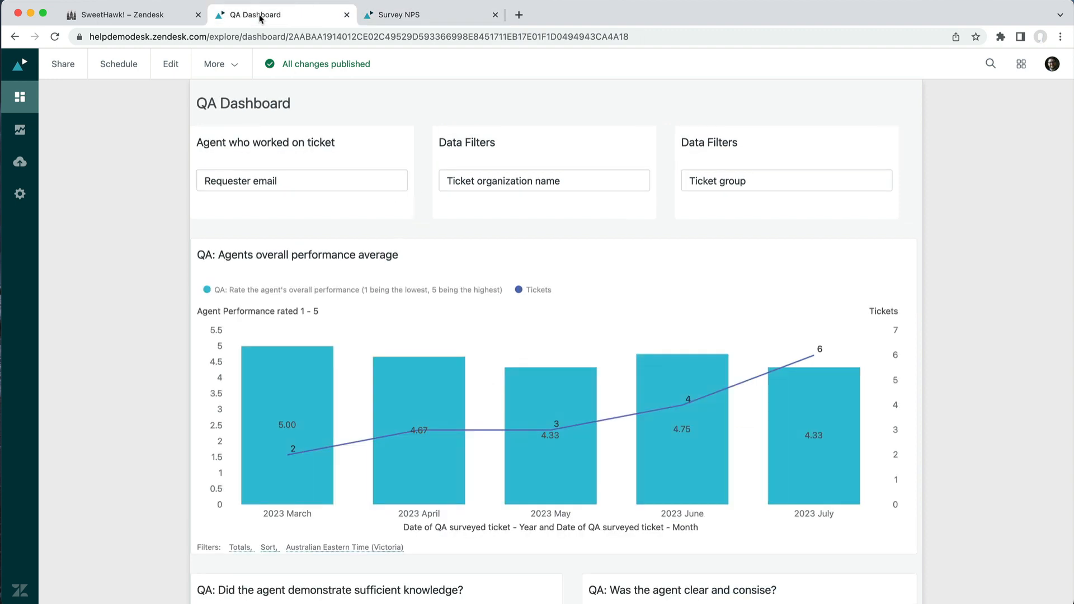
mouse_move(449, 207)
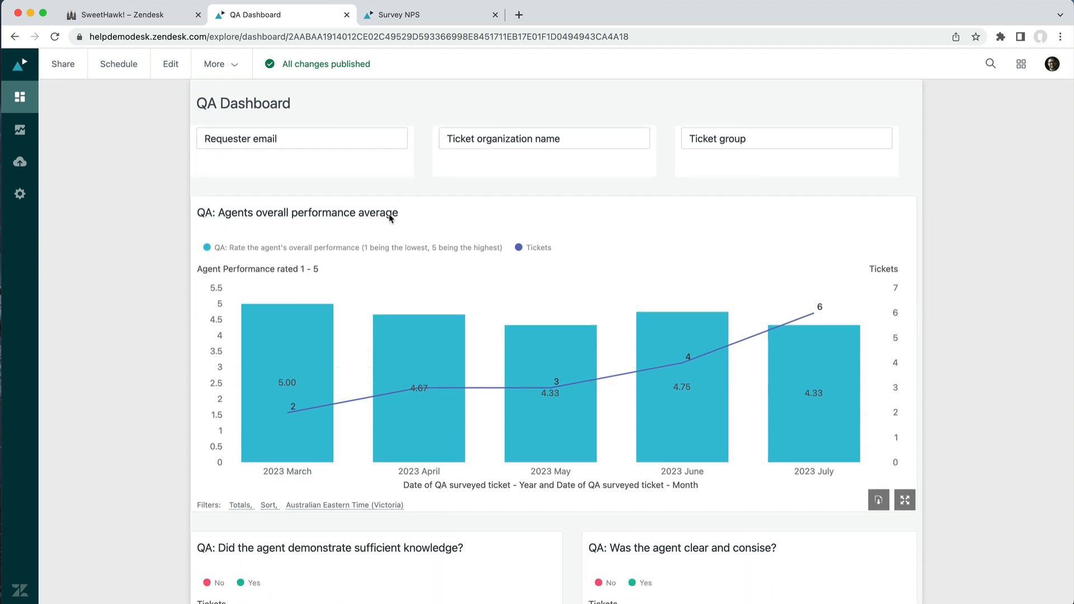
mouse_move(452, 430)
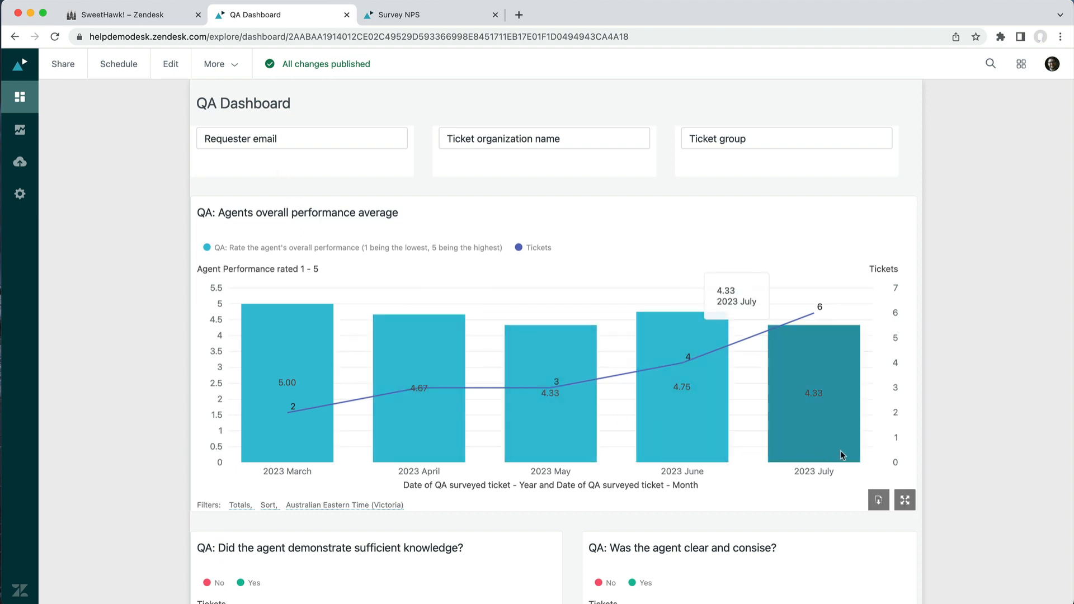
scroll(down, 3)
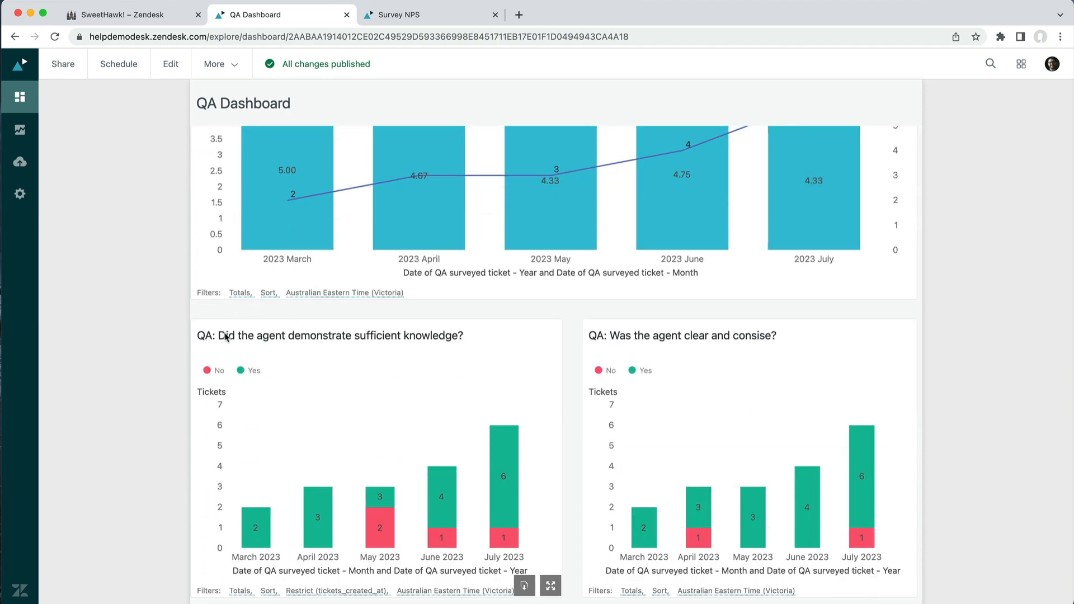
scroll(down, 3)
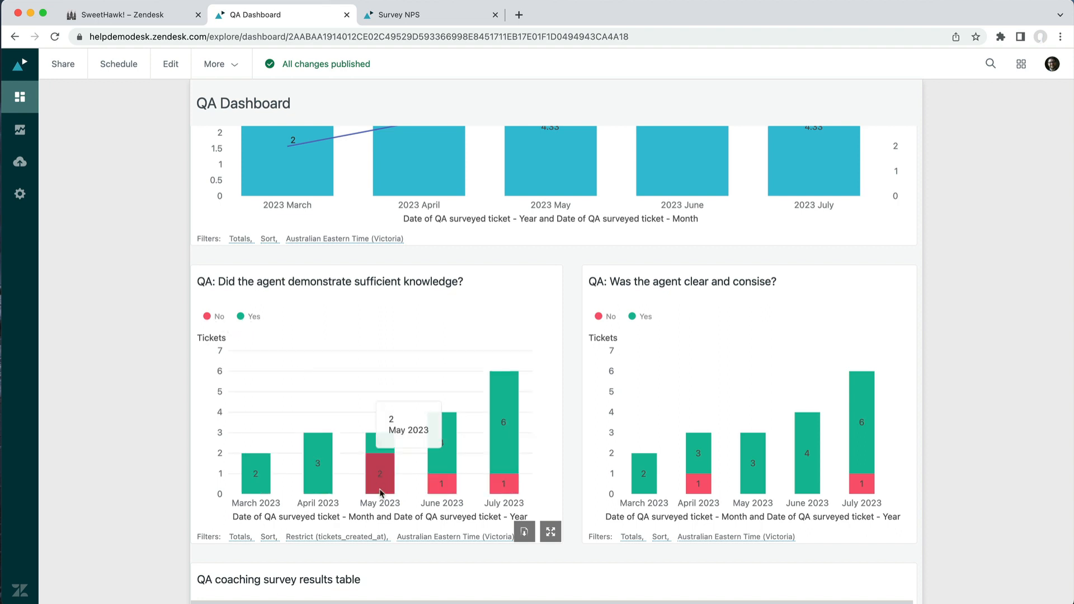
mouse_move(380, 477)
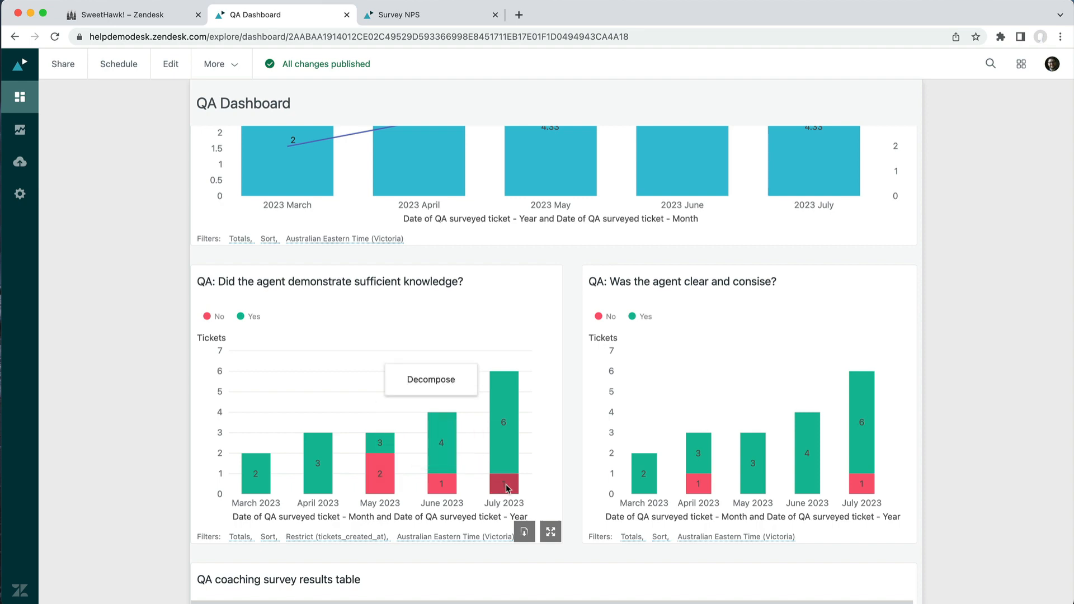
mouse_move(901, 303)
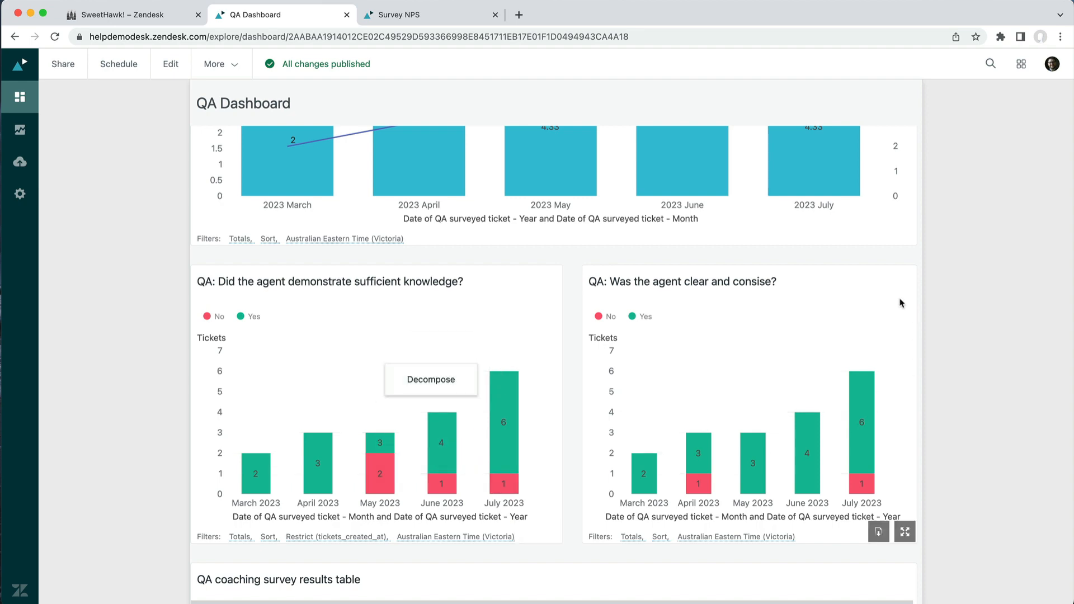
scroll(down, 3)
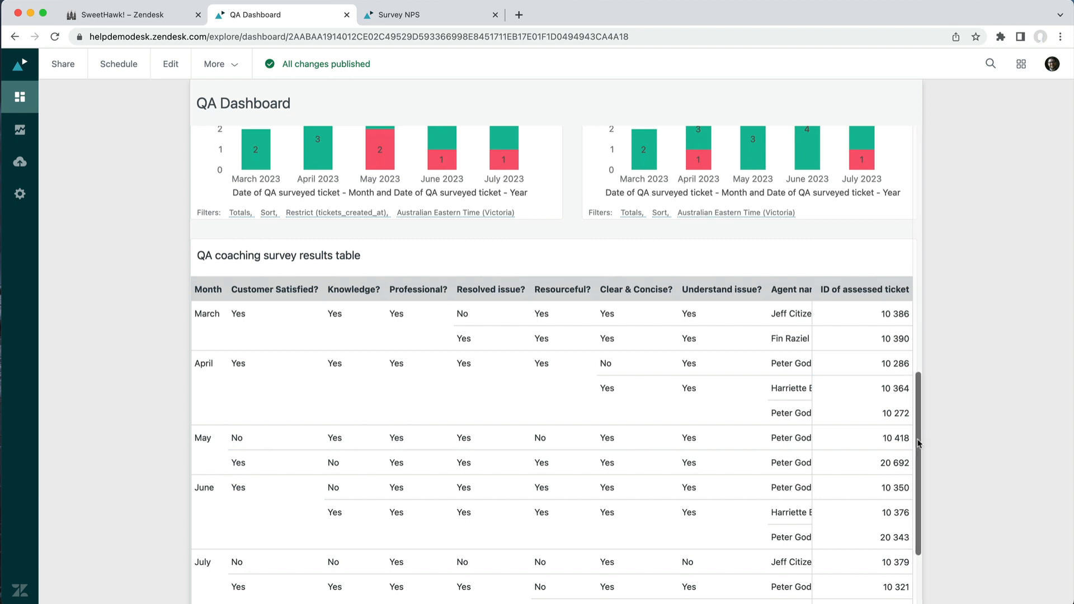
click(563, 313)
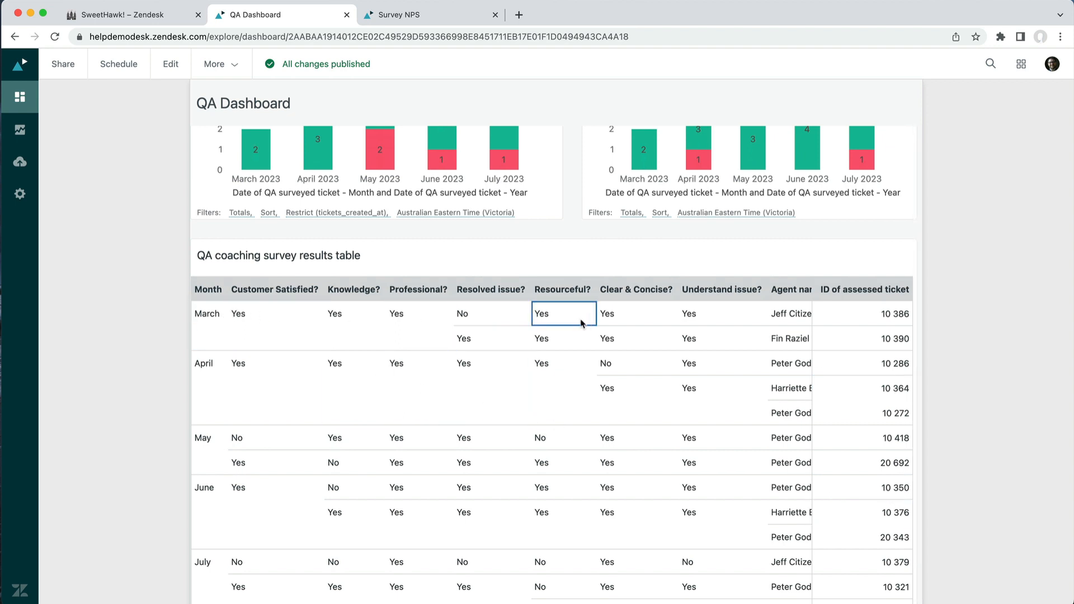
mouse_move(401, 295)
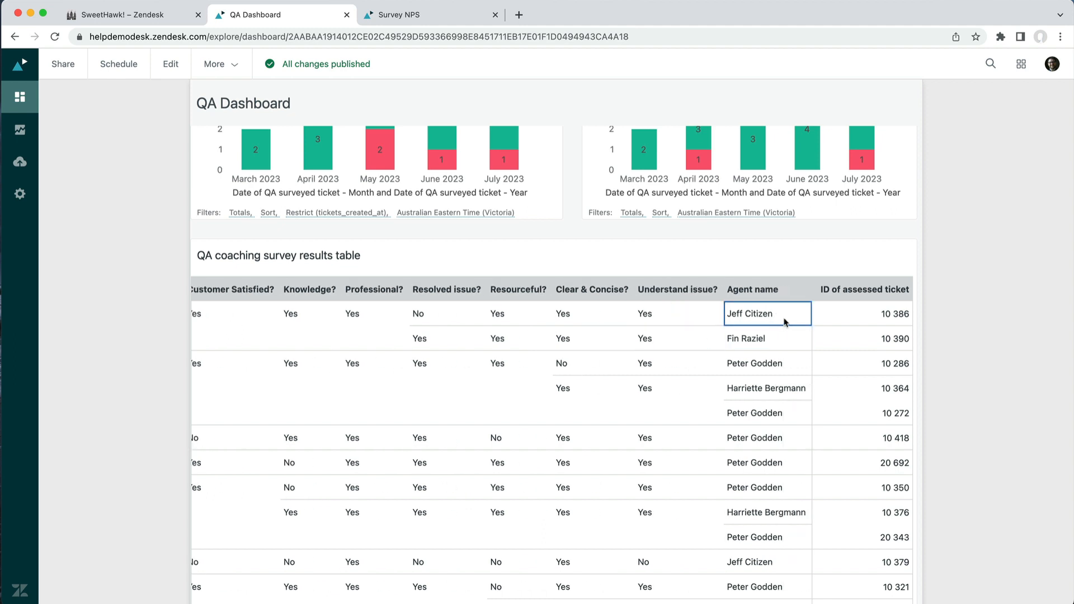
click(746, 338)
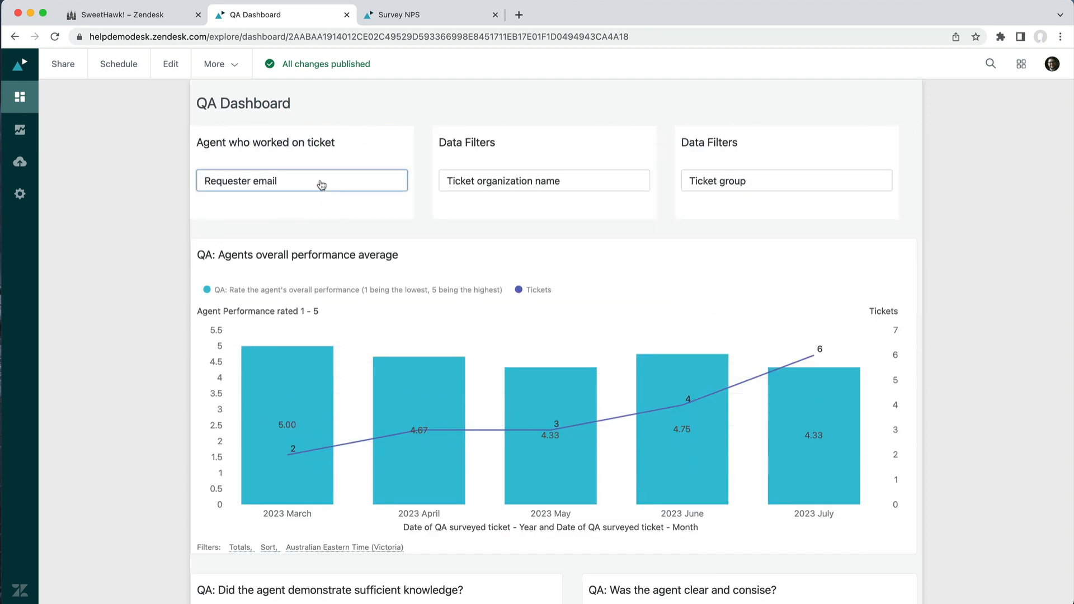
Filter the QA dashboard to one agent found by searching 'ha' then 'zend', and apply it.
click(301, 180)
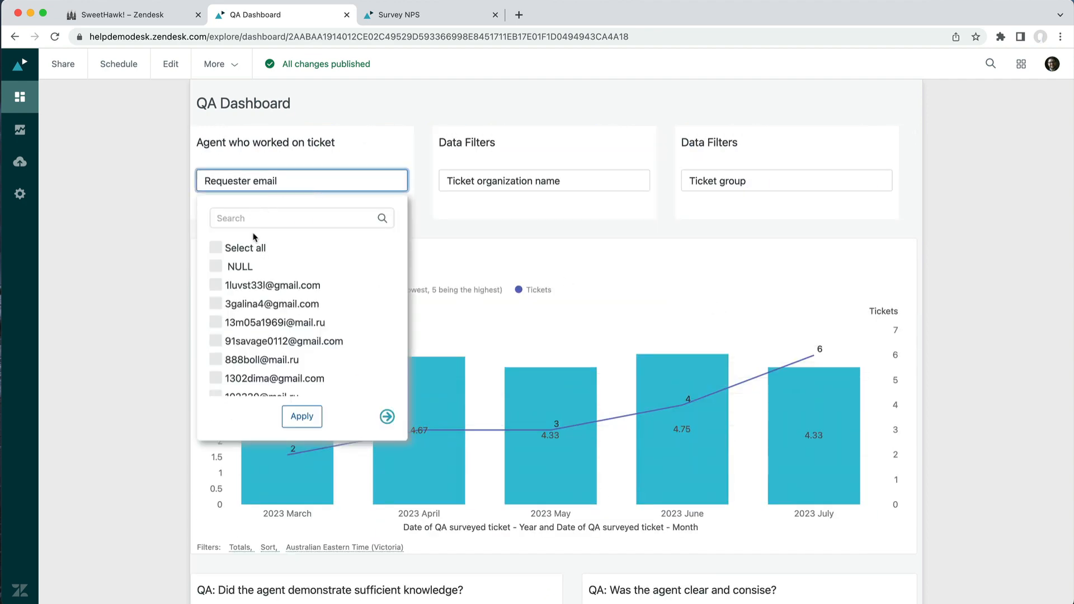
click(302, 218)
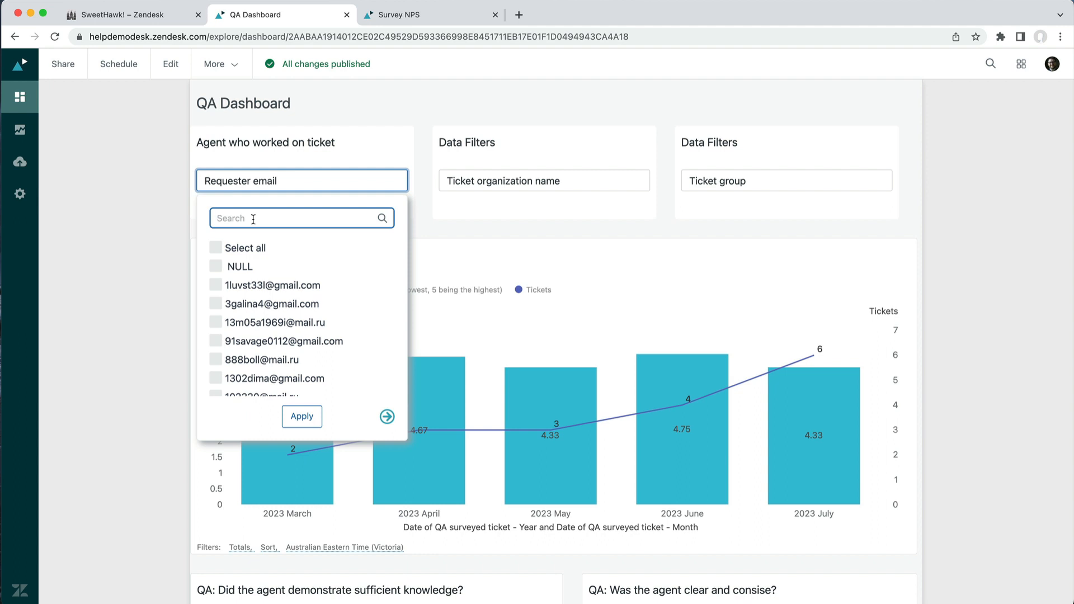
text(ha)
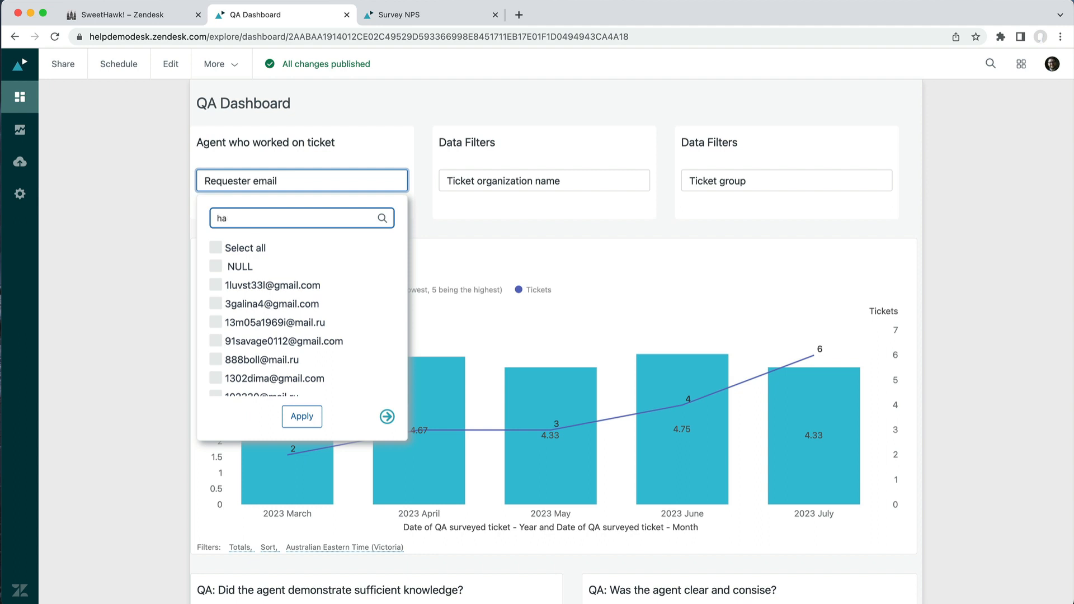
click(301, 416)
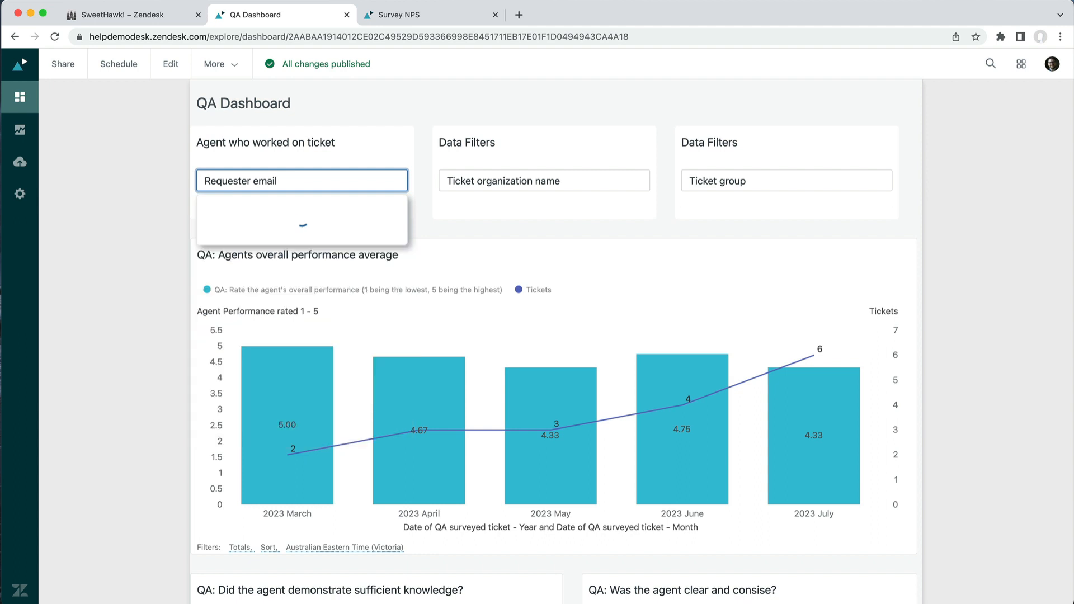
text(zendeskagent2)
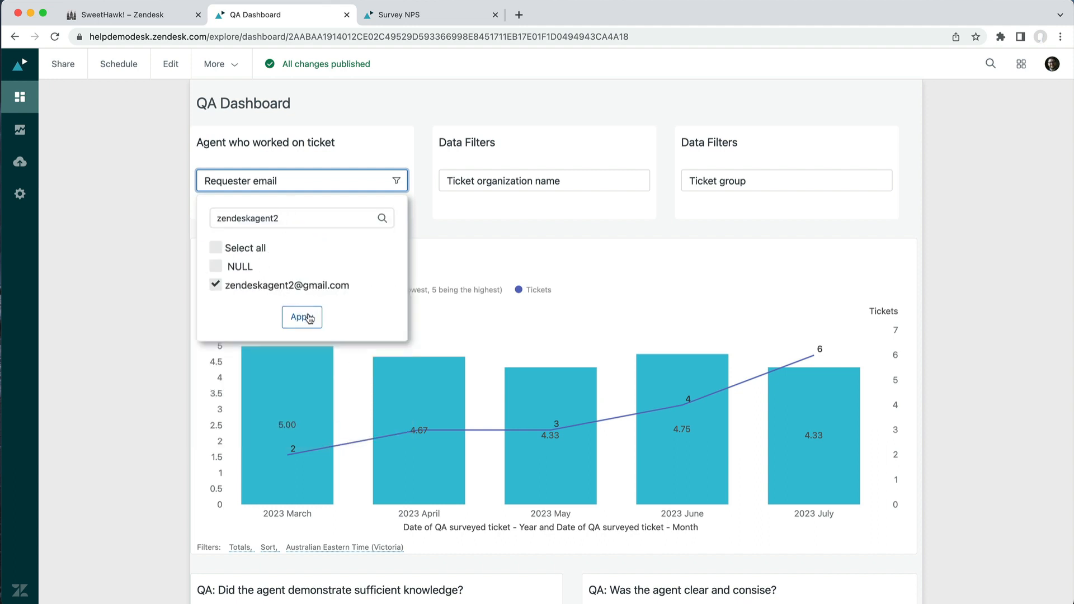
click(301, 316)
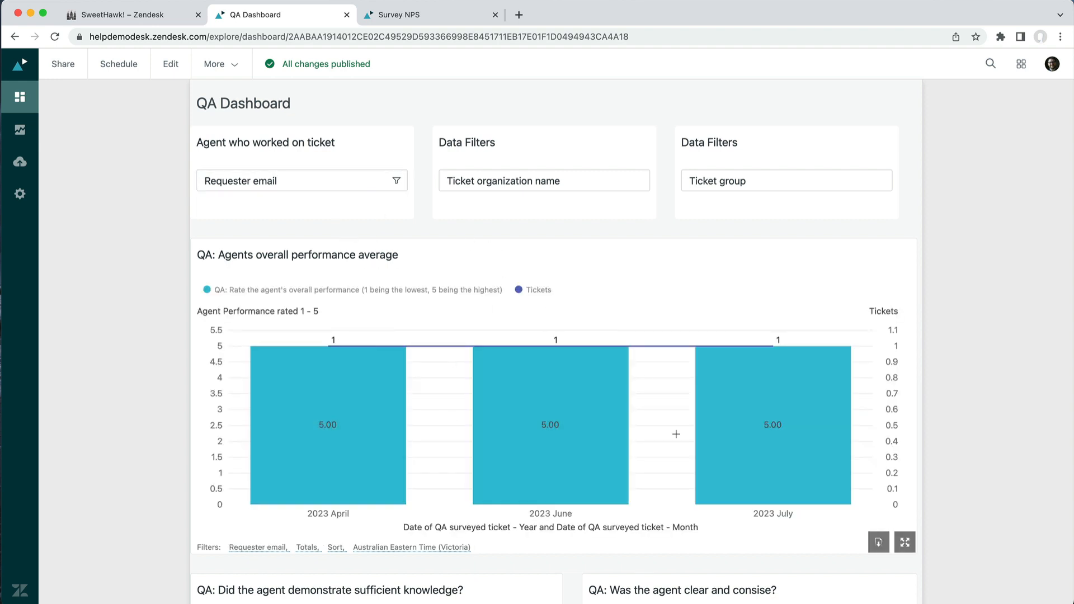
mouse_move(303, 246)
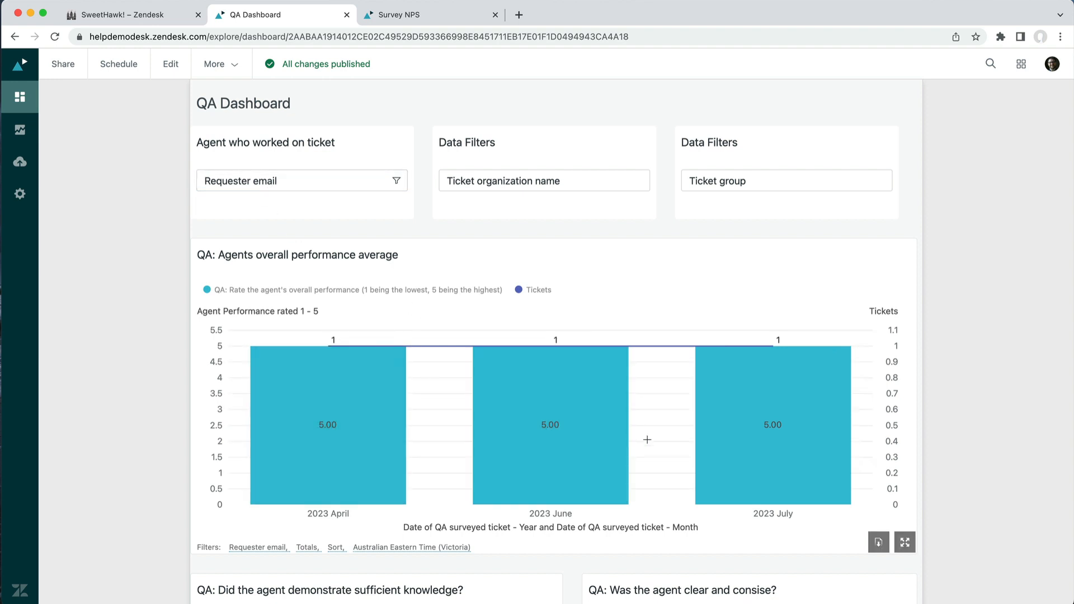
mouse_move(611, 458)
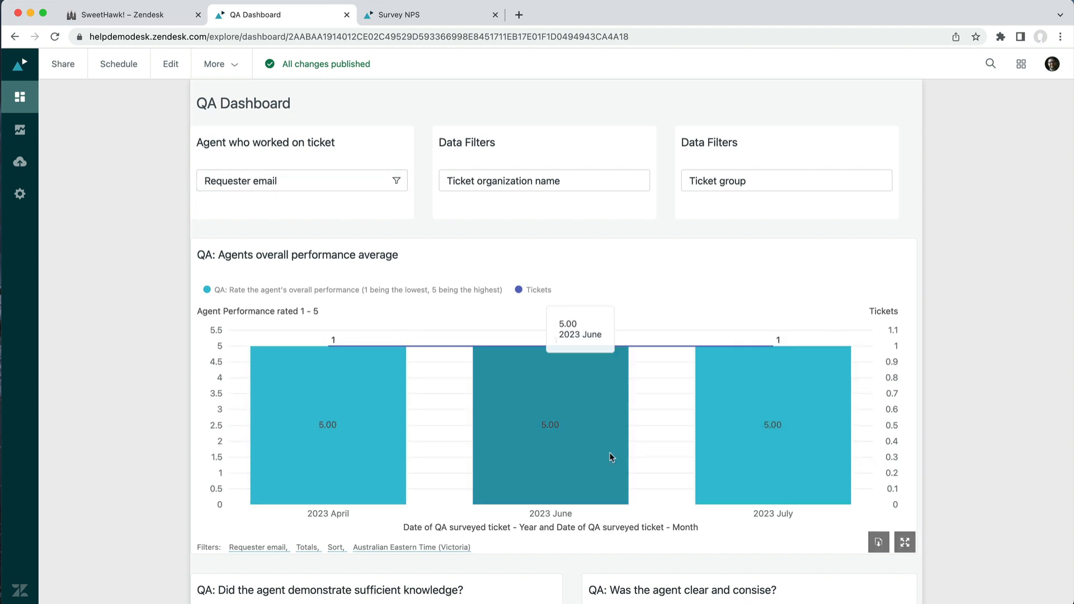
Review the filtered charts and the coaching results table for that agent.
scroll(down, 3)
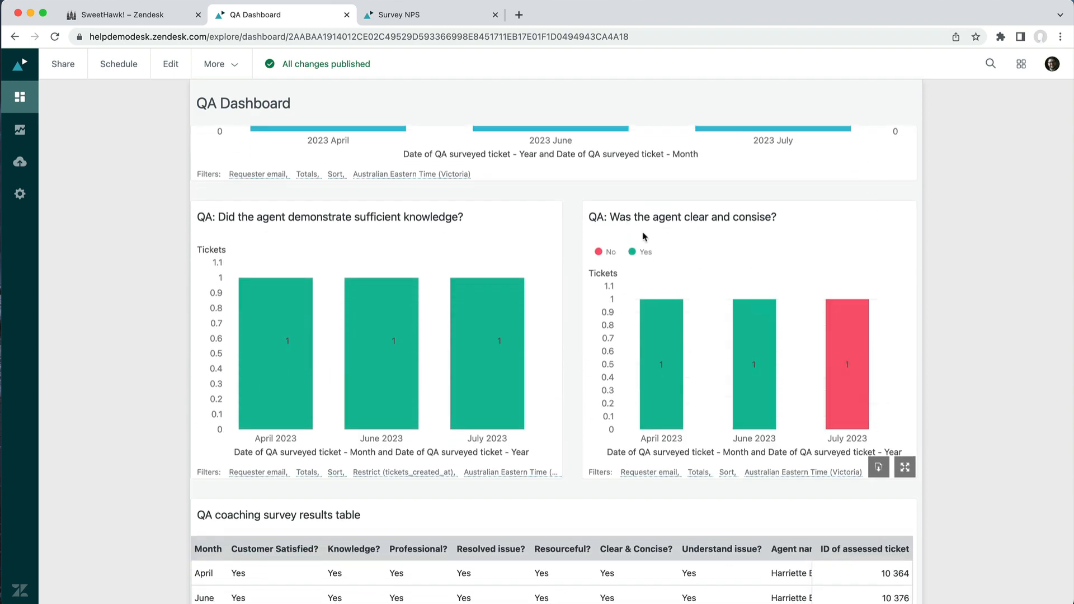
mouse_move(847, 364)
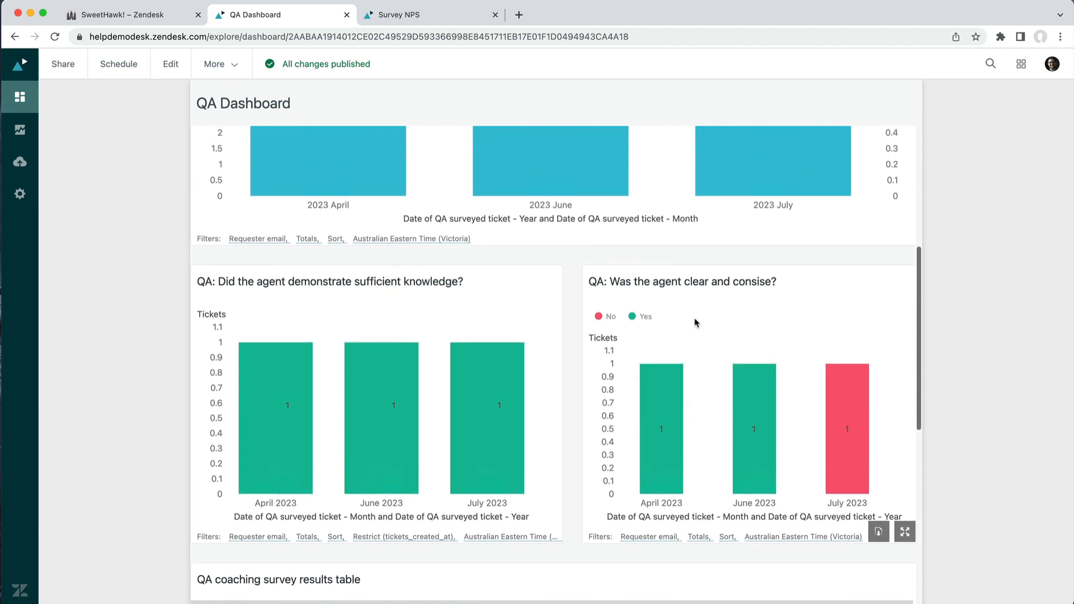
mouse_move(637, 303)
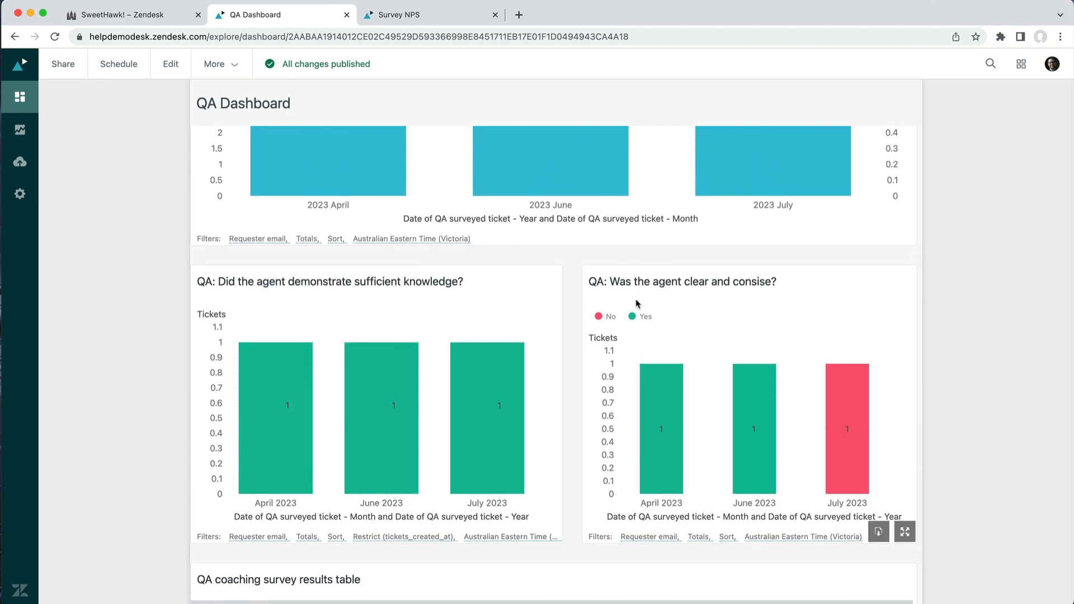
scroll(down, 3)
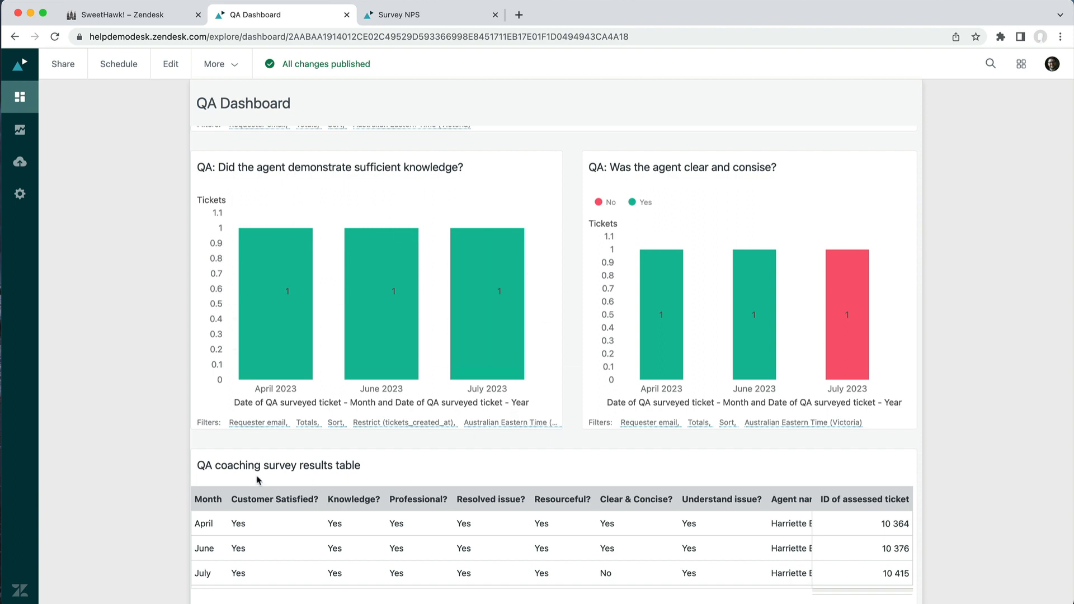
mouse_move(804, 422)
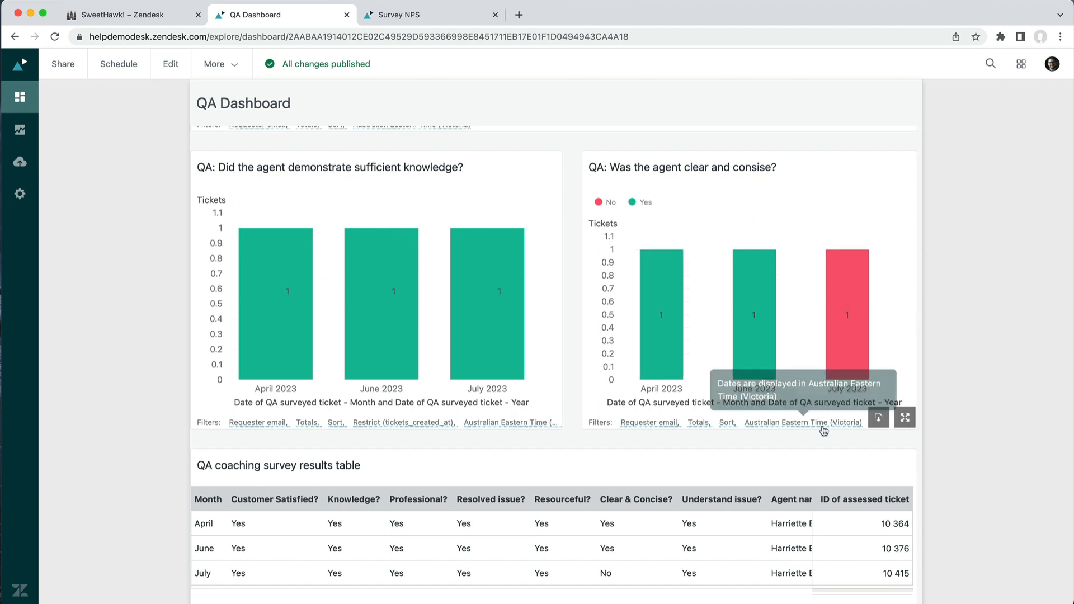
mouse_move(585, 489)
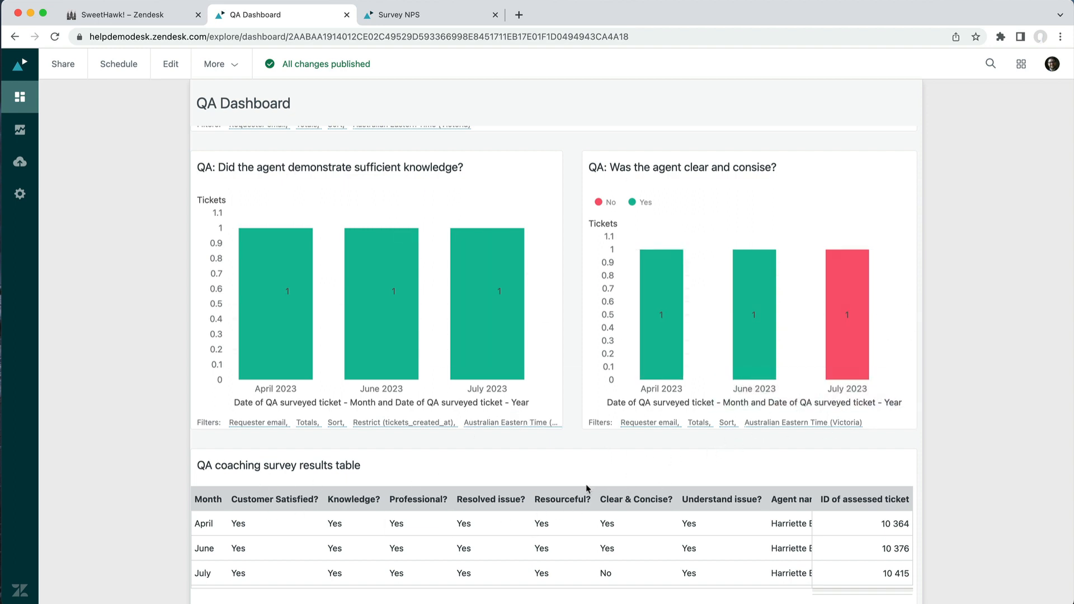
mouse_move(546, 454)
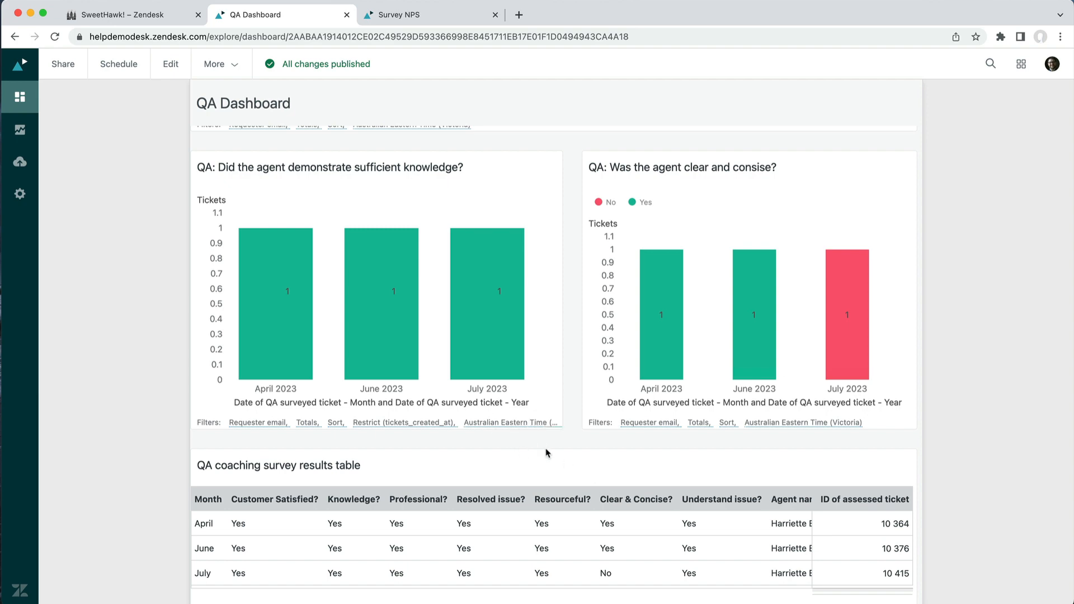
mouse_move(582, 449)
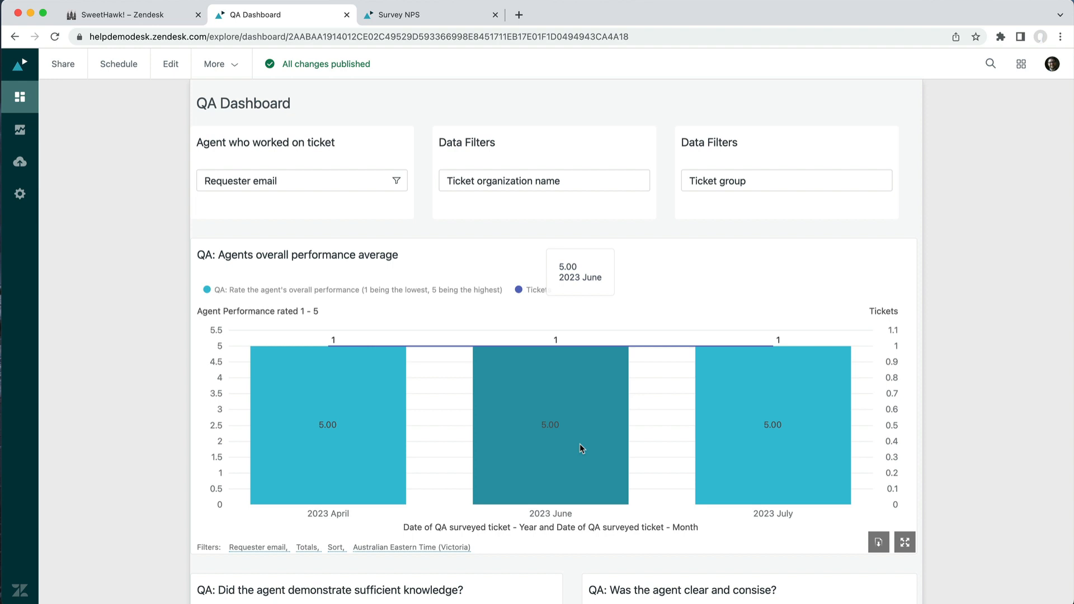
mouse_move(585, 450)
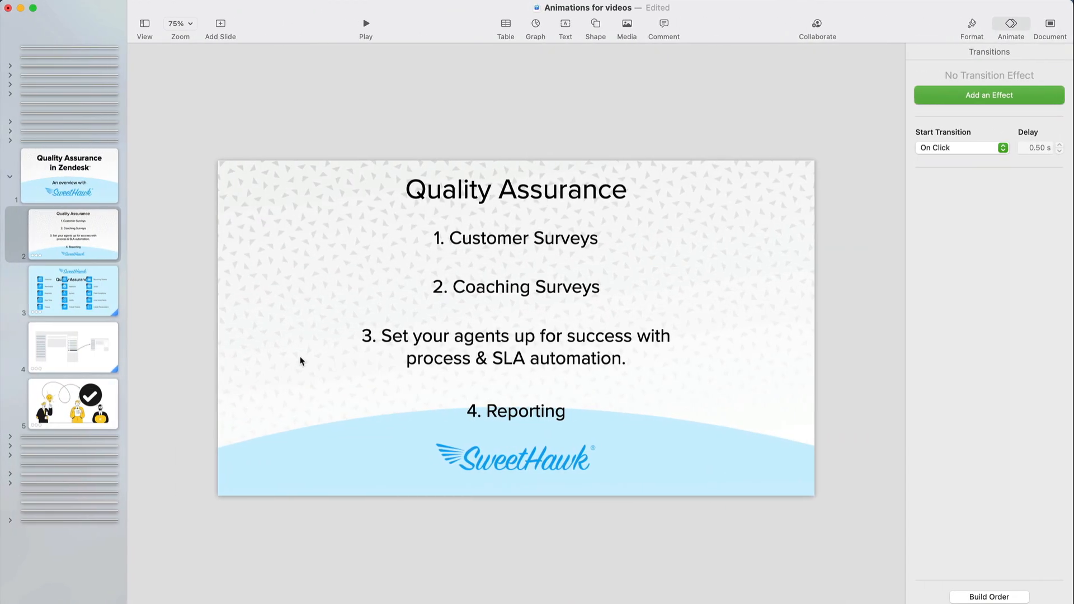
Show slide 2, the Quality Assurance agenda slide, in Keynote.
click(70, 234)
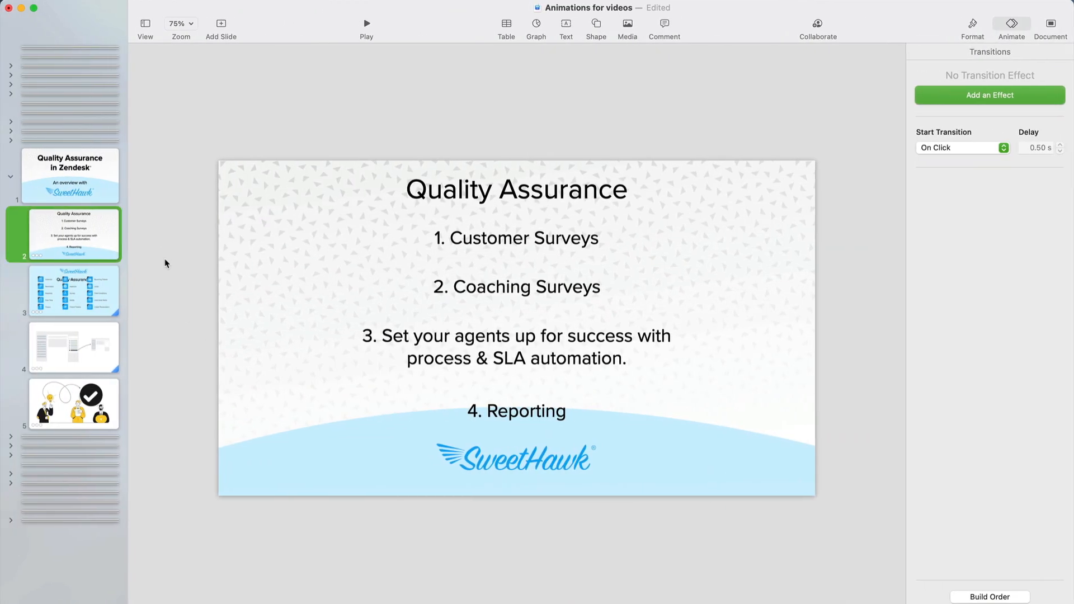